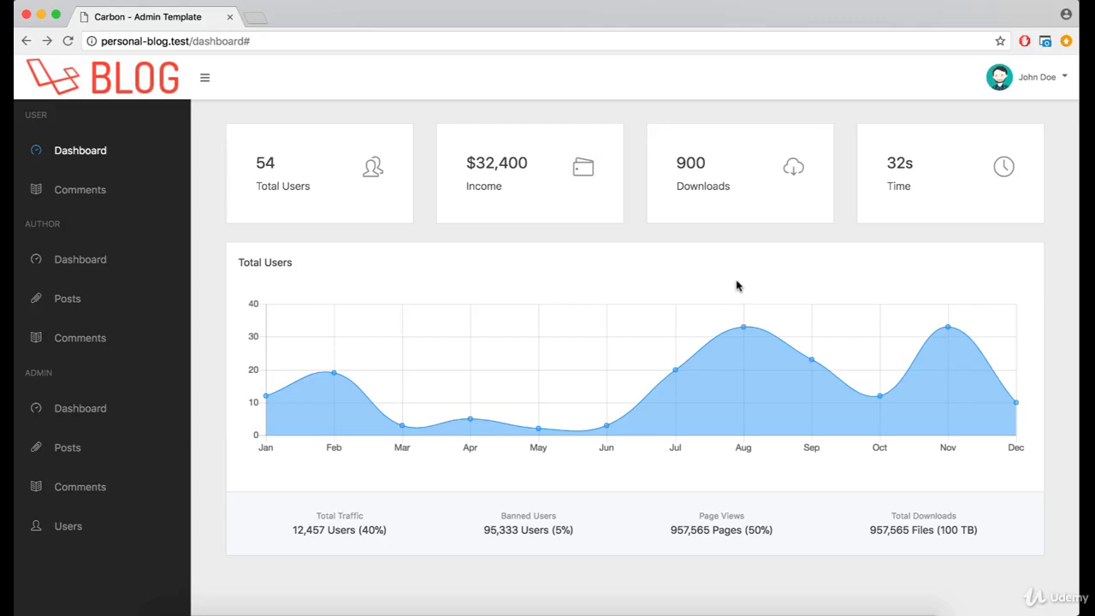
mouse_move(741, 280)
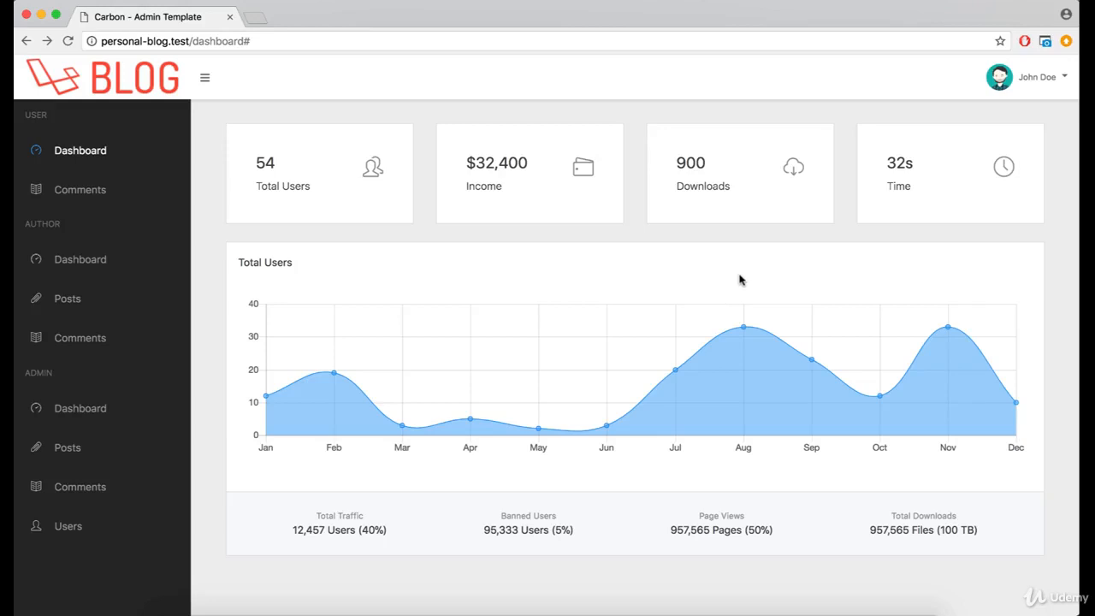
mouse_move(712, 271)
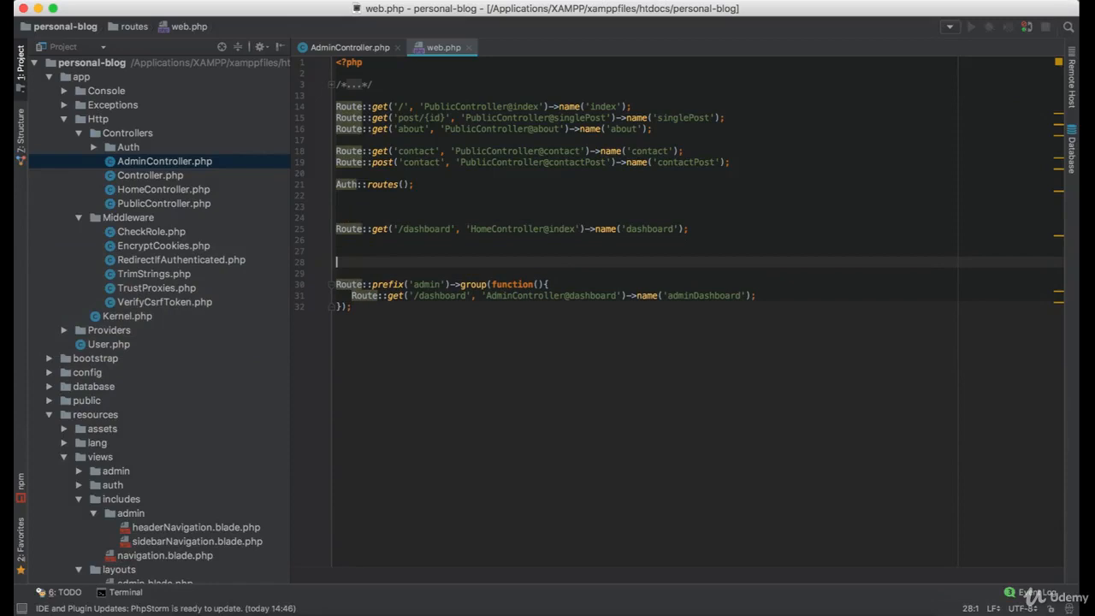
Start a Route::prefix('user')->group(function(){}) block in web.php.
text(Route::)
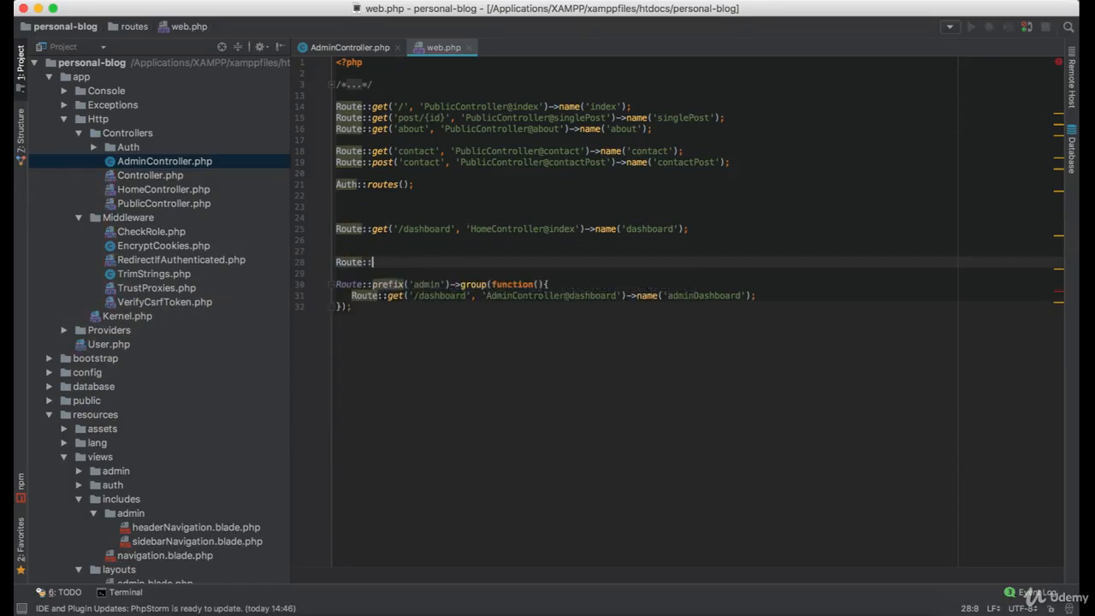
text(prefix(')
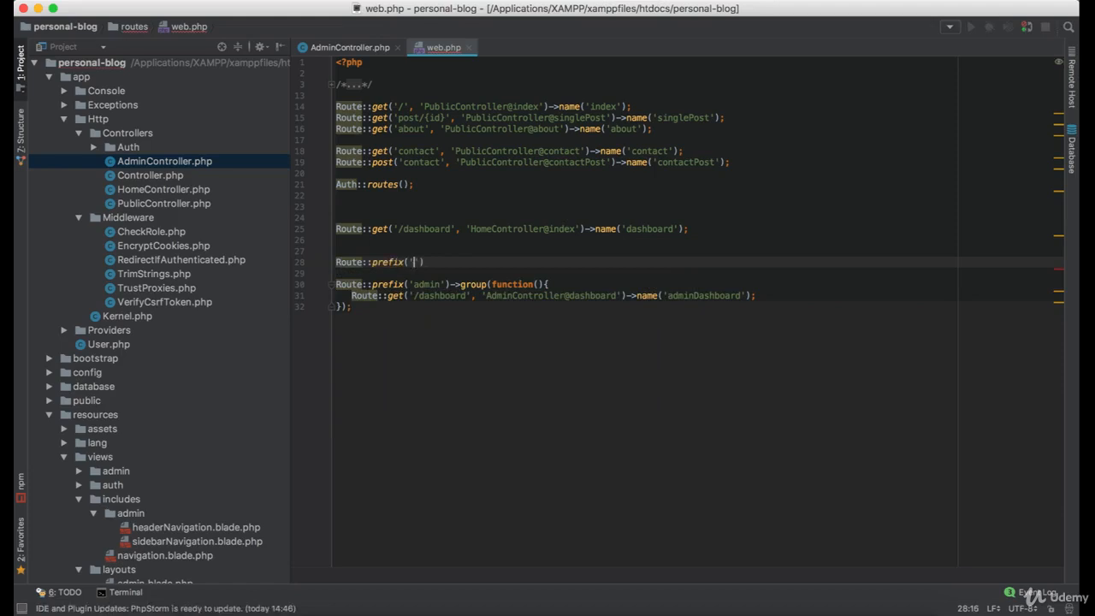
text(')
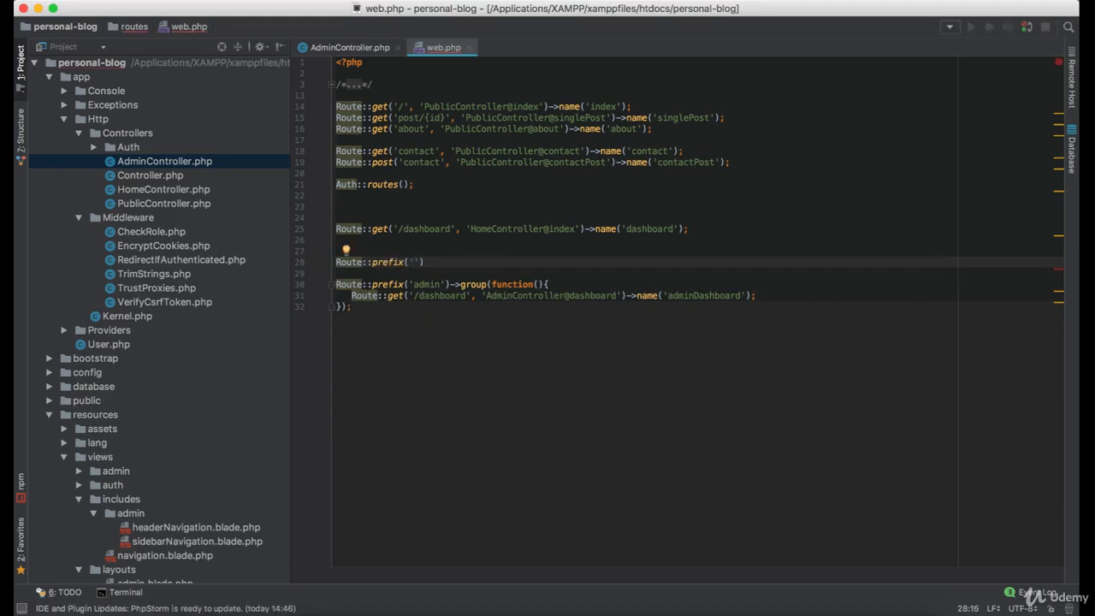
text(user)
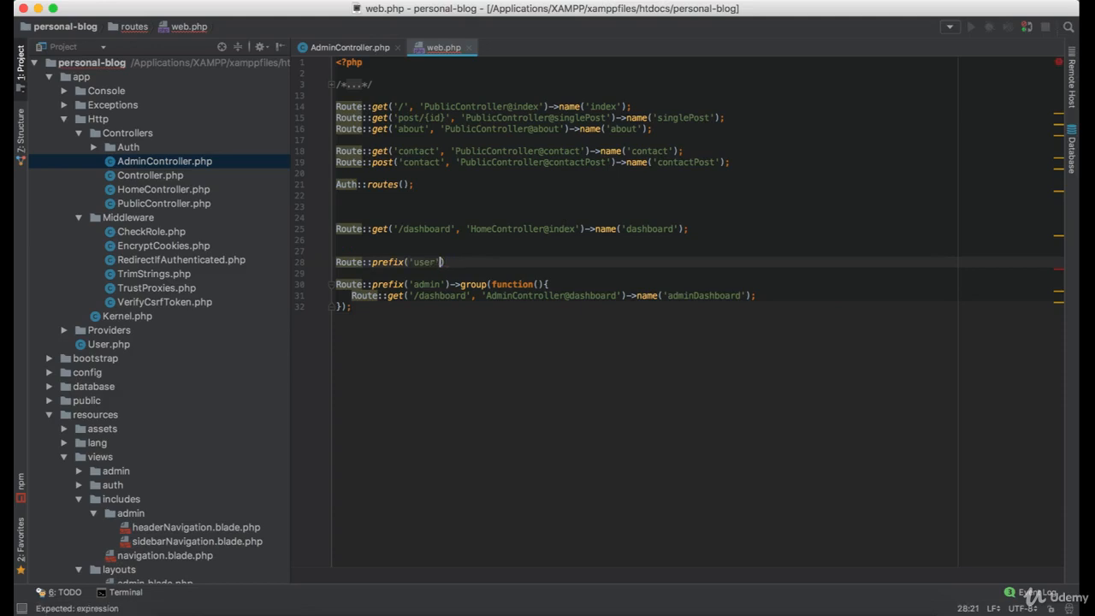
text(->grou)
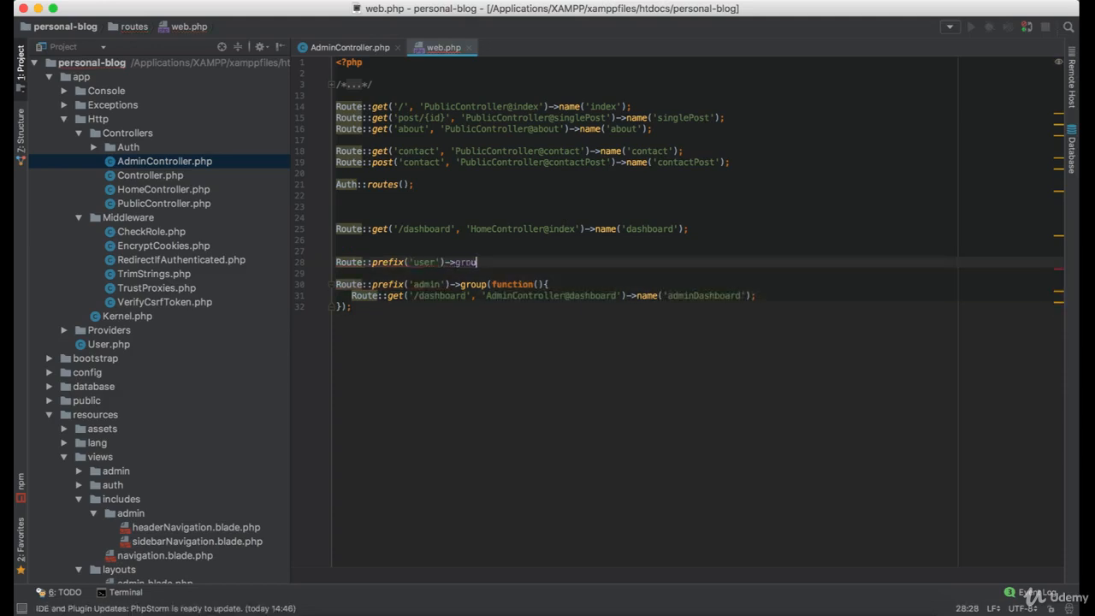
text(()))
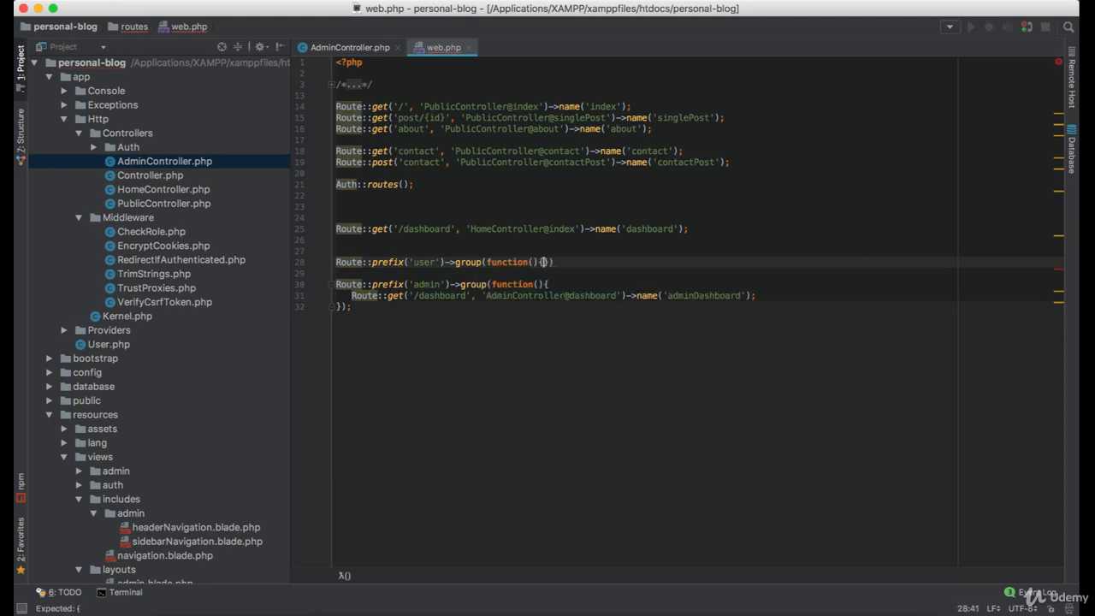
key(enter)
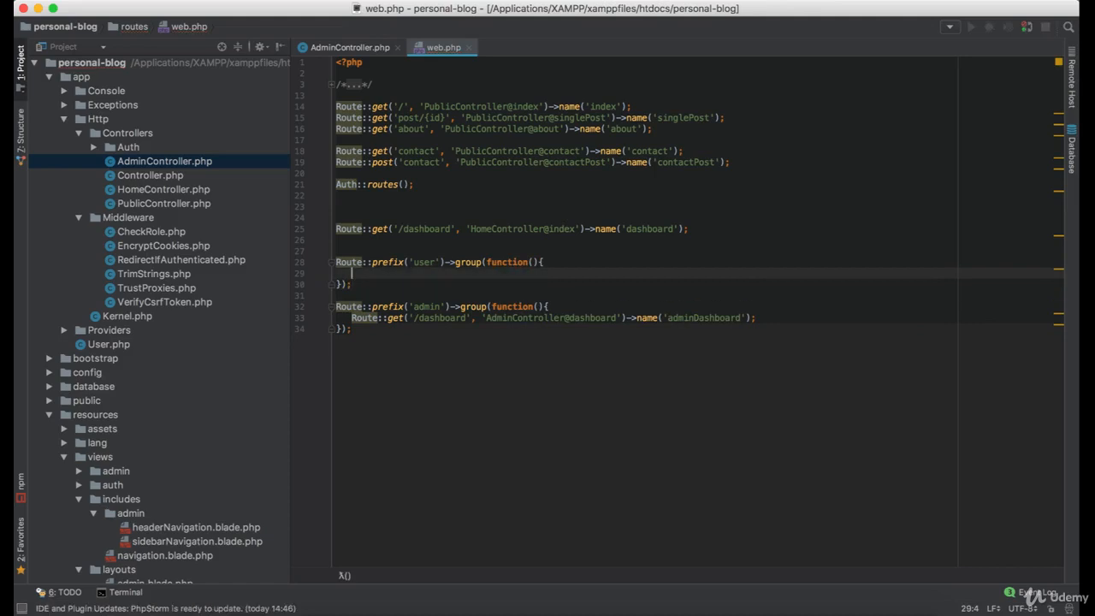
Add 'dashboard' and 'comments' get routes to UserController@dashboard and UserController@comments.
text(R)
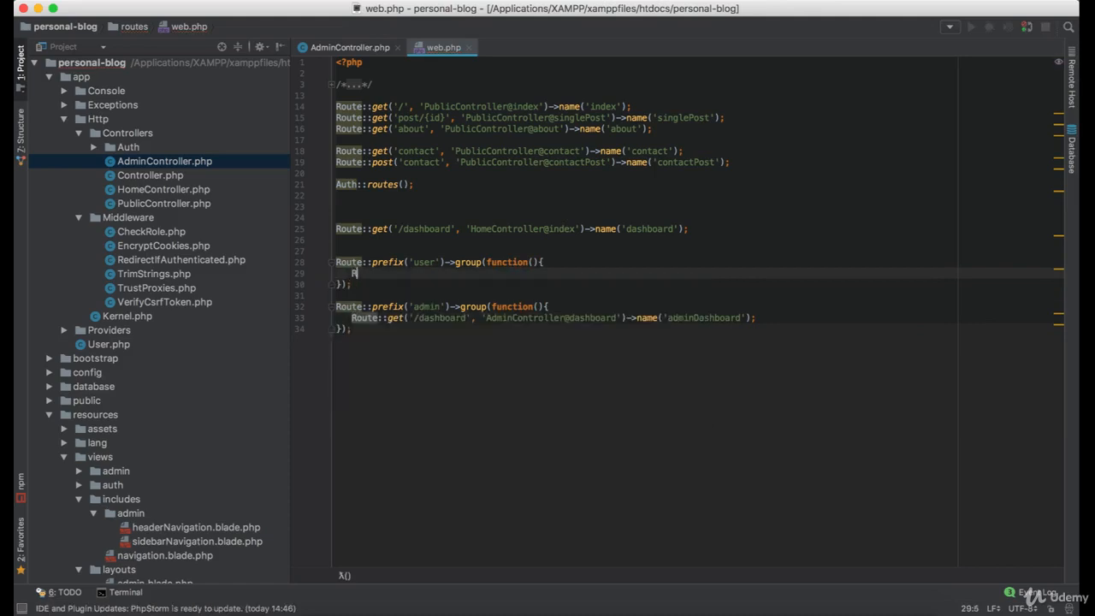
text(oute::get())
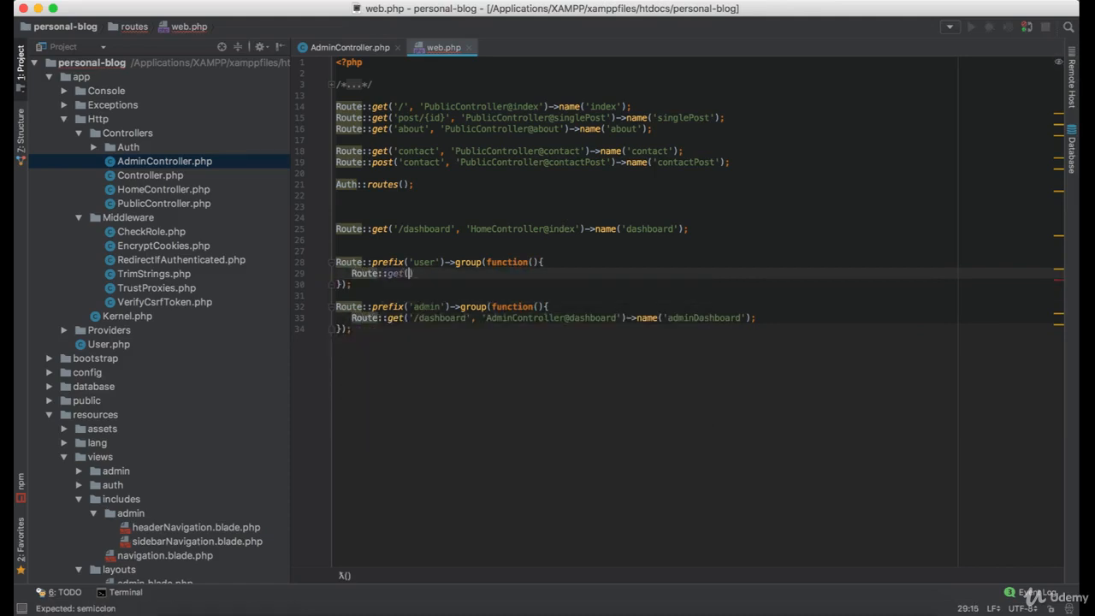
text('')
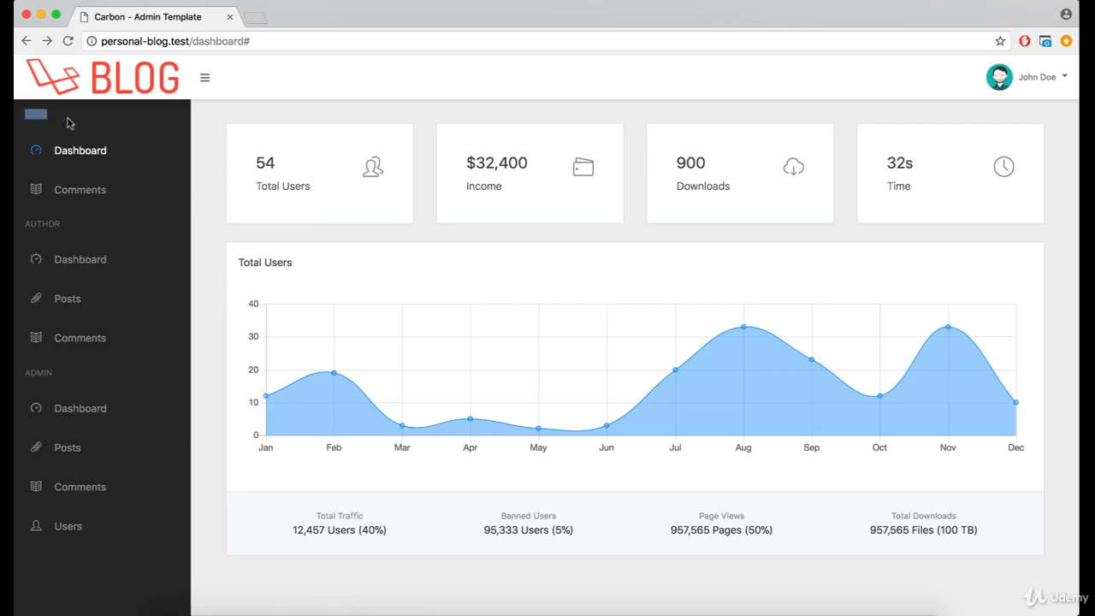
mouse_move(126, 201)
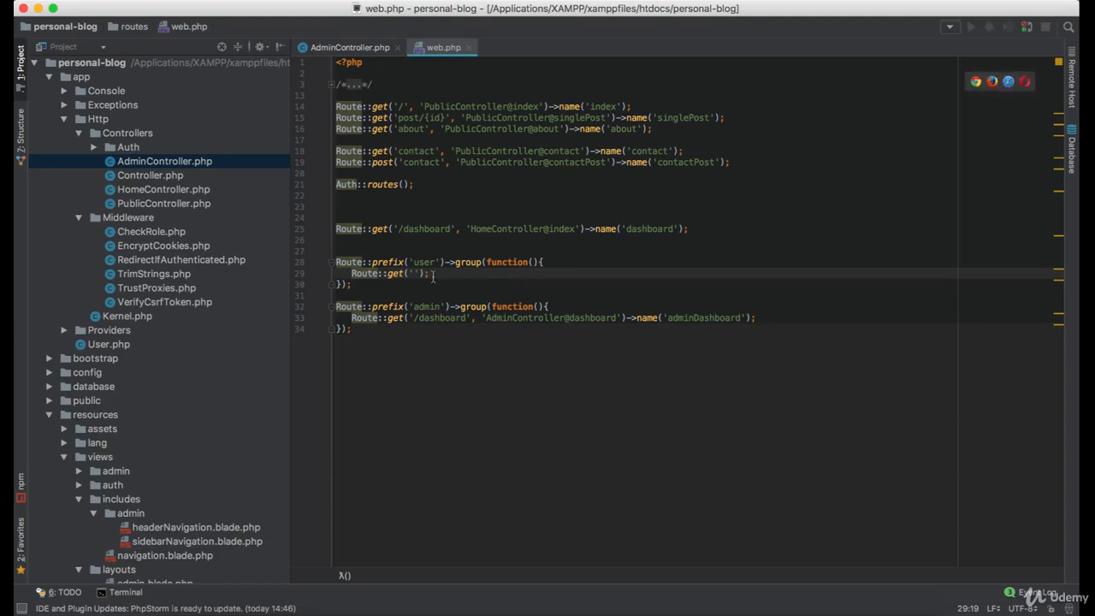
text(dashboard)
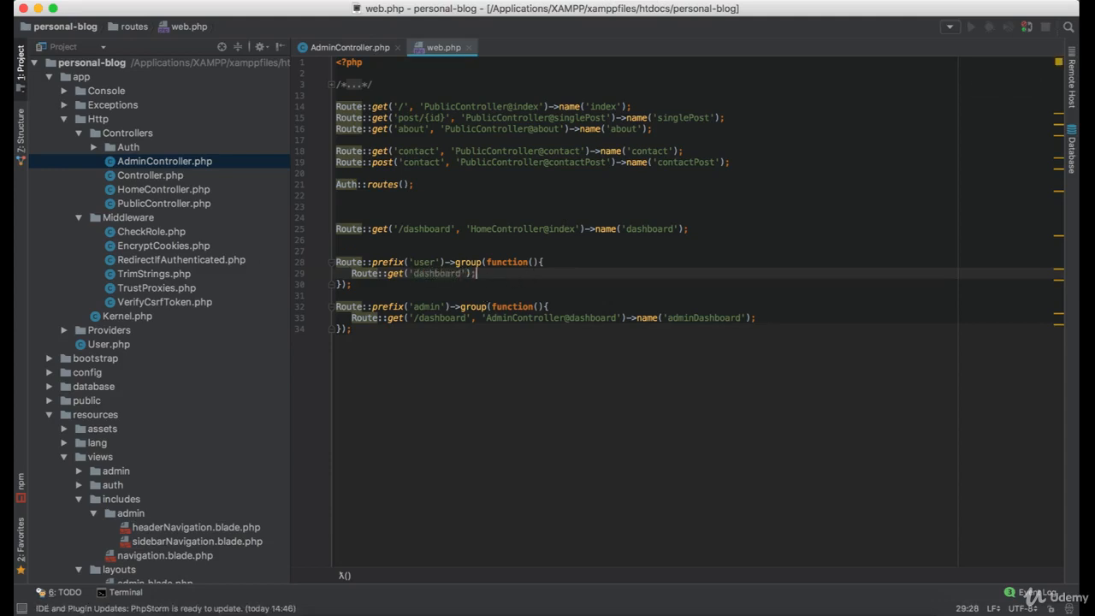
text(Route::get('comments)
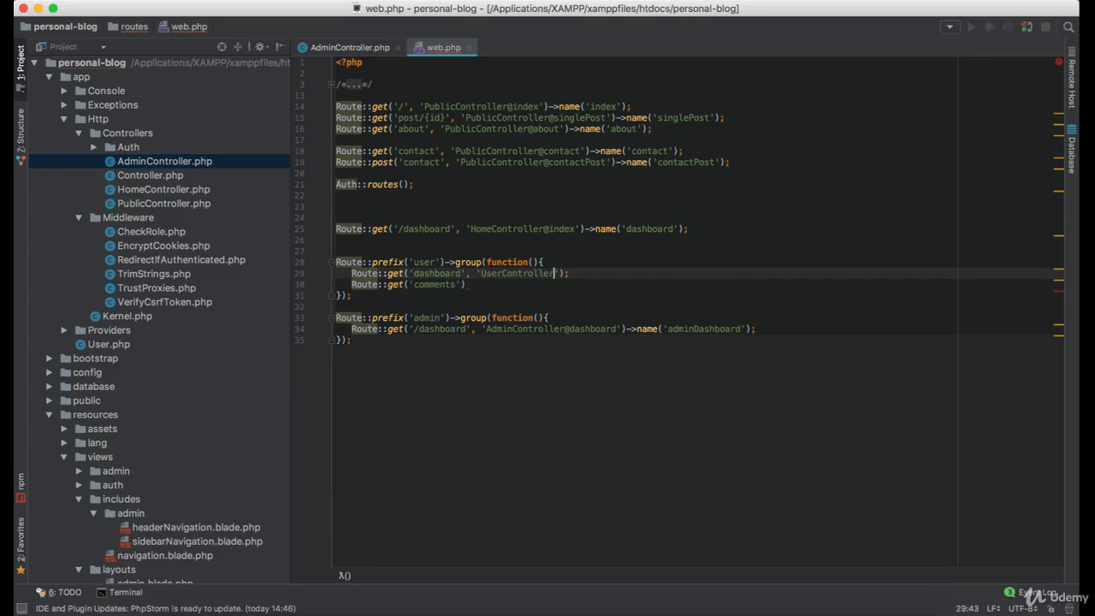
text(@dashboard)
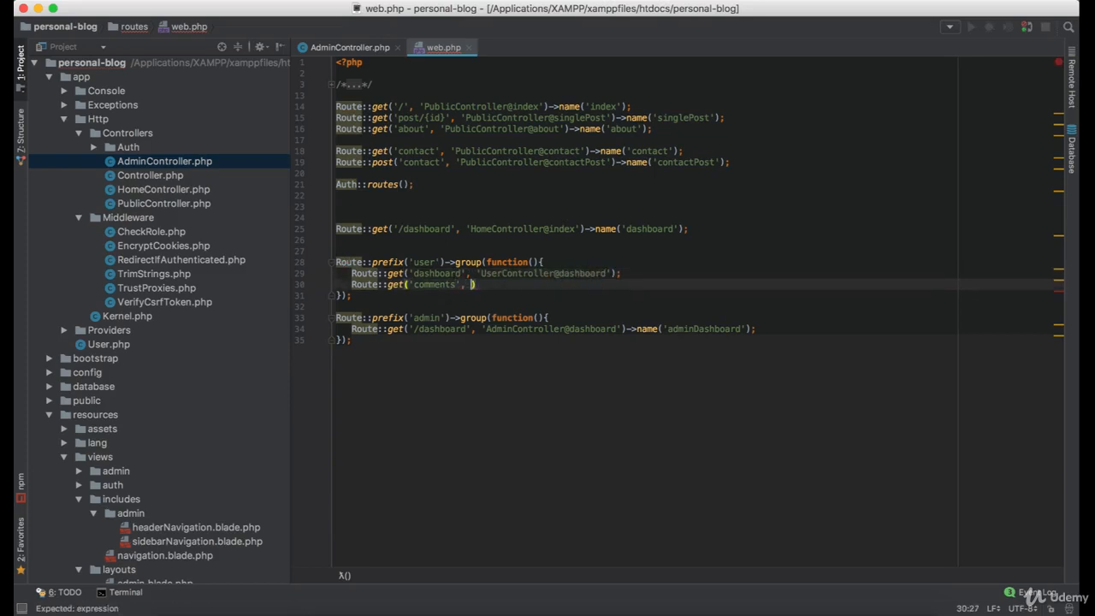
text('')
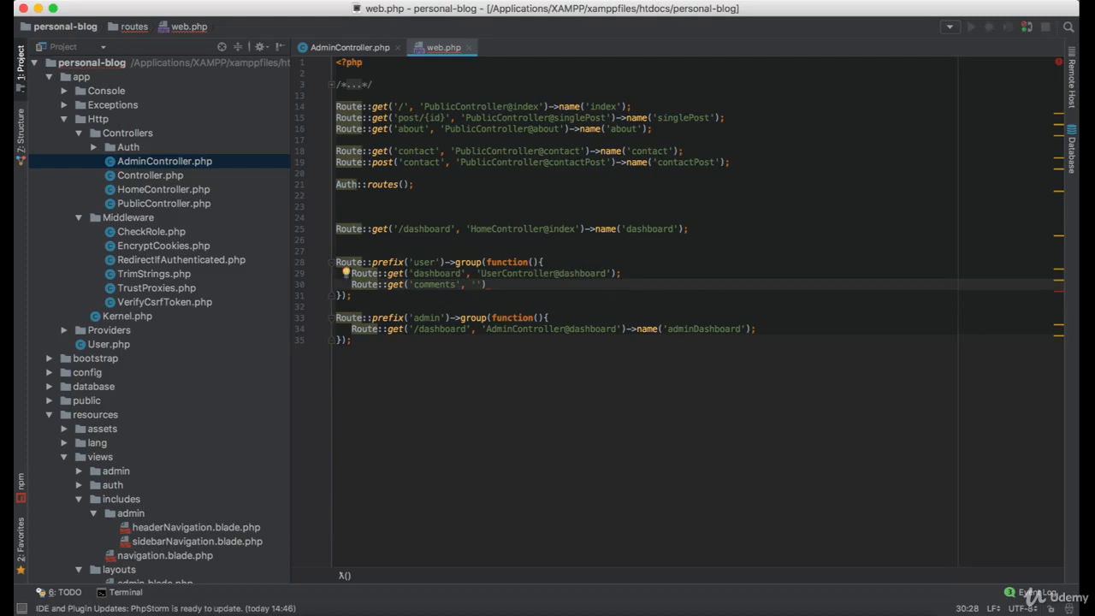
text(UserController@co)
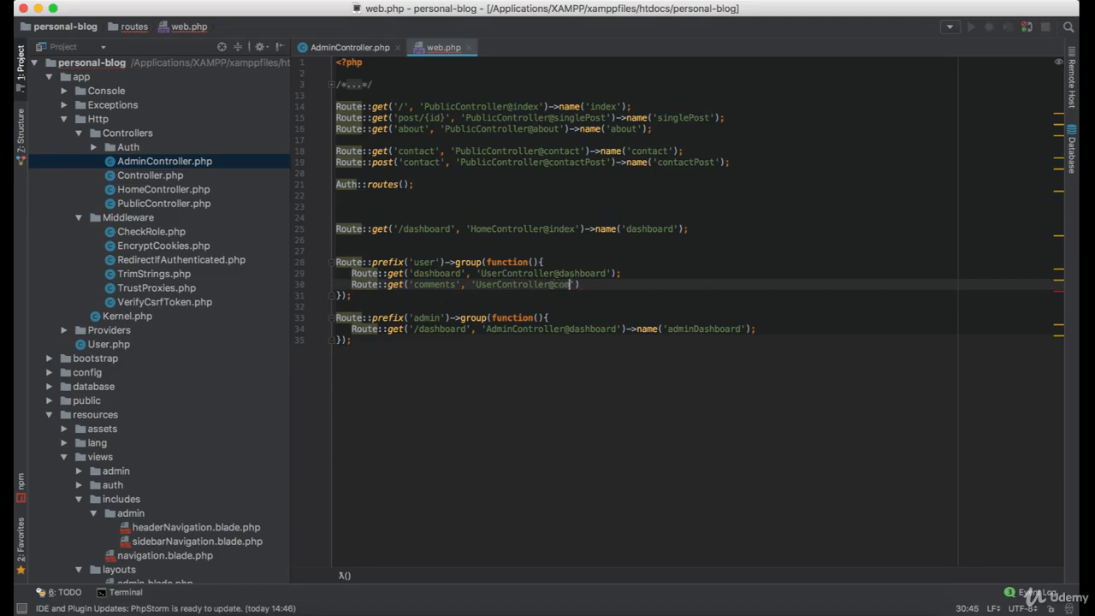
text(ments');)
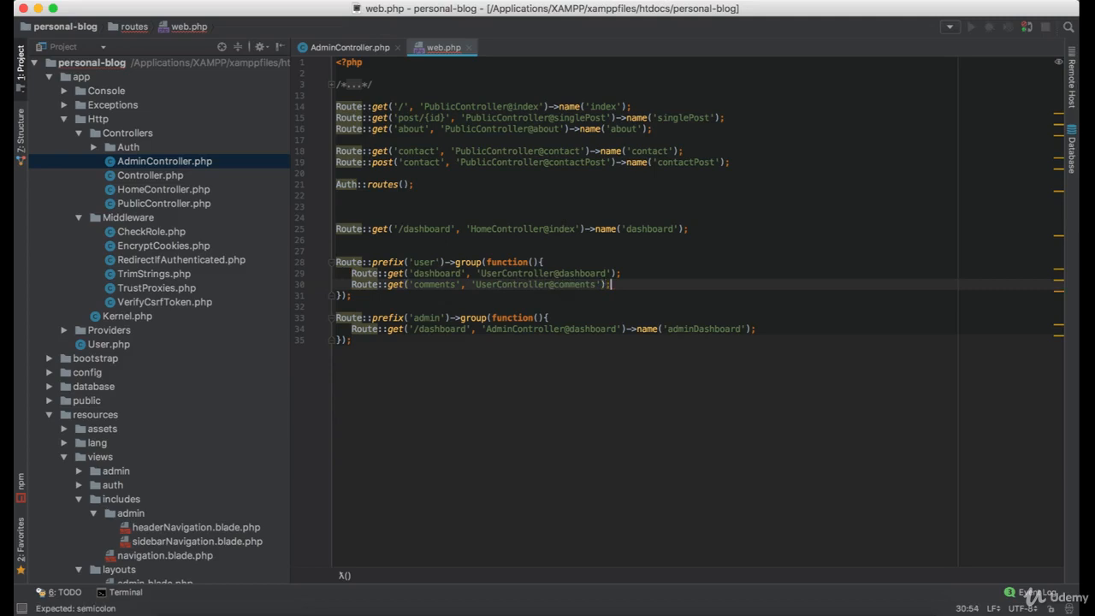
drag(338, 262, 612, 284)
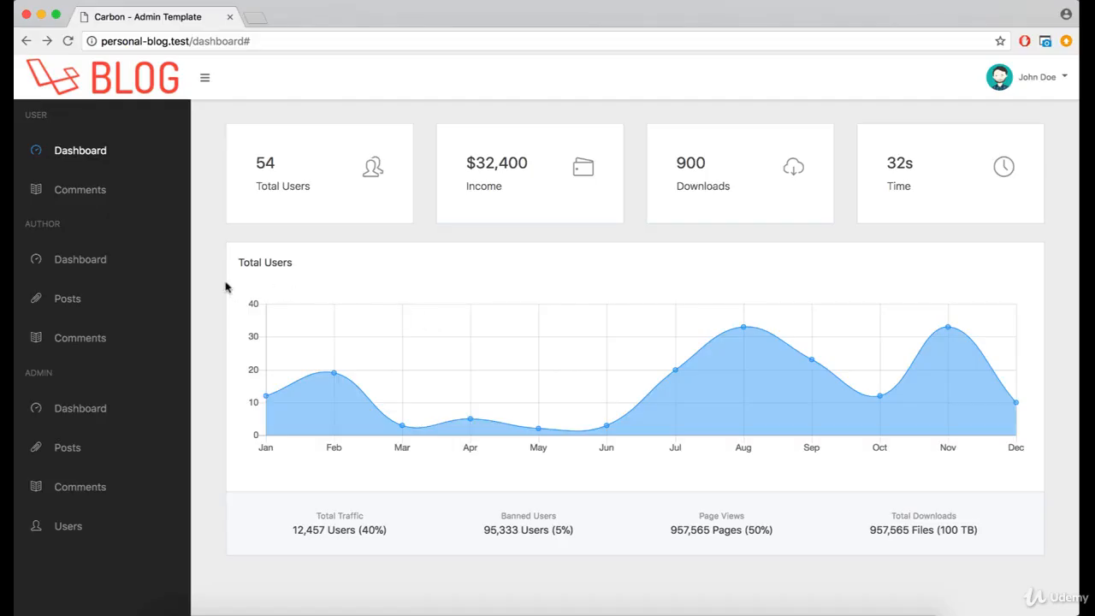
mouse_move(66, 298)
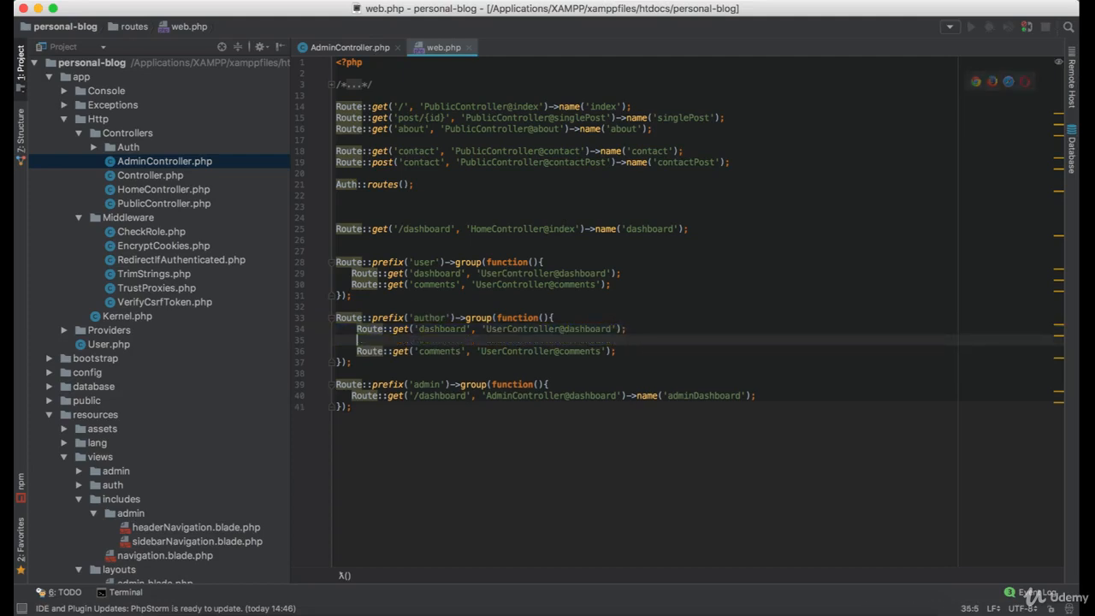
Duplicate the user route group below with prefix 'author' and a blank line between its routes.
text(dashboard#)
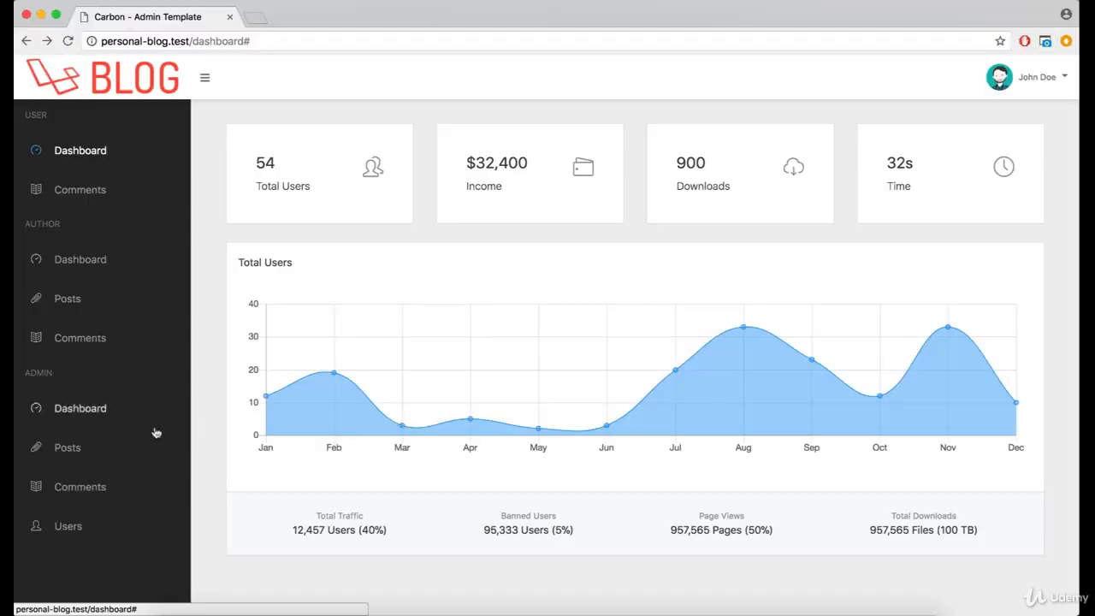
mouse_move(96, 464)
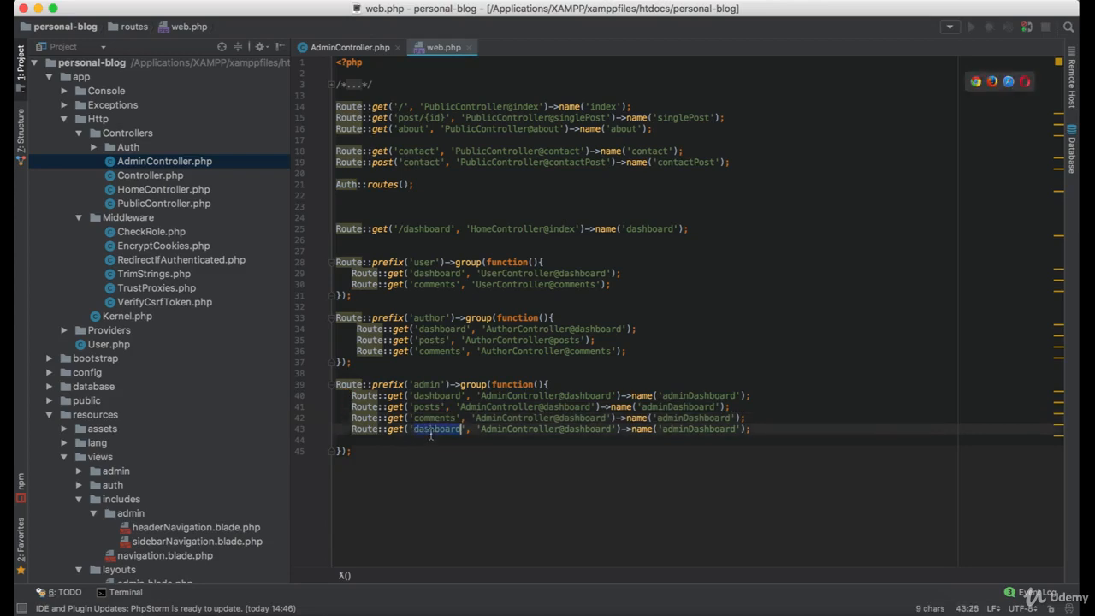
Point author routes to AuthorController with posts, and add admin posts, comments, users routes.
text(users)
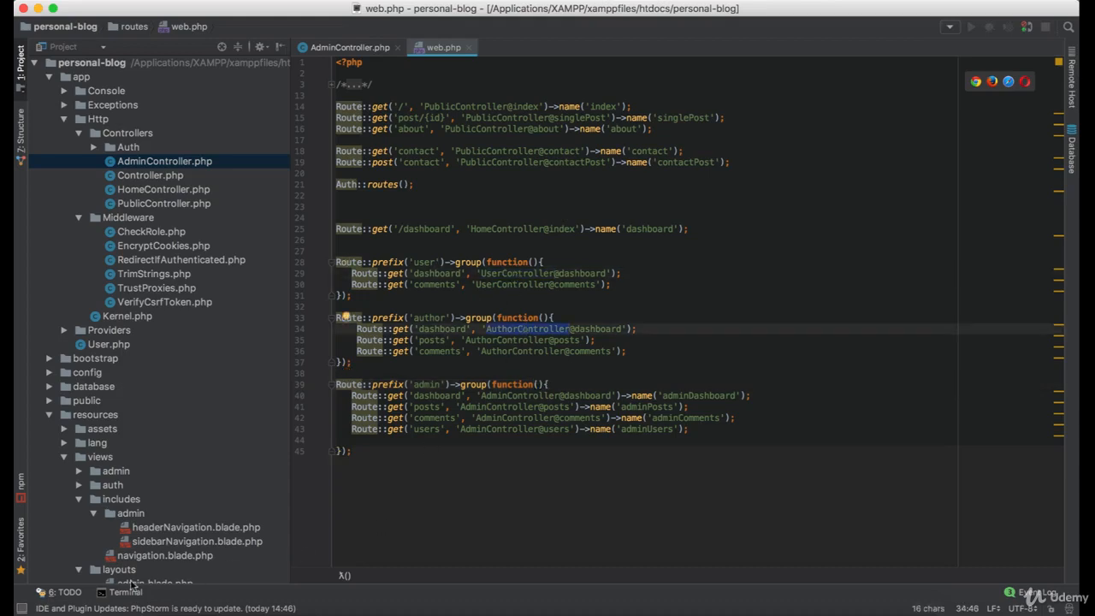
Generate UserController and AuthorController via php artisan make:controller and open UserController.php.
click(125, 591)
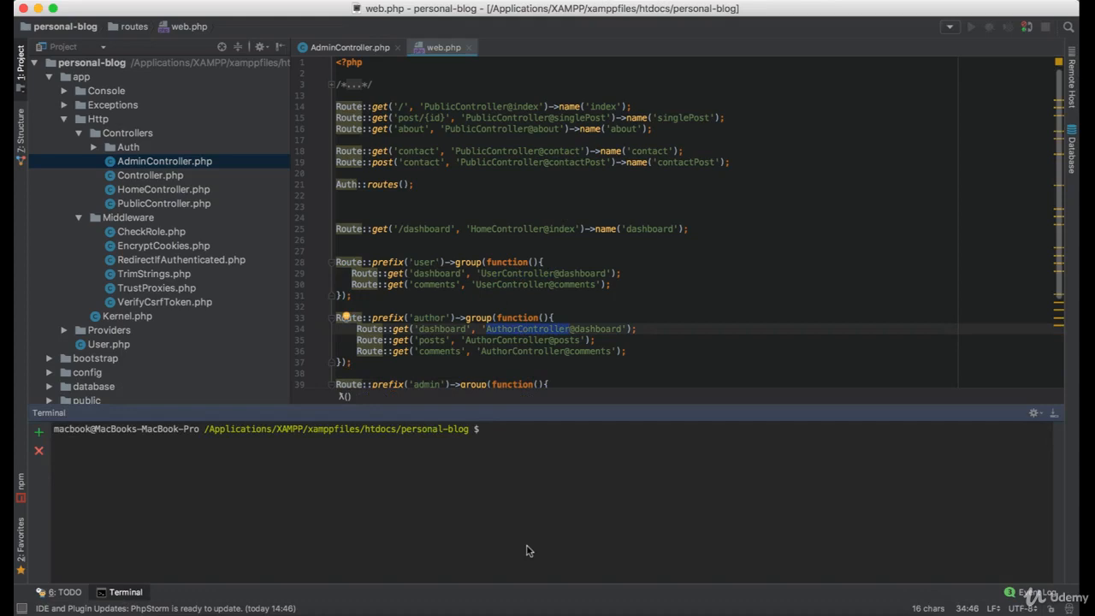
text(php artisan make:contr)
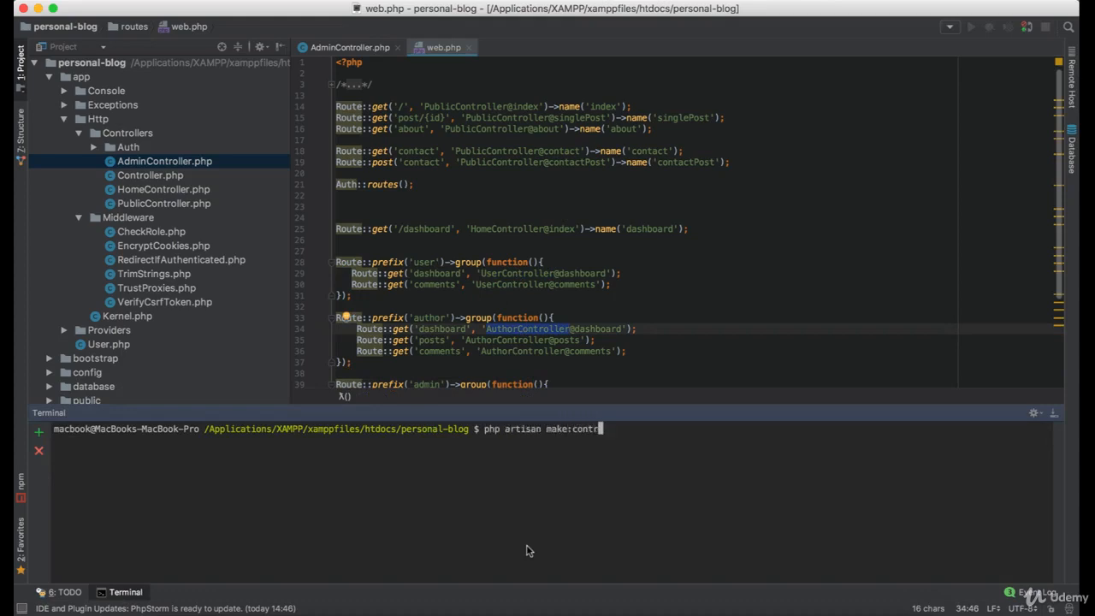
text(oller User)
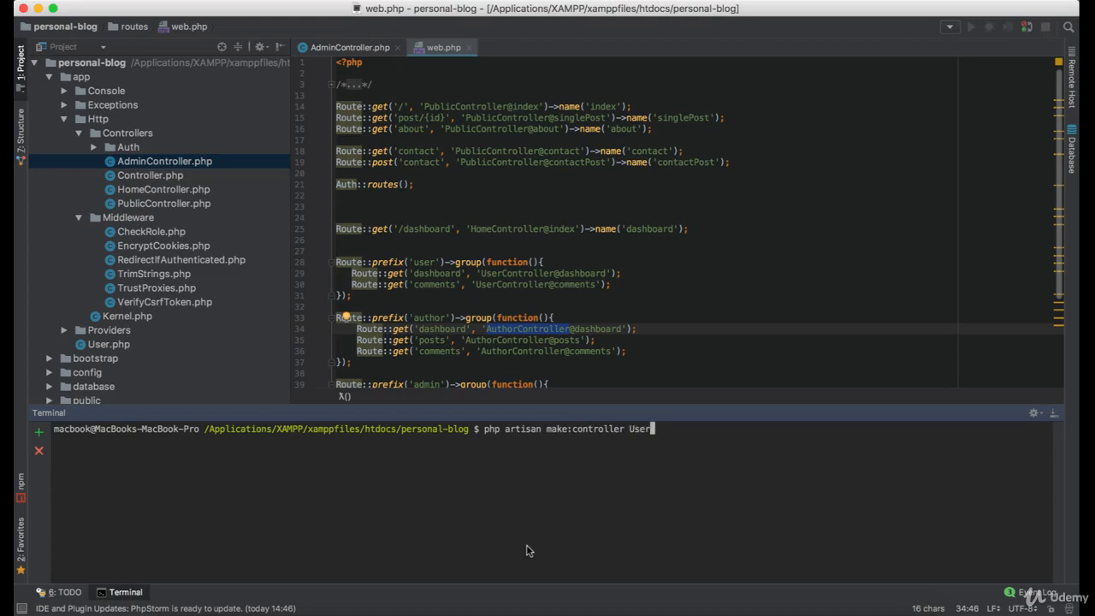
text(Controller)
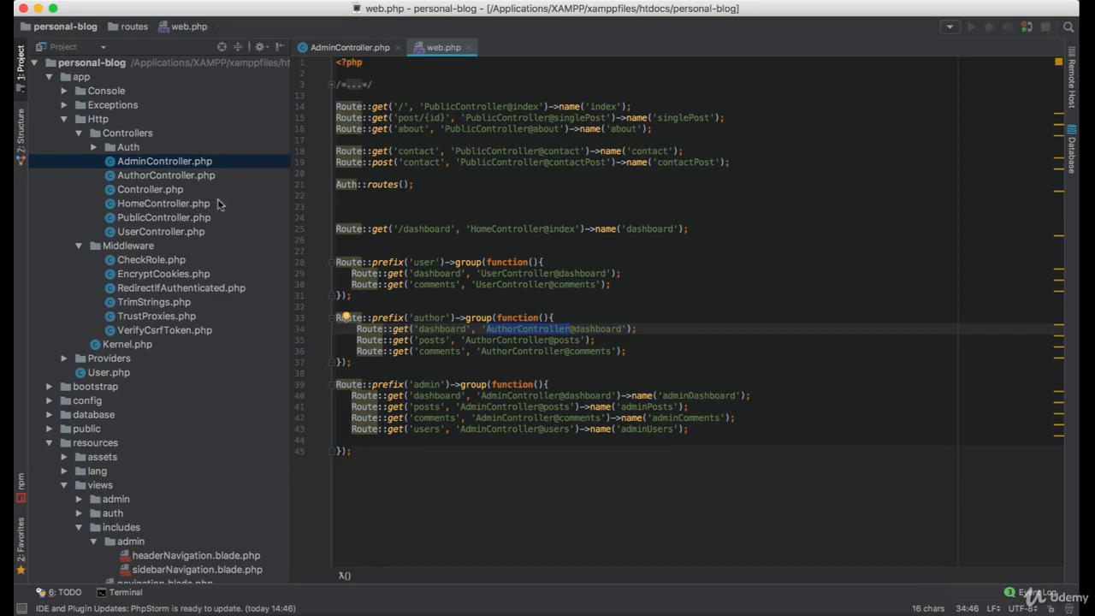
click(161, 231)
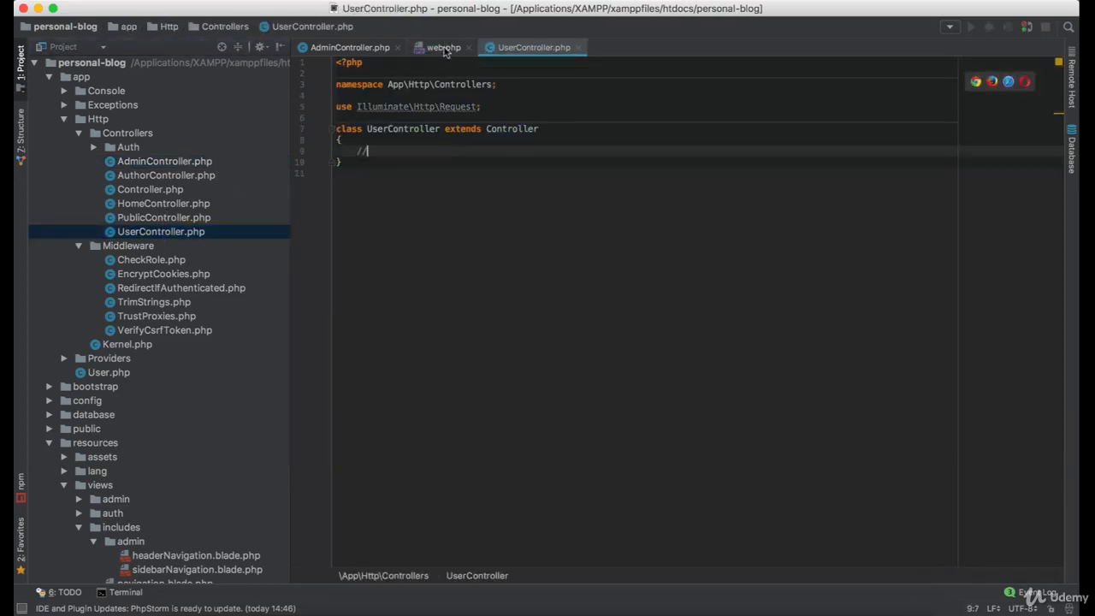
Add empty public dashboard() and comments() methods to UserController.
click(443, 47)
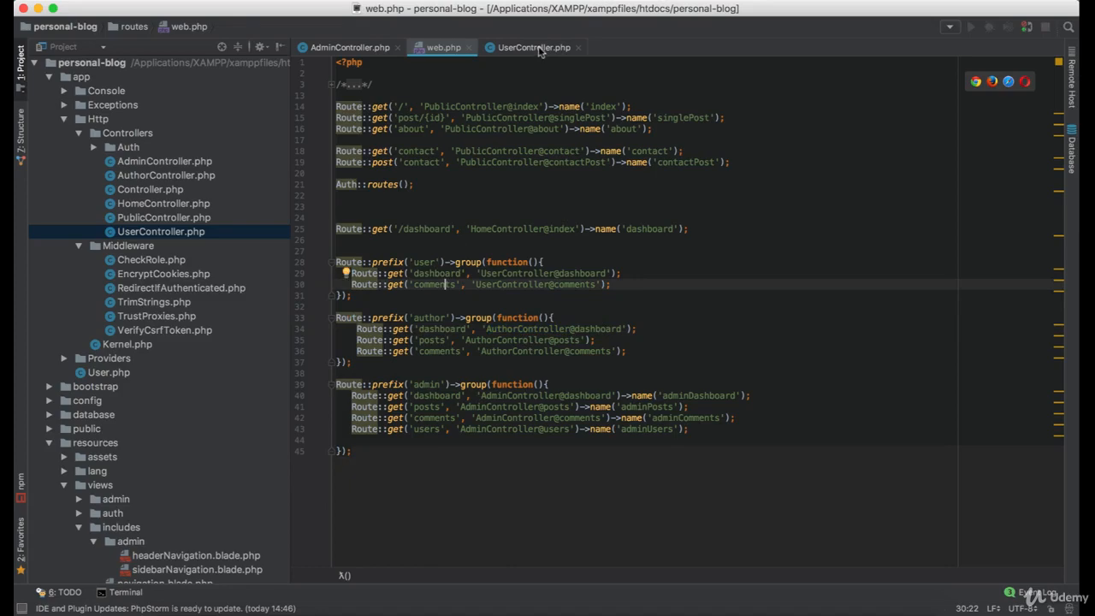
mouse_move(503, 53)
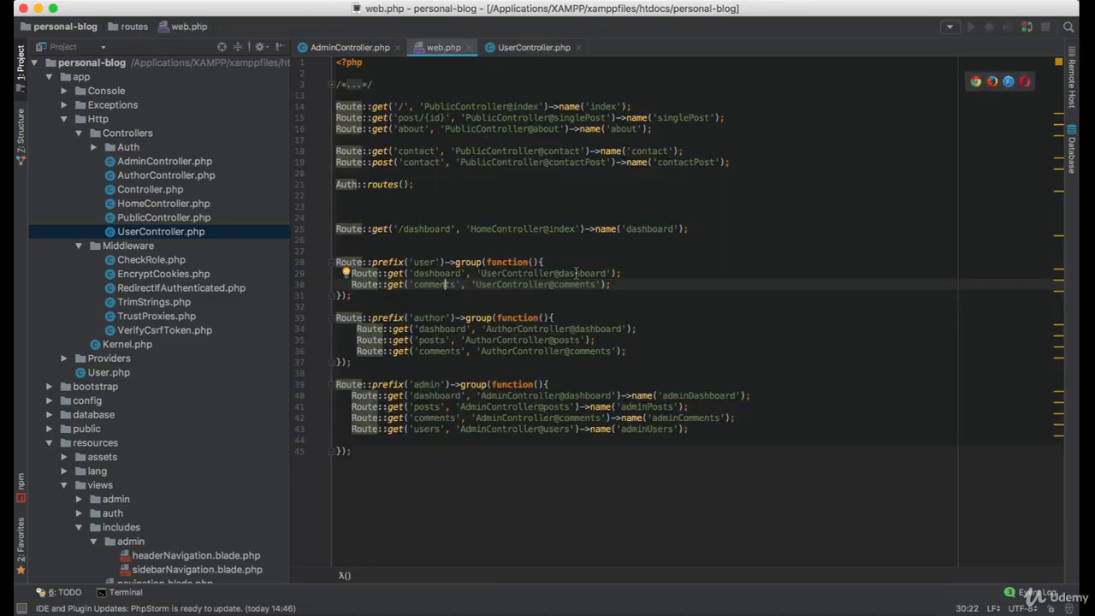
double_click(573, 284)
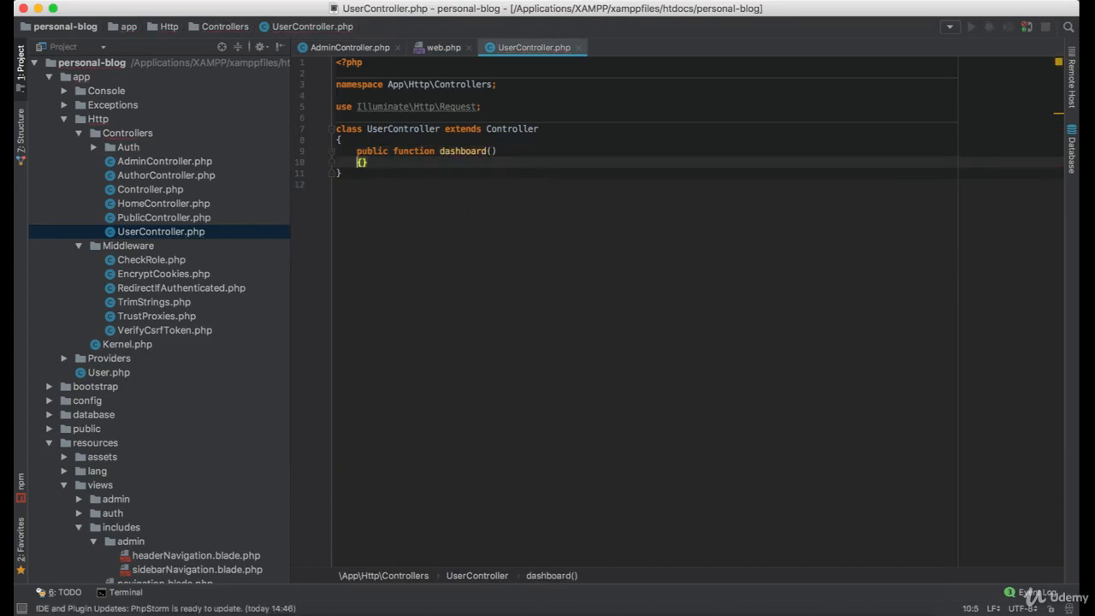
text(p)
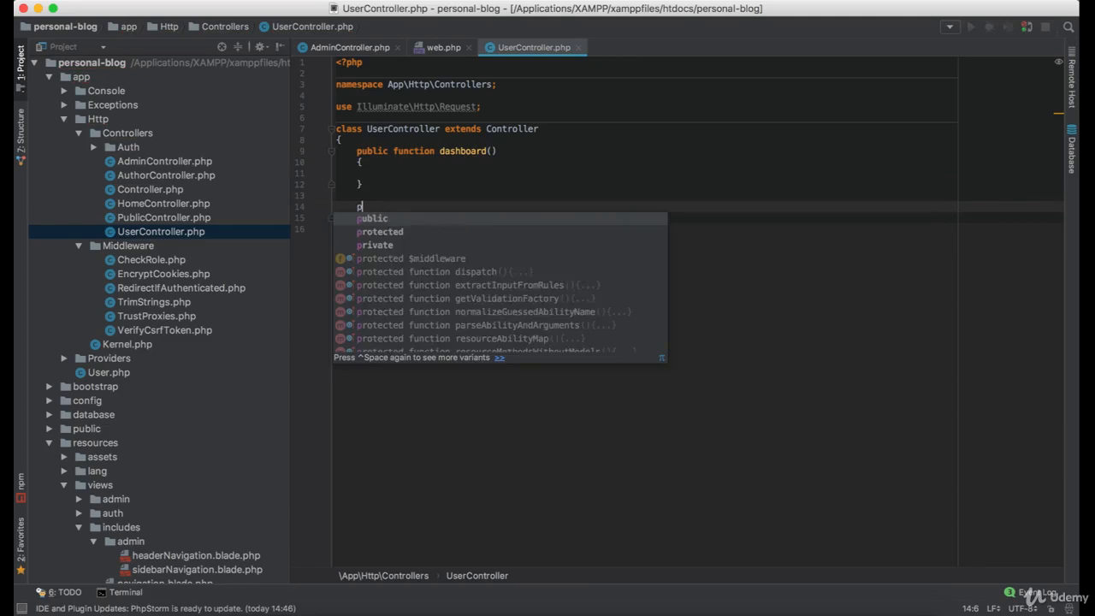
text(ublic function comments()
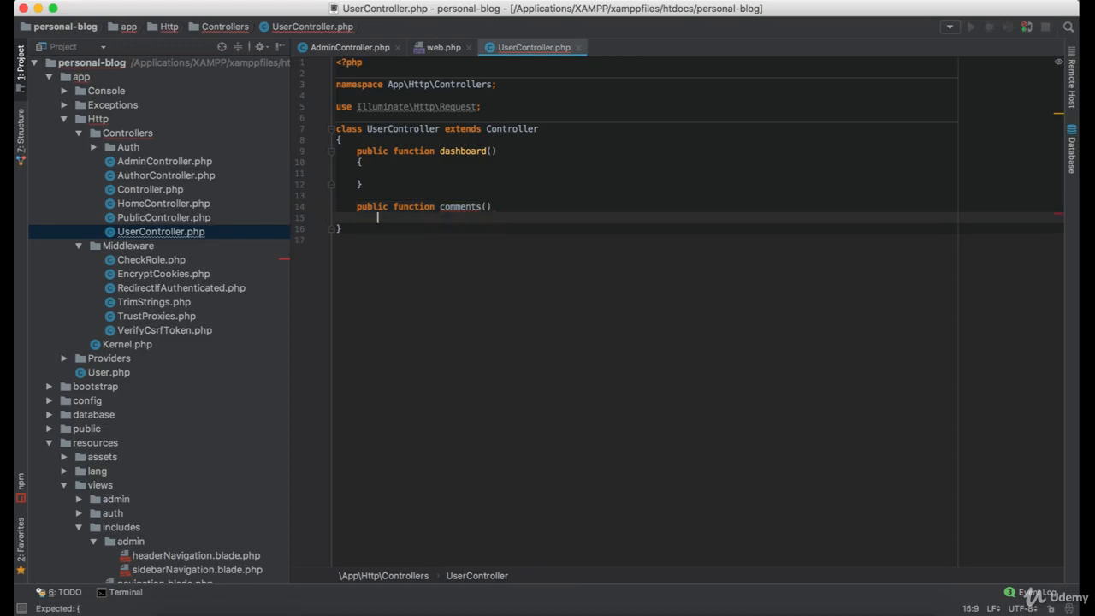
text({)
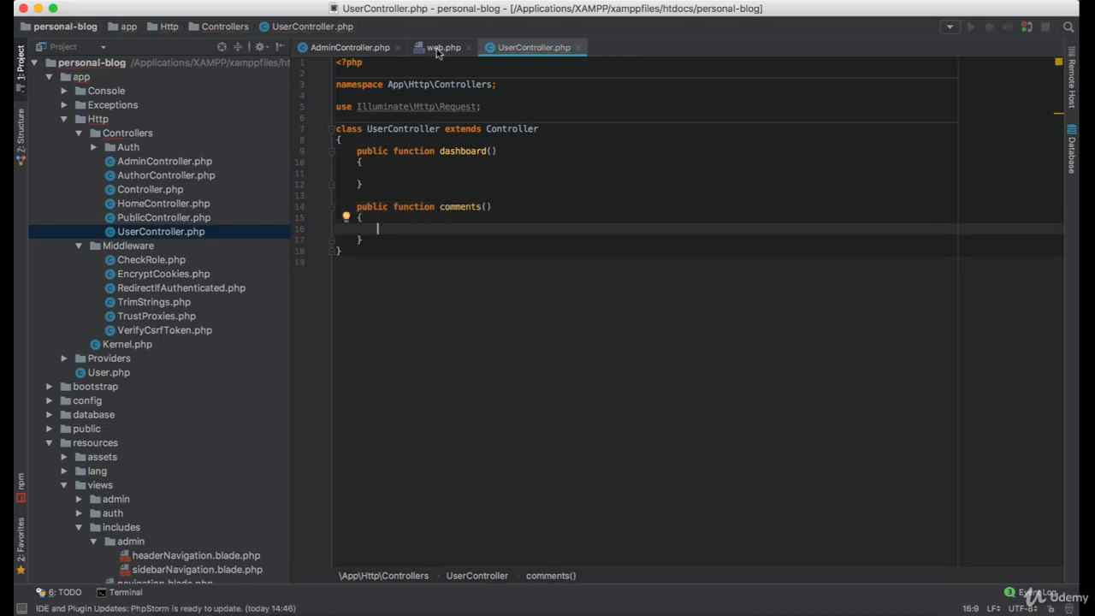
click(443, 47)
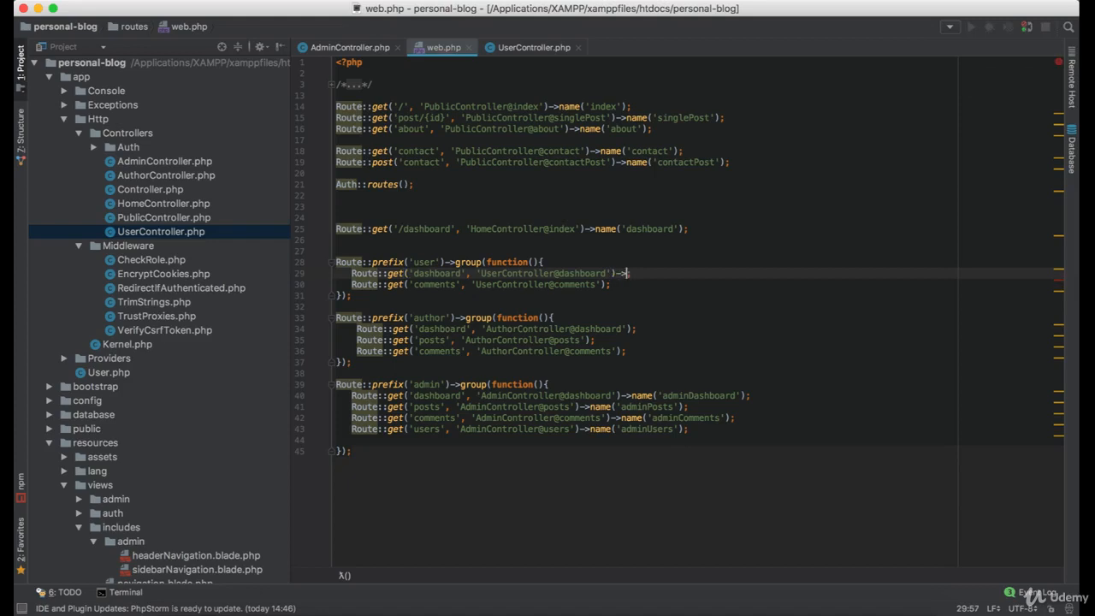
Append names userDashboard, userComments, authorDashboard, authorPosts and authorComments to the routes.
text(name();)
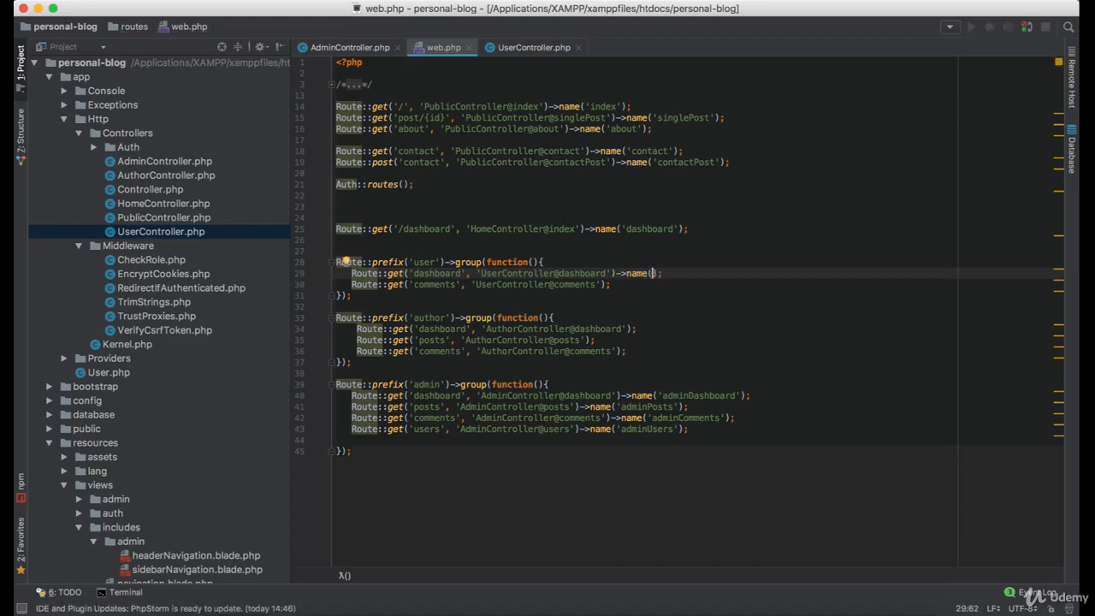
text(userDashboard')
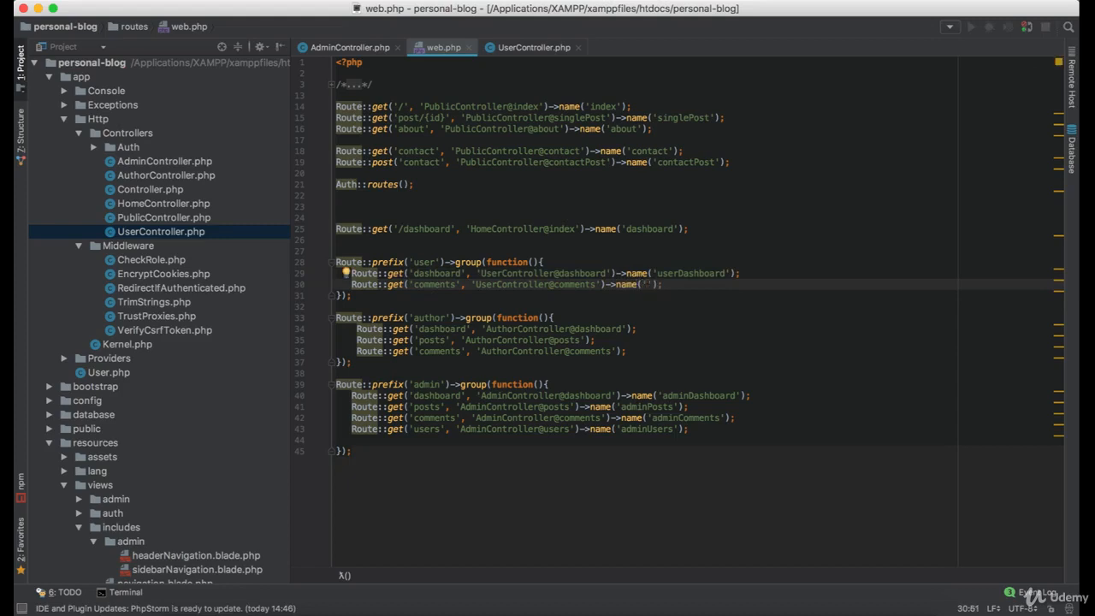
text(userComments)
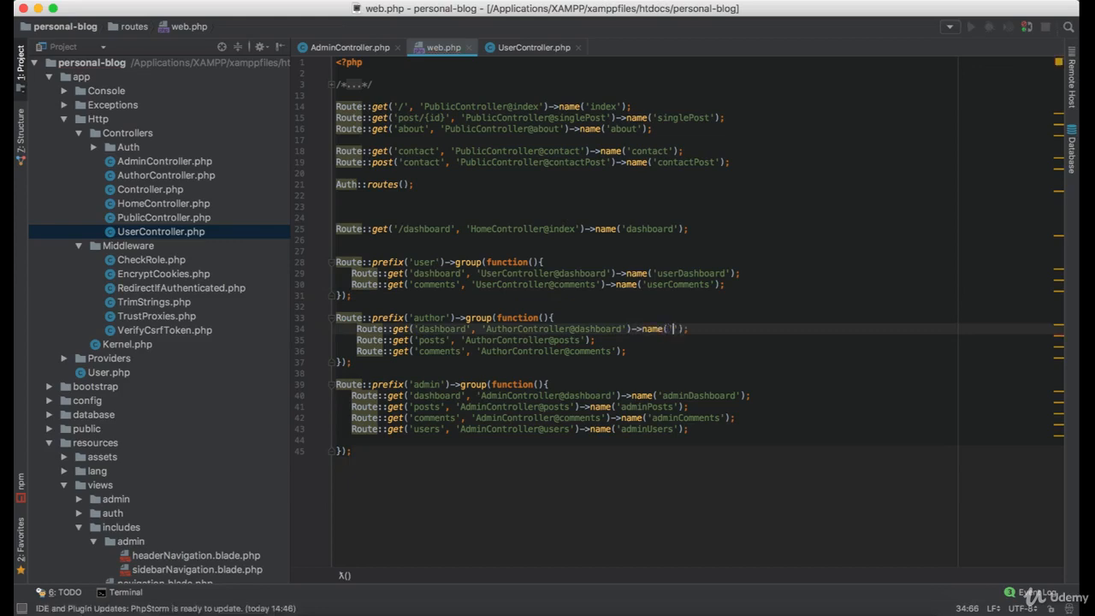
text(authorDashboard)
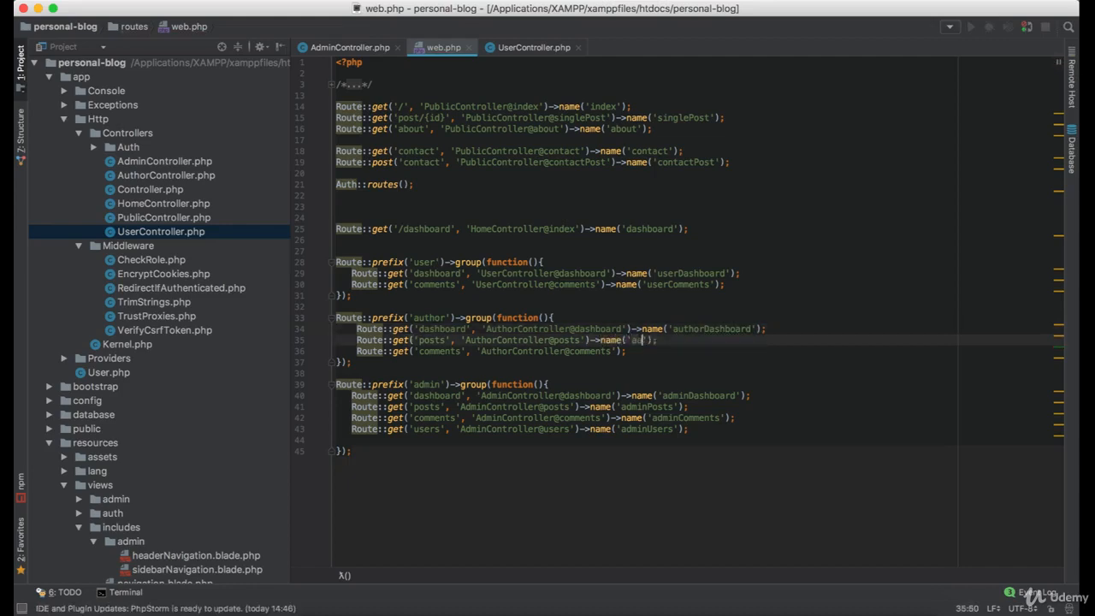
text(authorPosts)
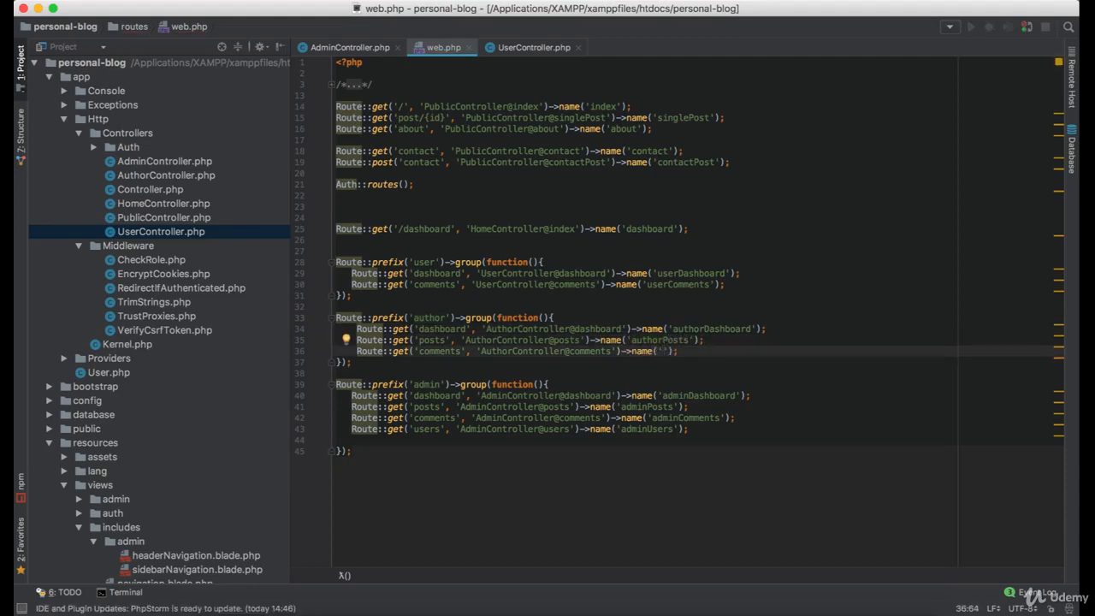
text(author)
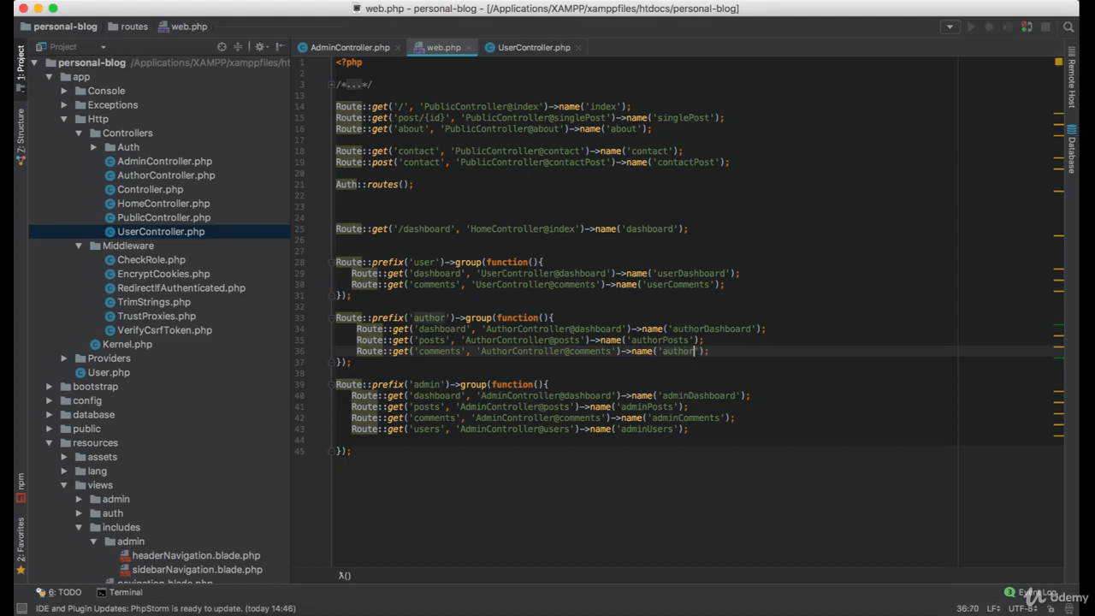
text(Comments)
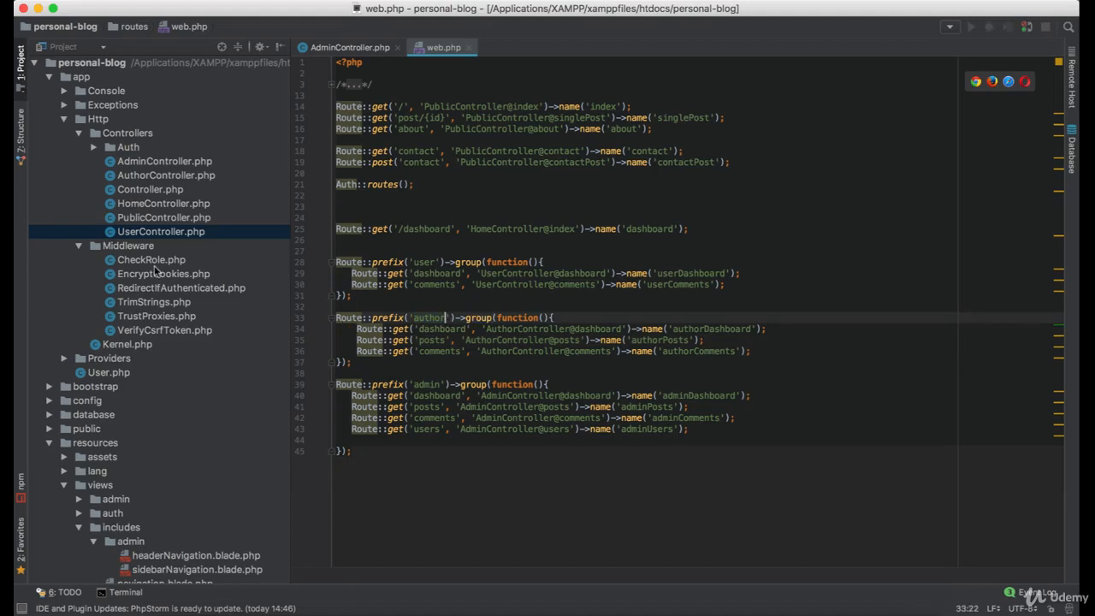
click(161, 231)
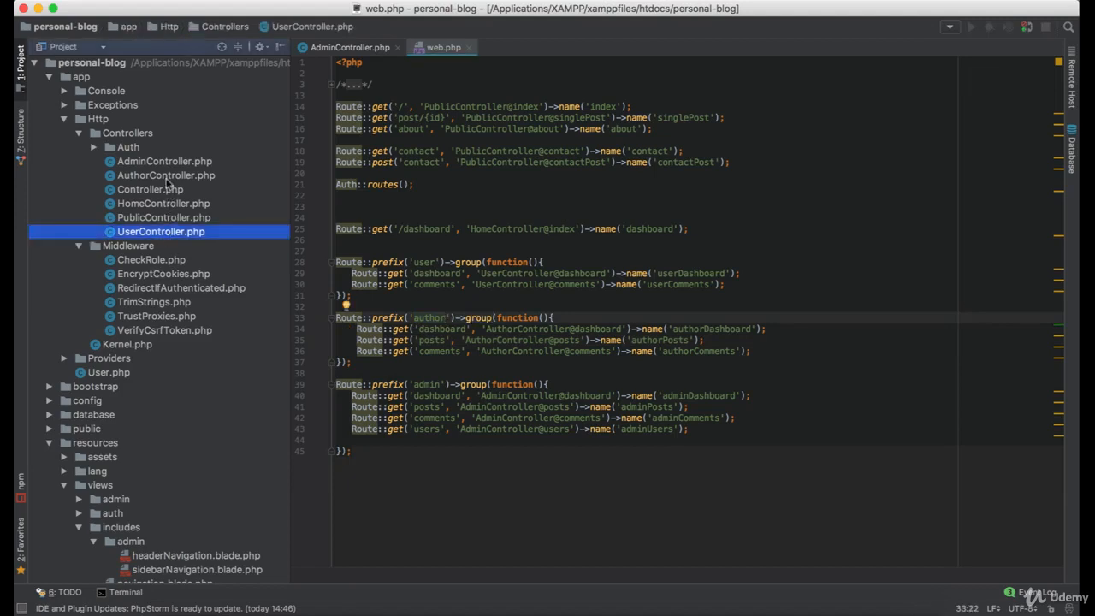
Add empty public dashboard(), posts() and comments() methods to AuthorController.
double_click(166, 174)
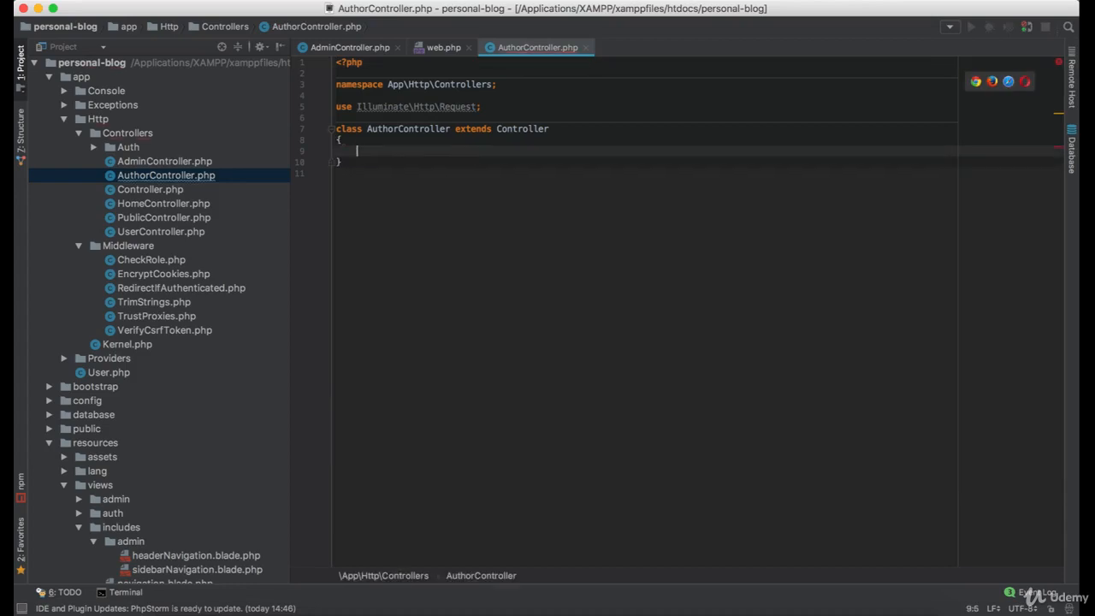
text(public function dashboar)
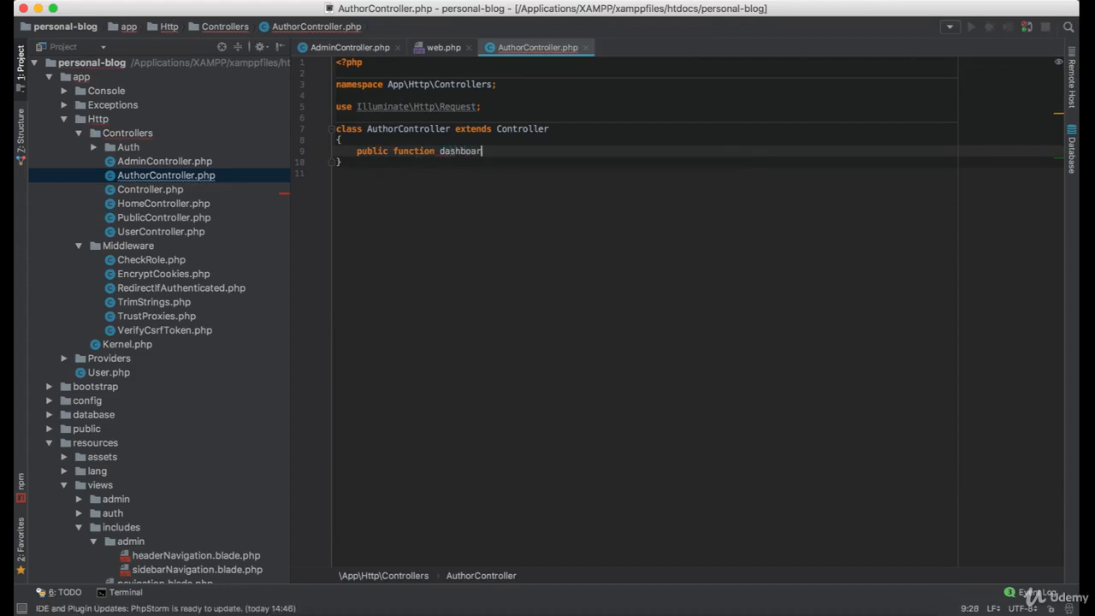
text(())
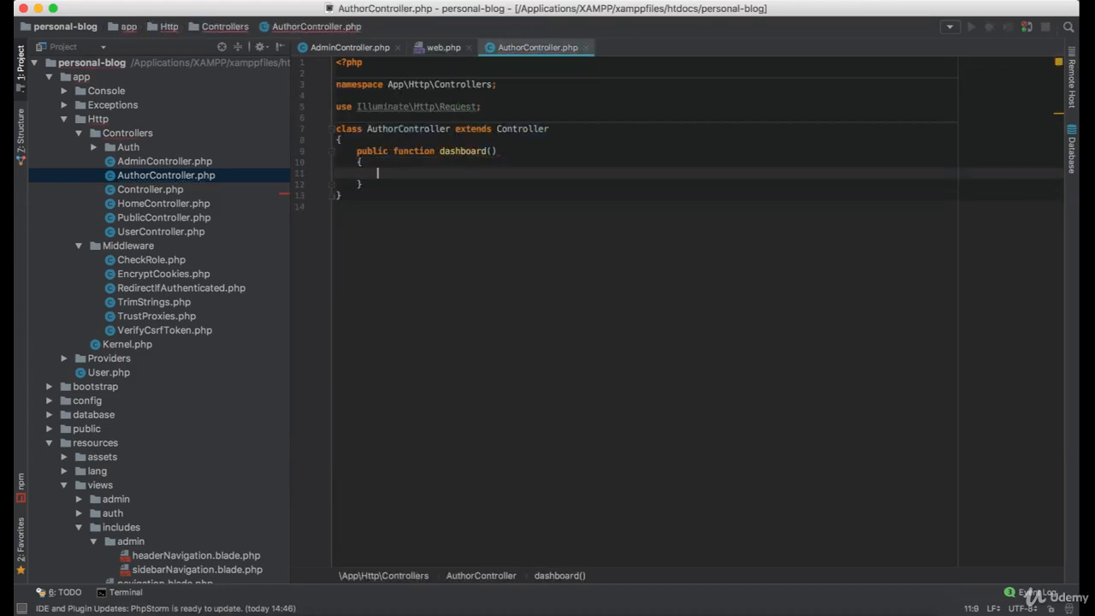
click(443, 47)
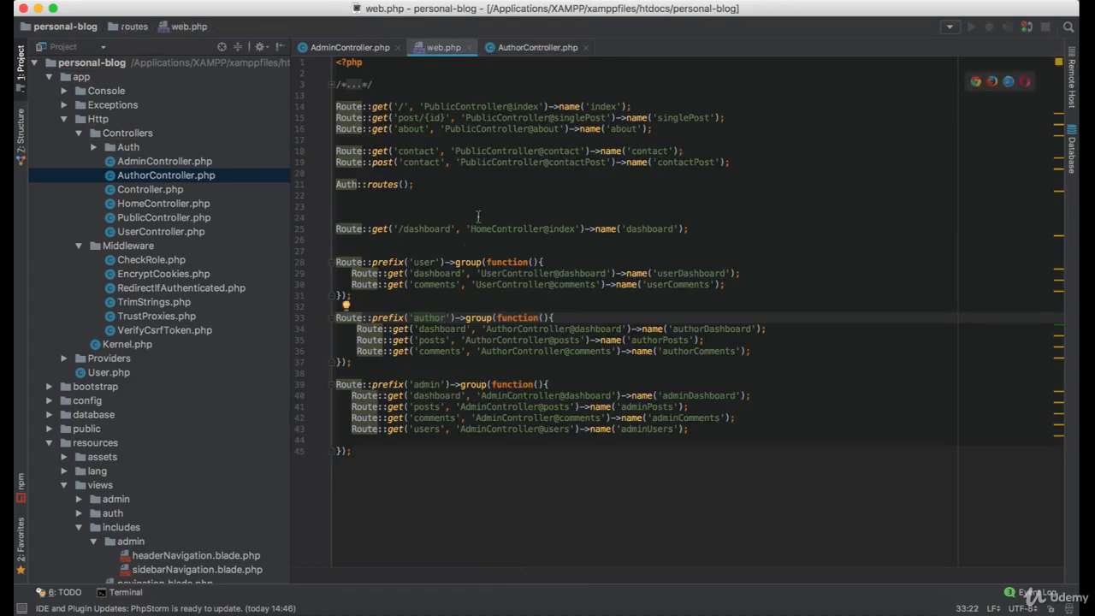
click(537, 47)
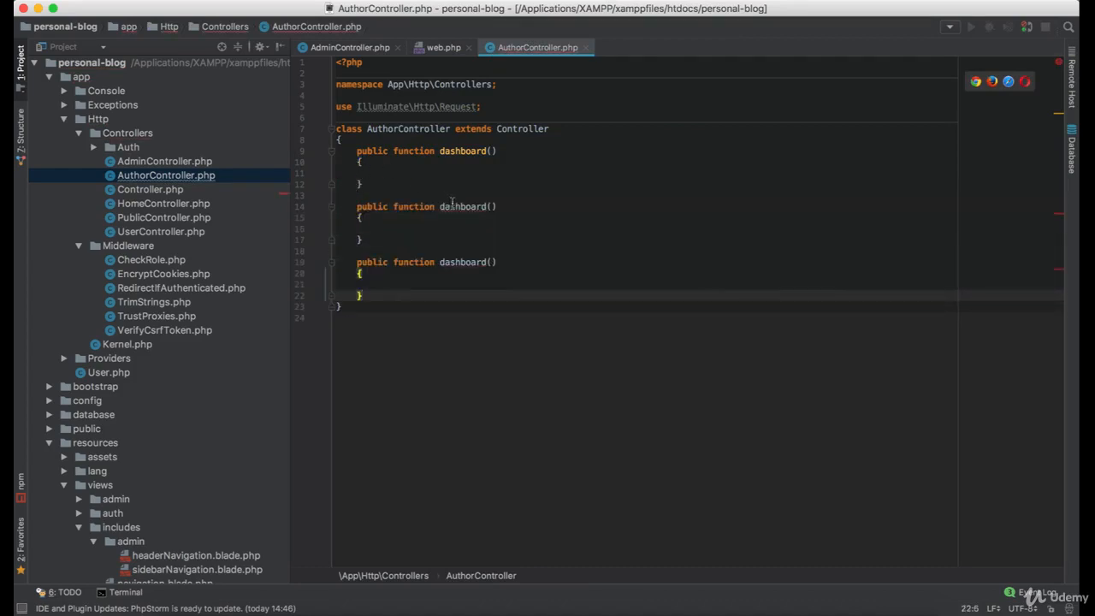
text(posts)
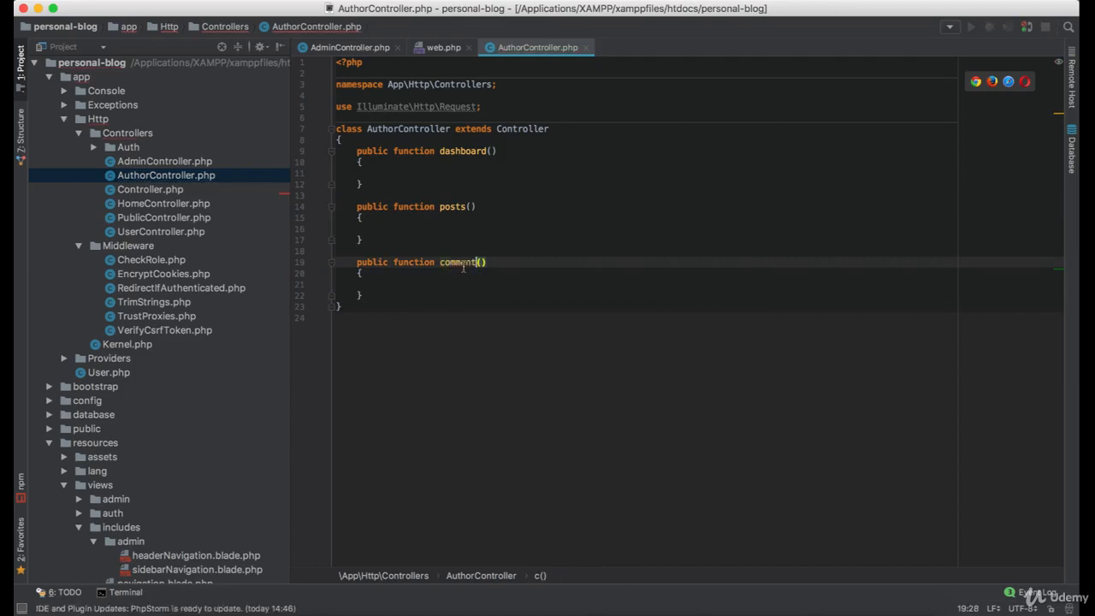
click(443, 47)
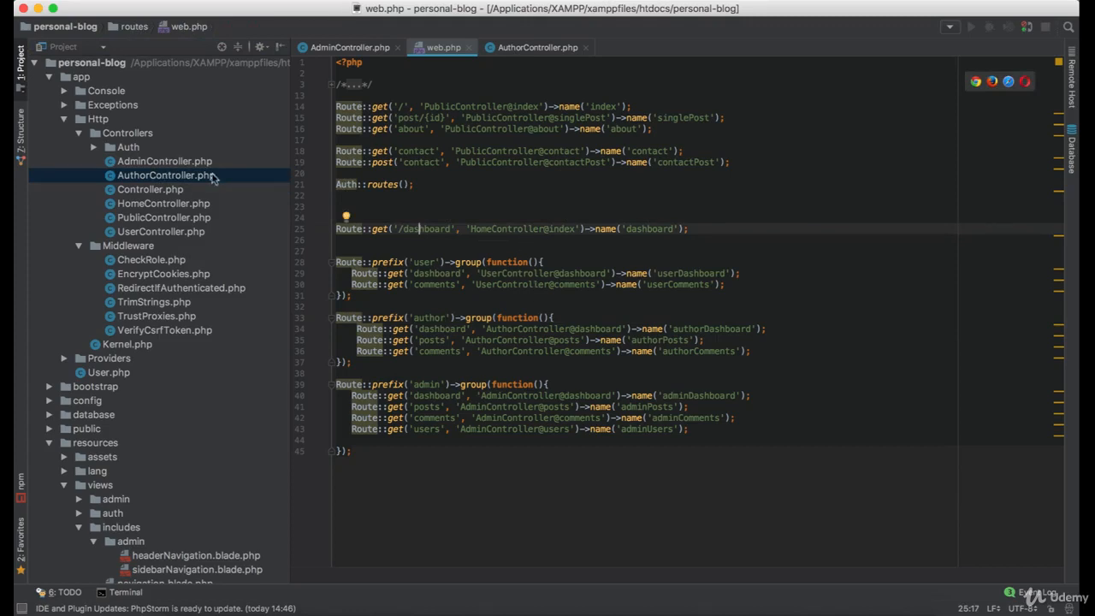
Change AuthorController's constructor middleware from checkRole:admin to checkRole:author.
click(164, 161)
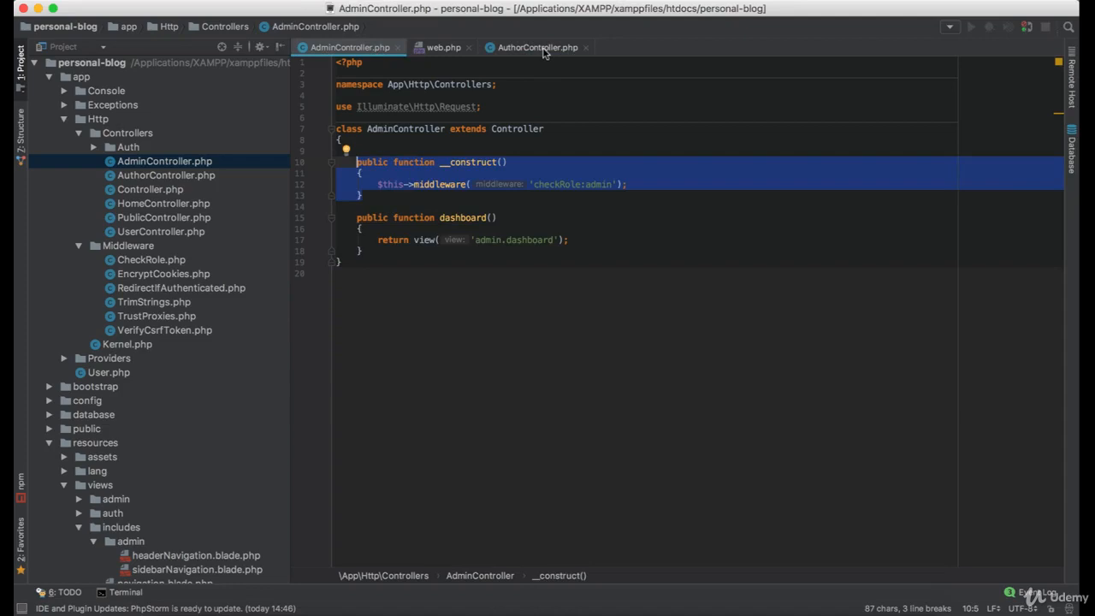
click(536, 47)
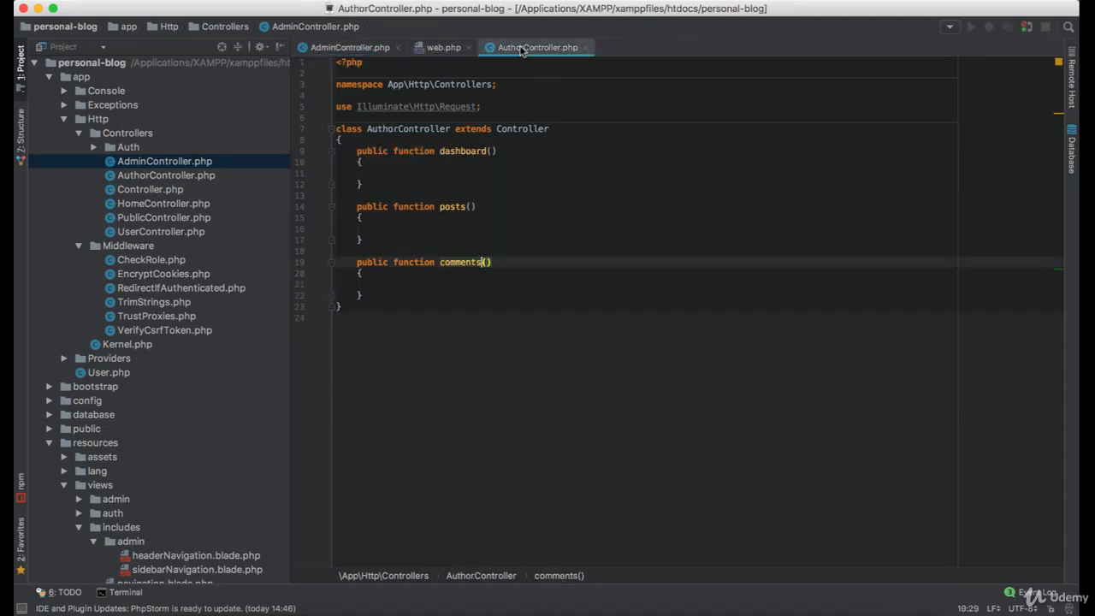
key(enter)
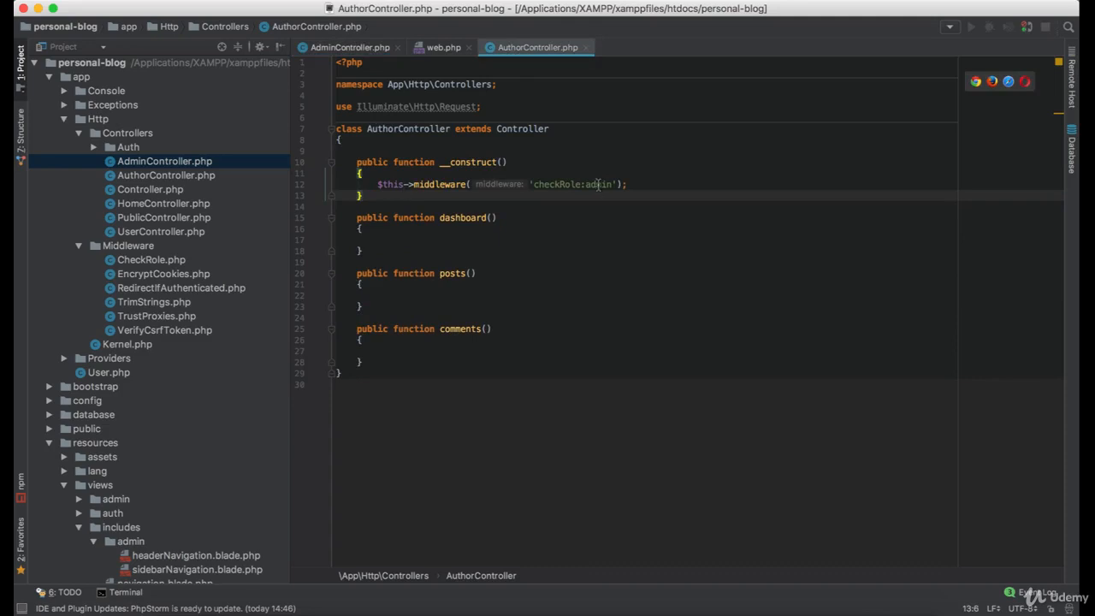
double_click(599, 183)
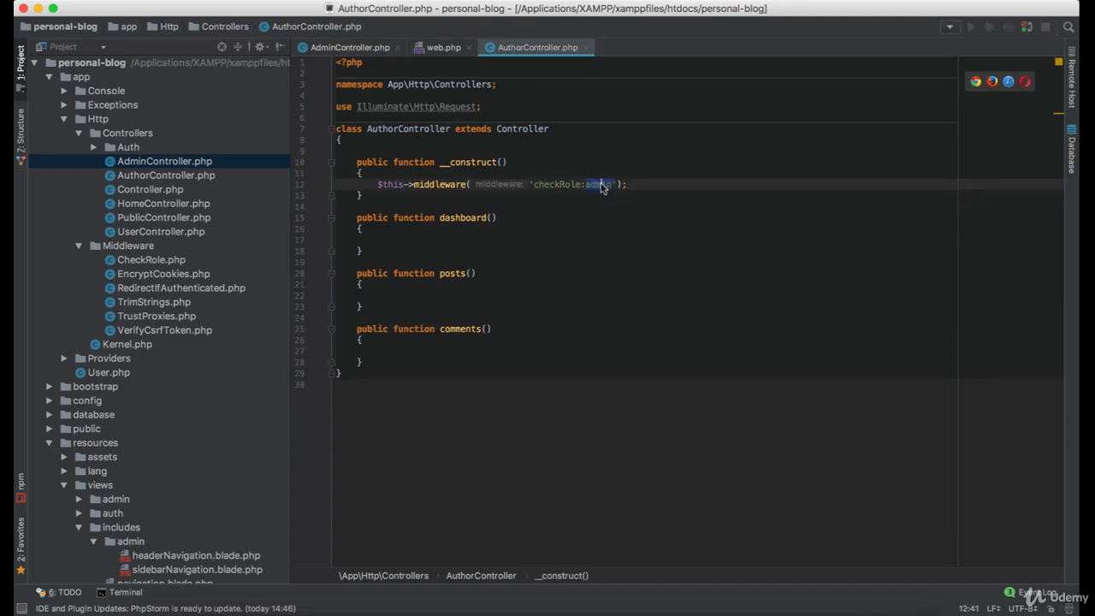
text(author)
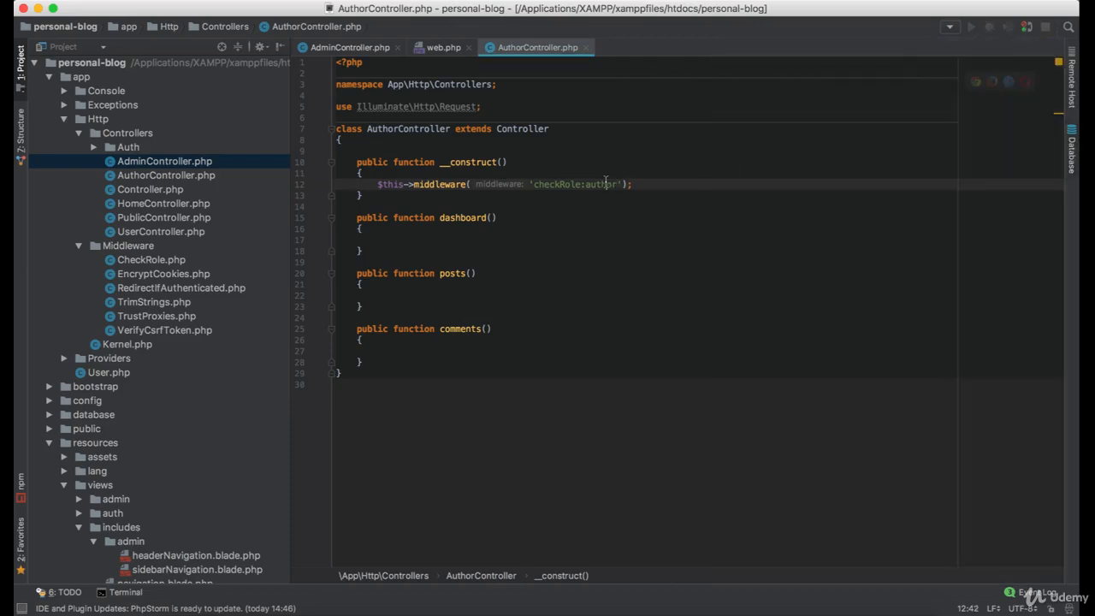
double_click(599, 184)
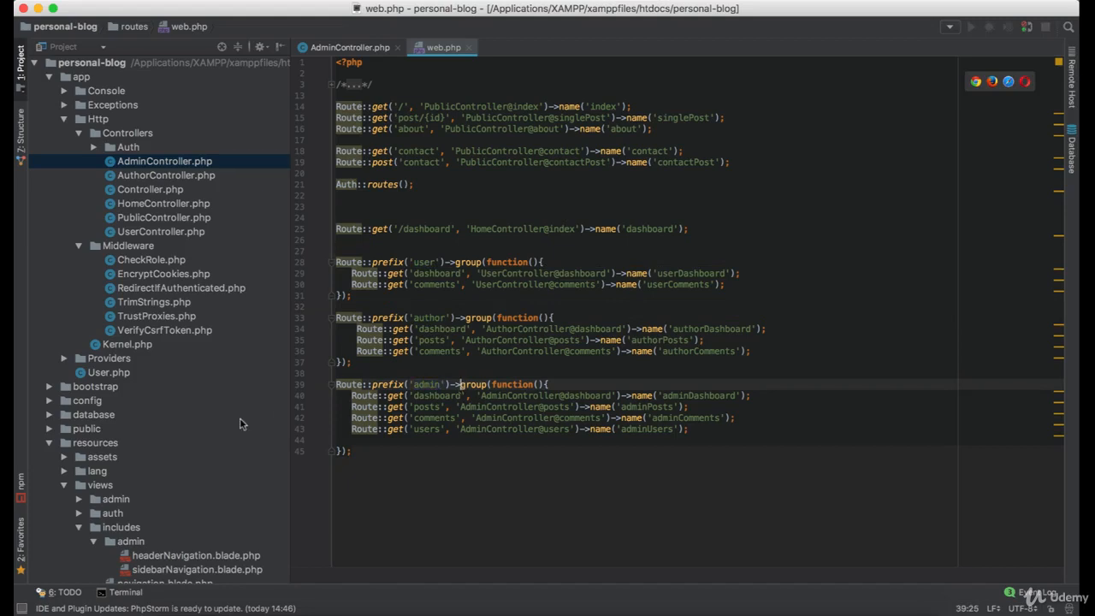
Create 'user' and 'author' directories inside resources/views.
scroll(down, 3)
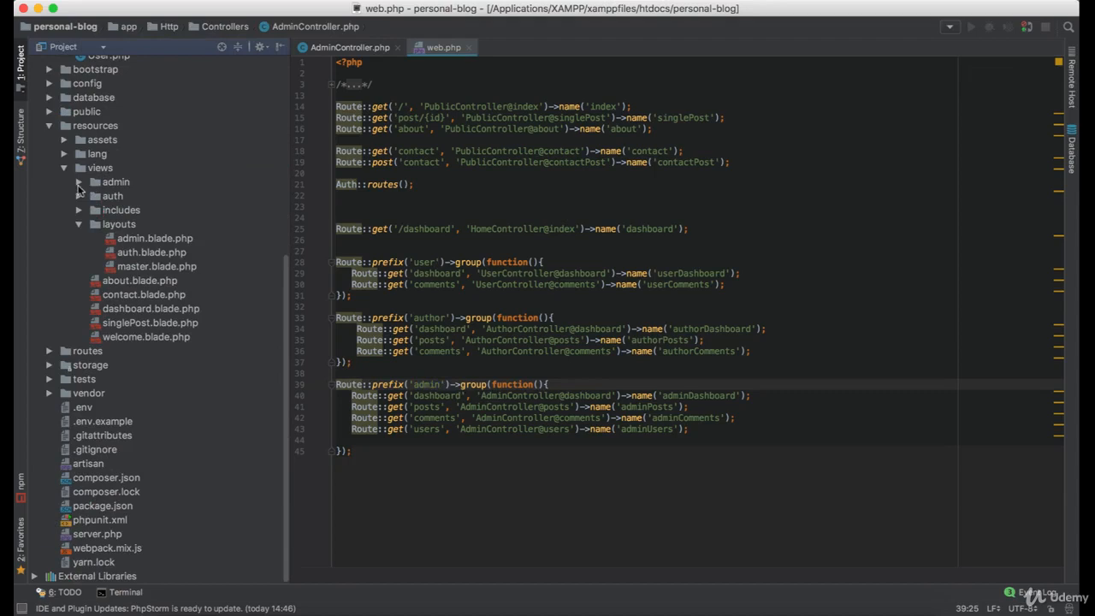
right_click(100, 167)
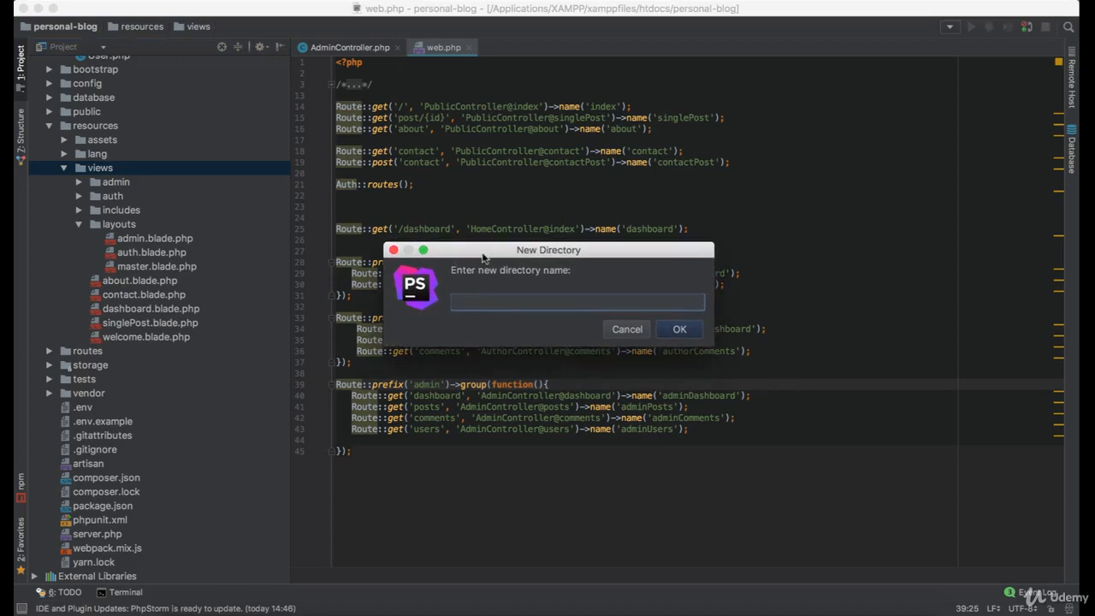
text(use)
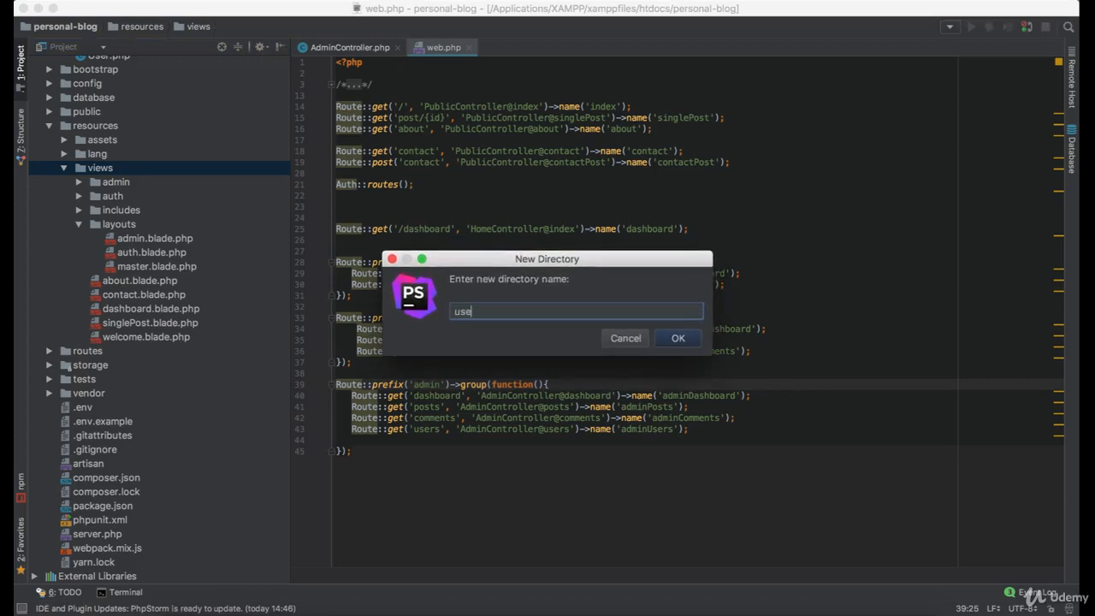
click(677, 337)
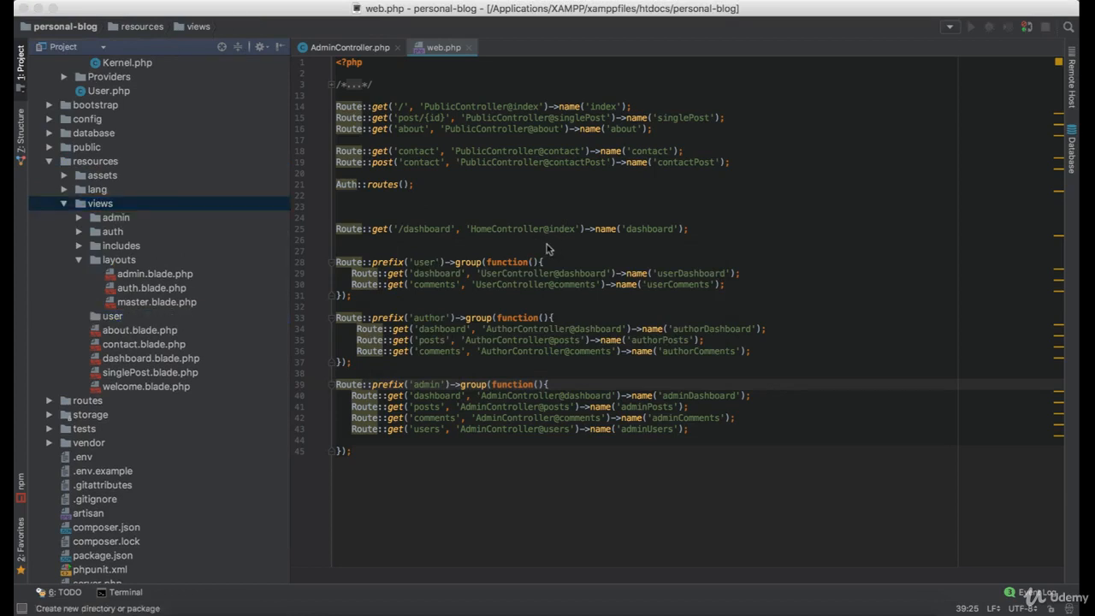
text(aut)
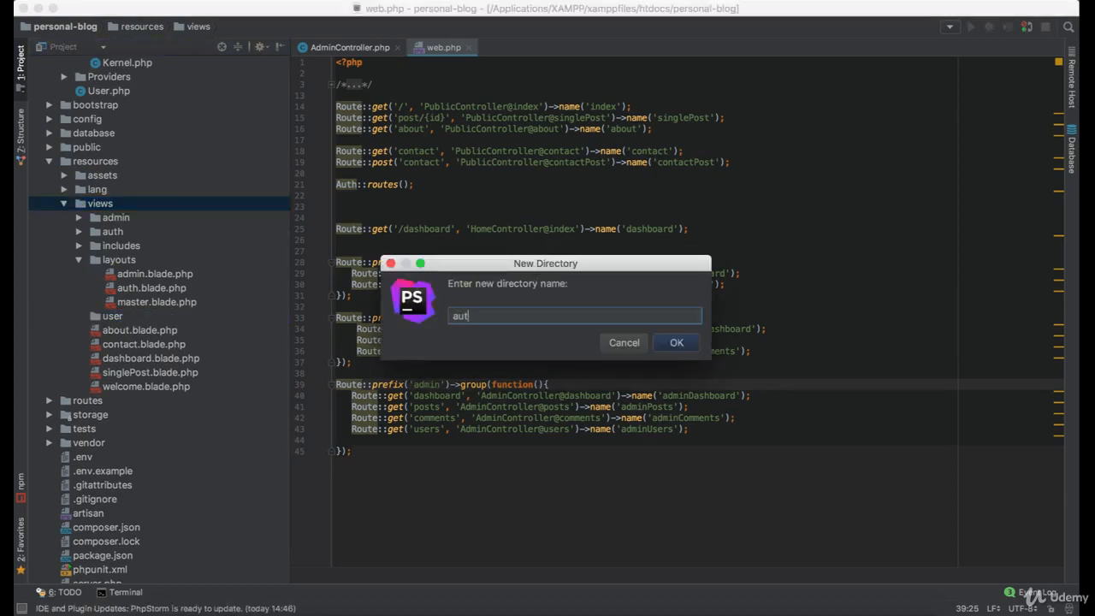
click(676, 343)
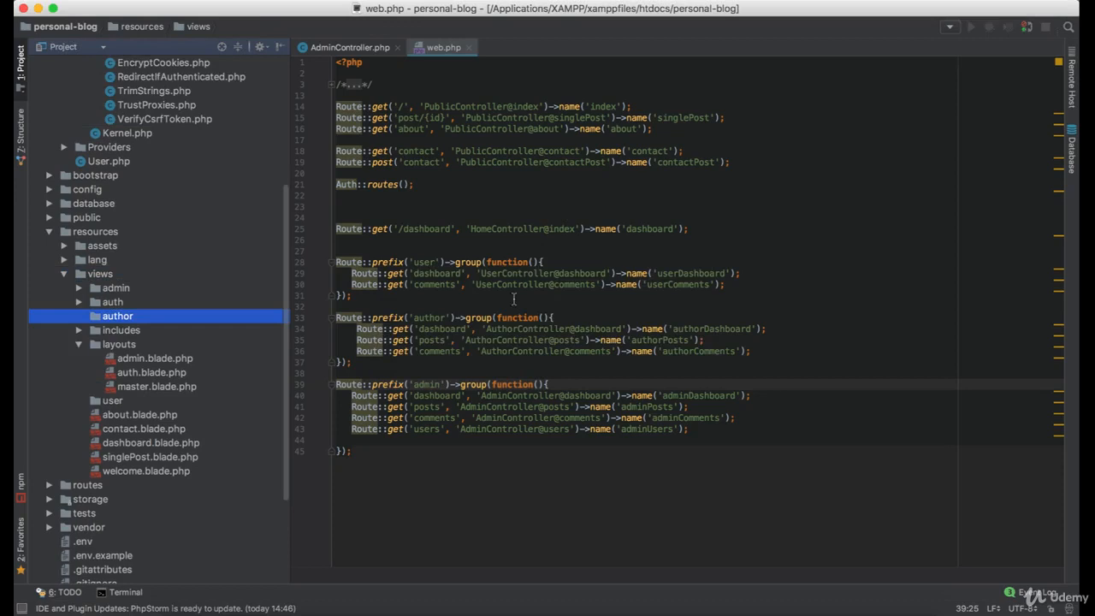
click(117, 316)
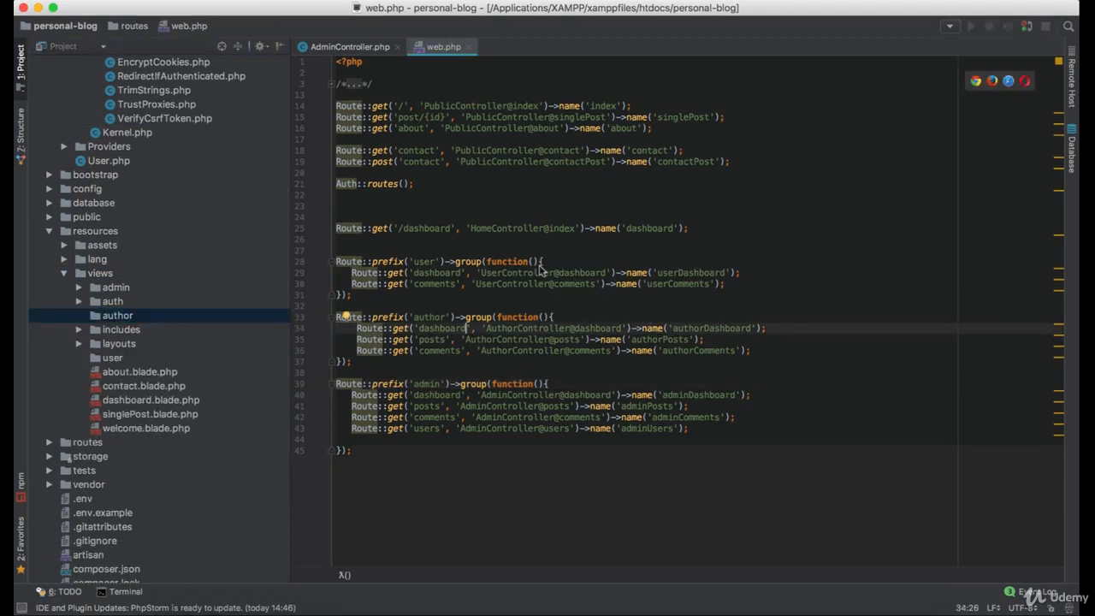
mouse_move(486, 272)
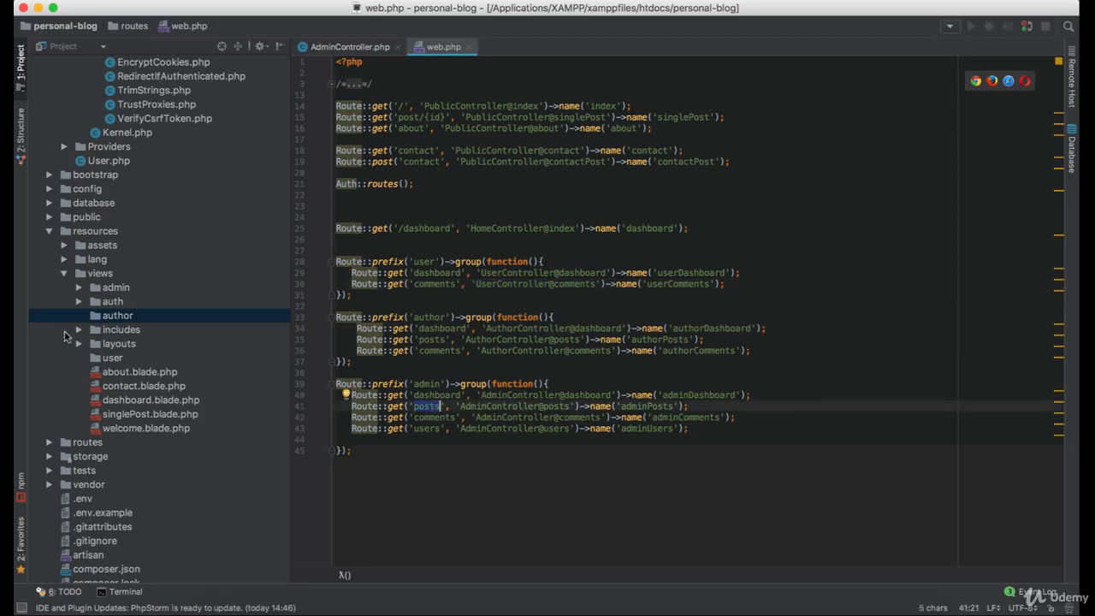
click(117, 315)
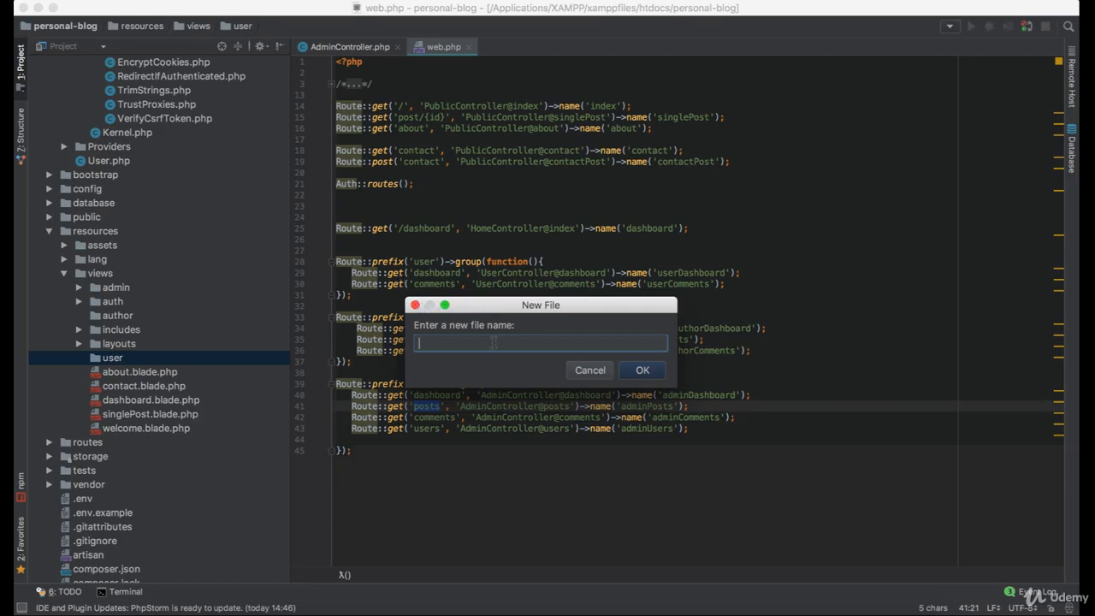
Create dashboard.blade.php and comments.blade.php inside resources/views/user.
text(dashb)
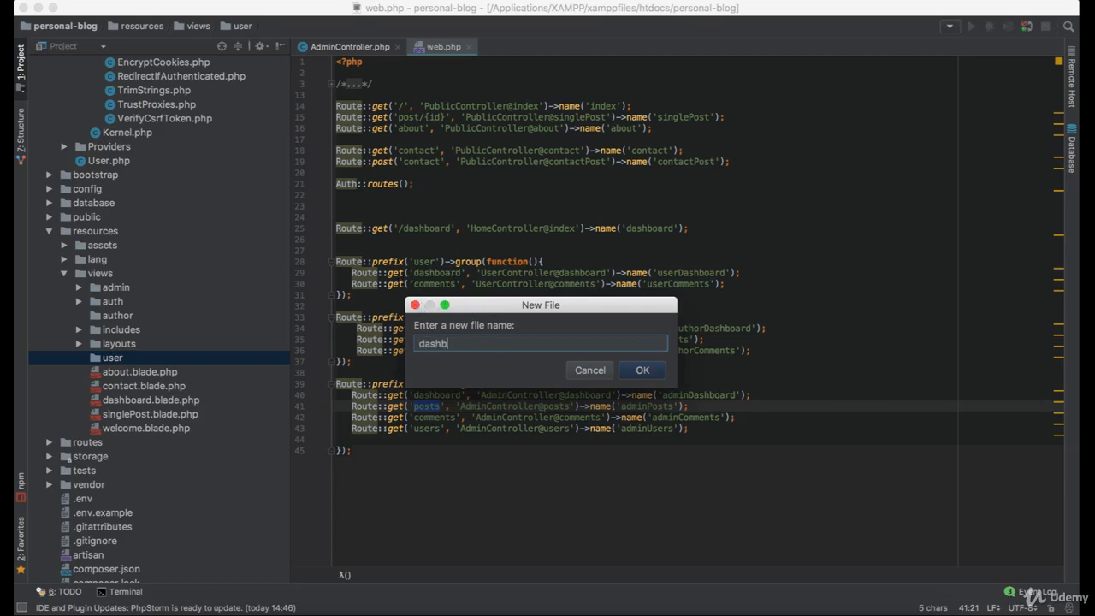
text(oard.bla)
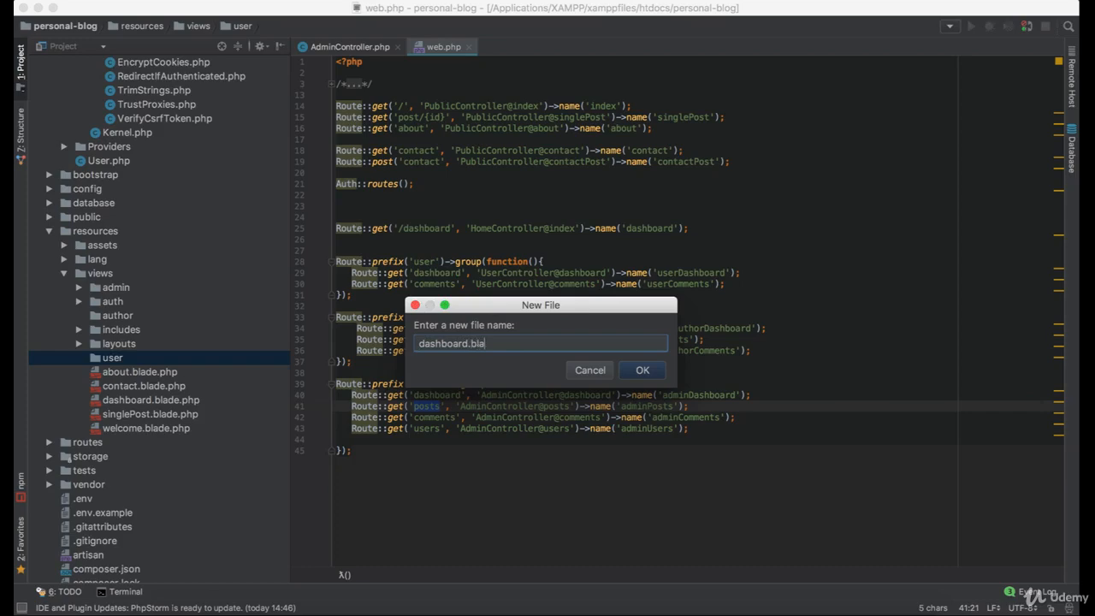
click(641, 370)
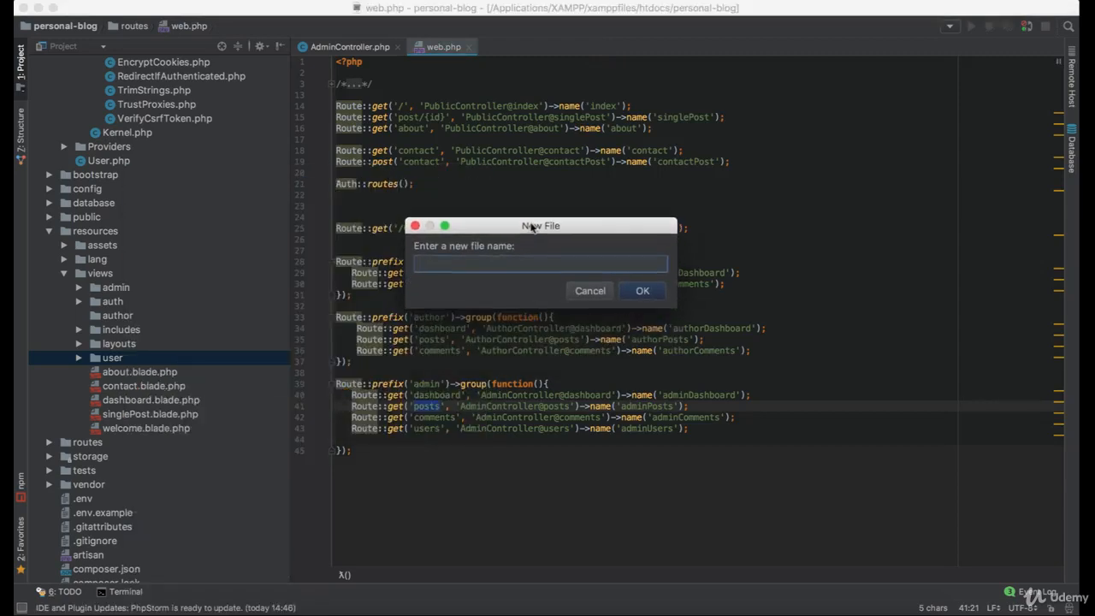
text(comments.blade.php)
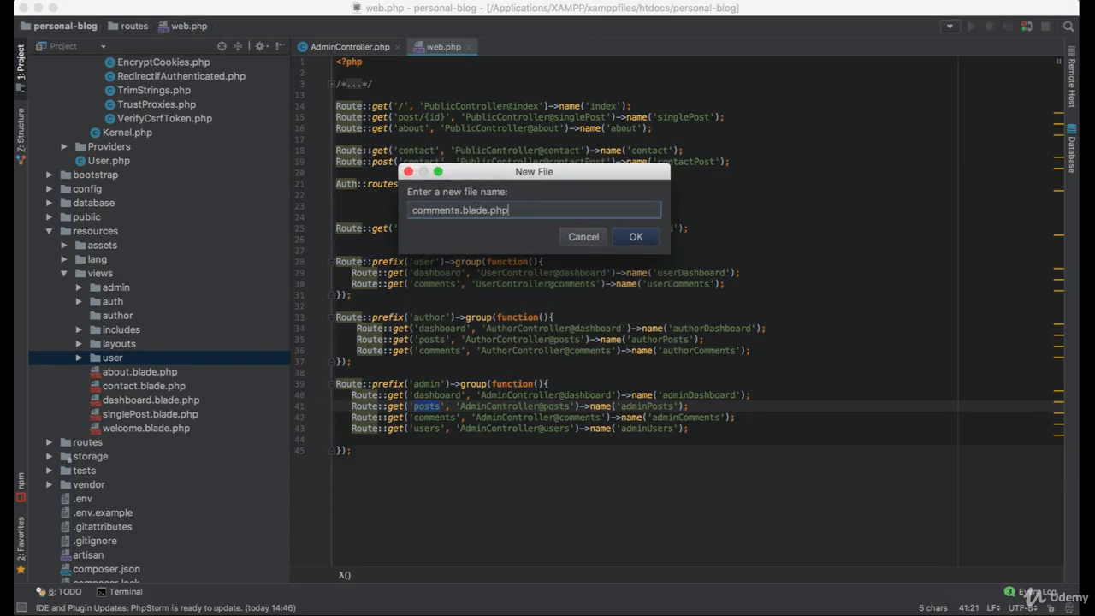
click(636, 237)
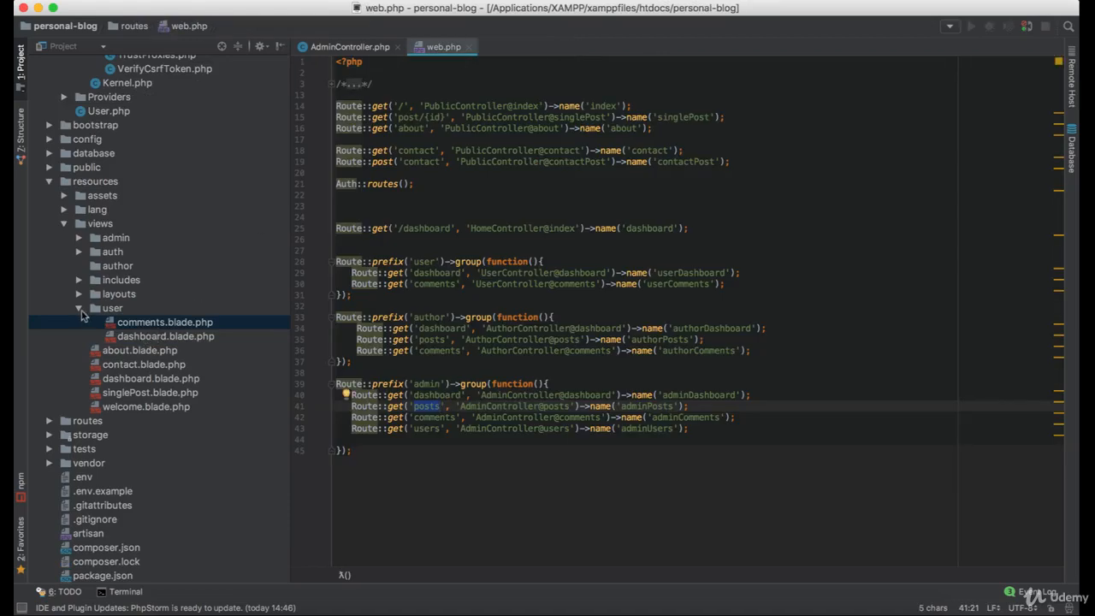
mouse_move(84, 278)
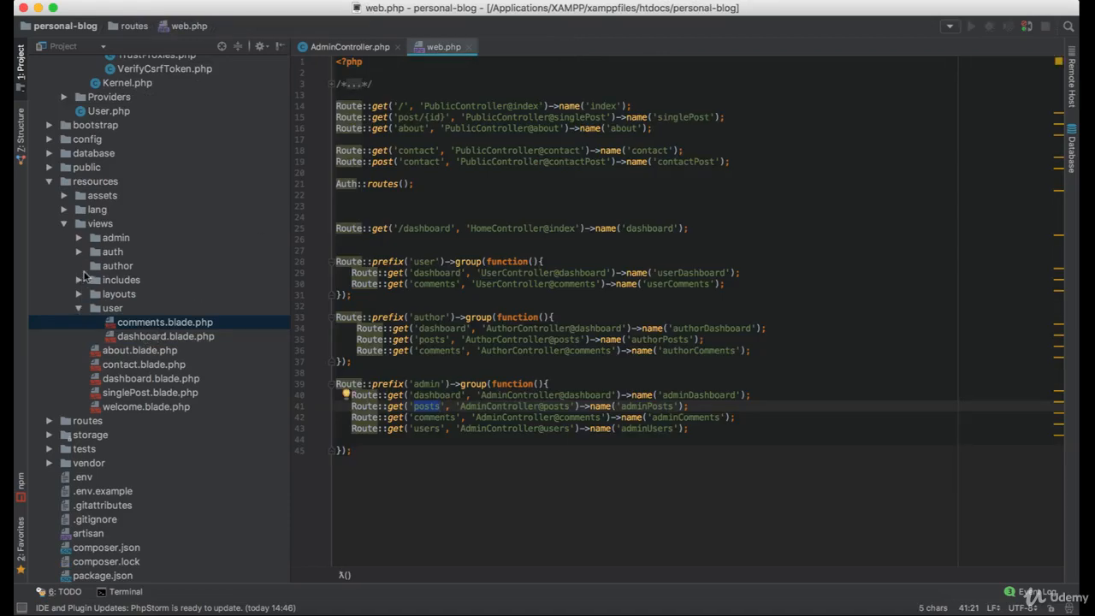
Create dashboard.blade.php and posts.blade.php in the resources/views/author folder.
right_click(117, 266)
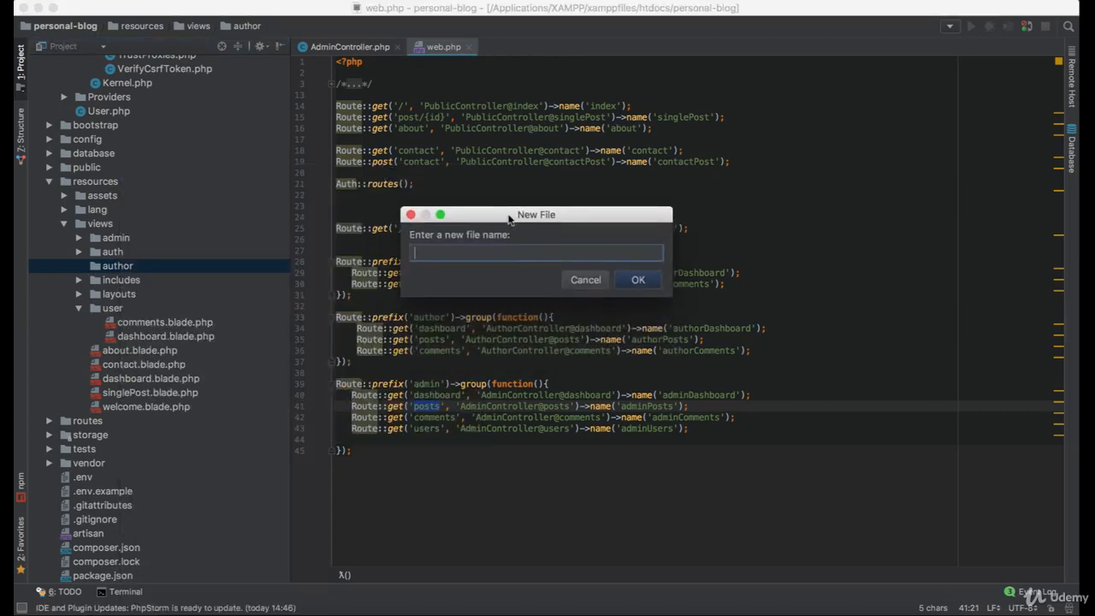
text(dashboar)
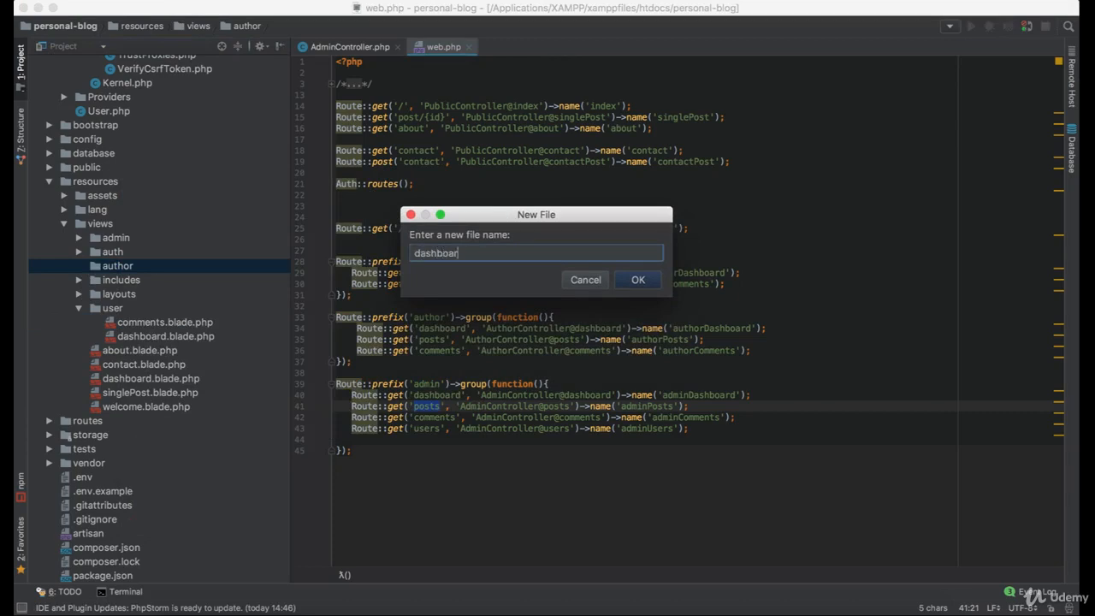
text(d.blade.php)
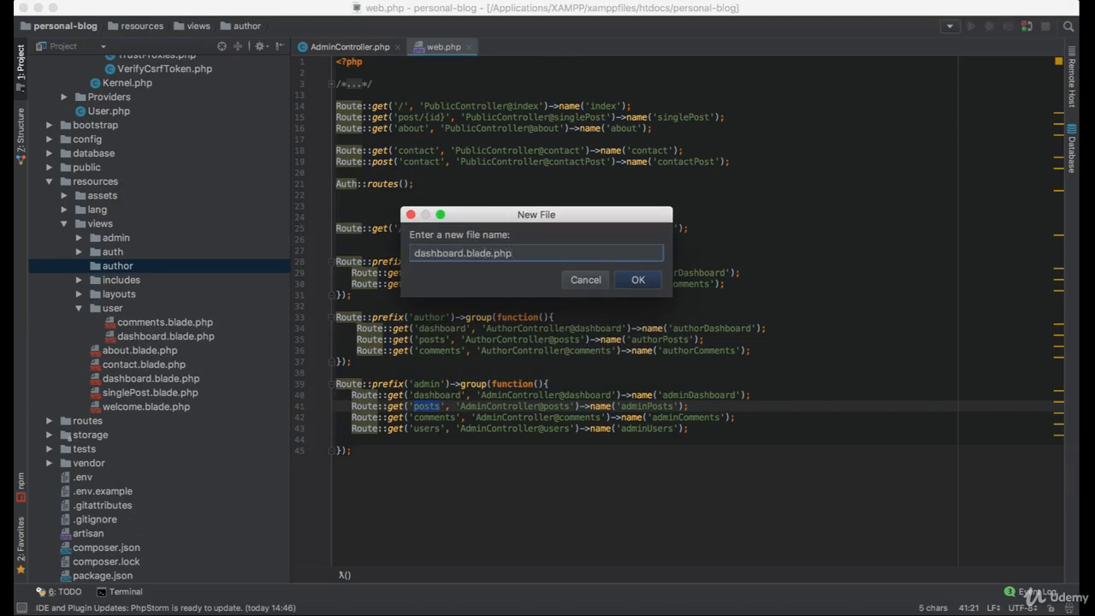
click(637, 279)
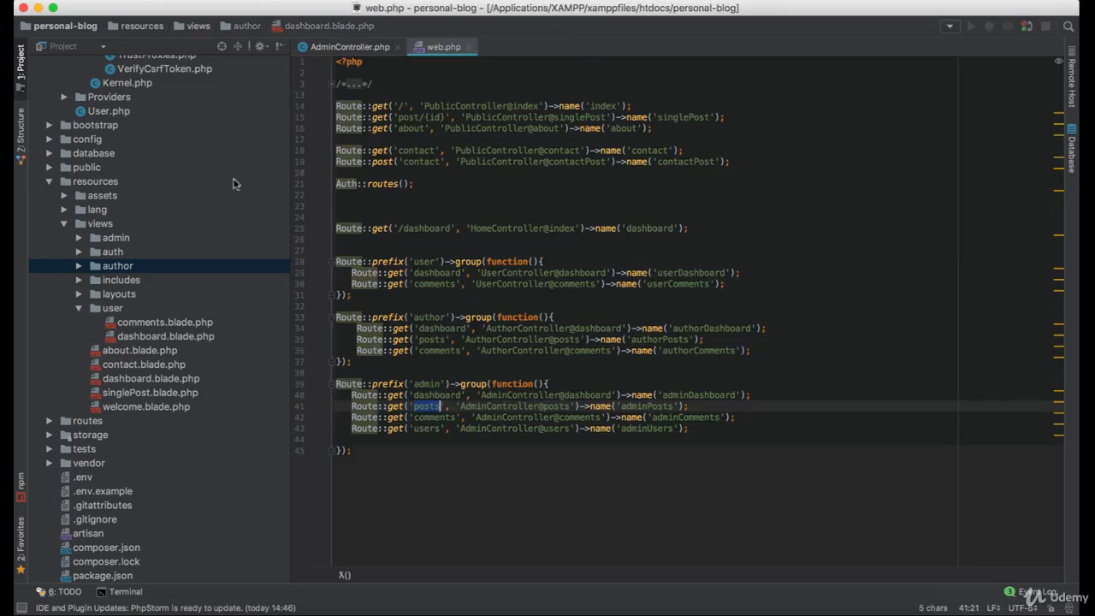
right_click(117, 265)
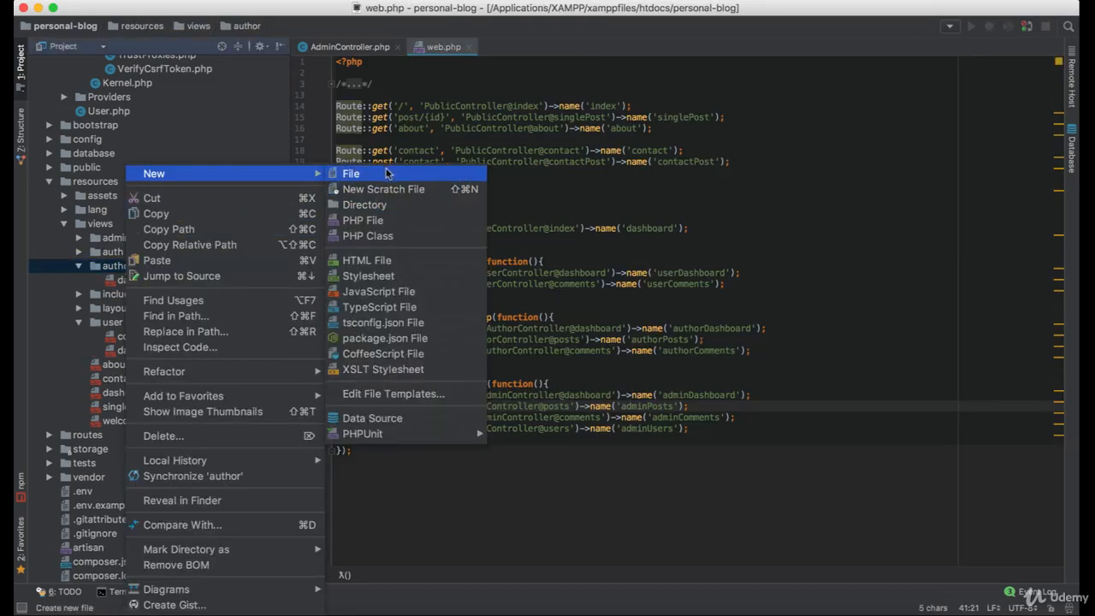
click(350, 173)
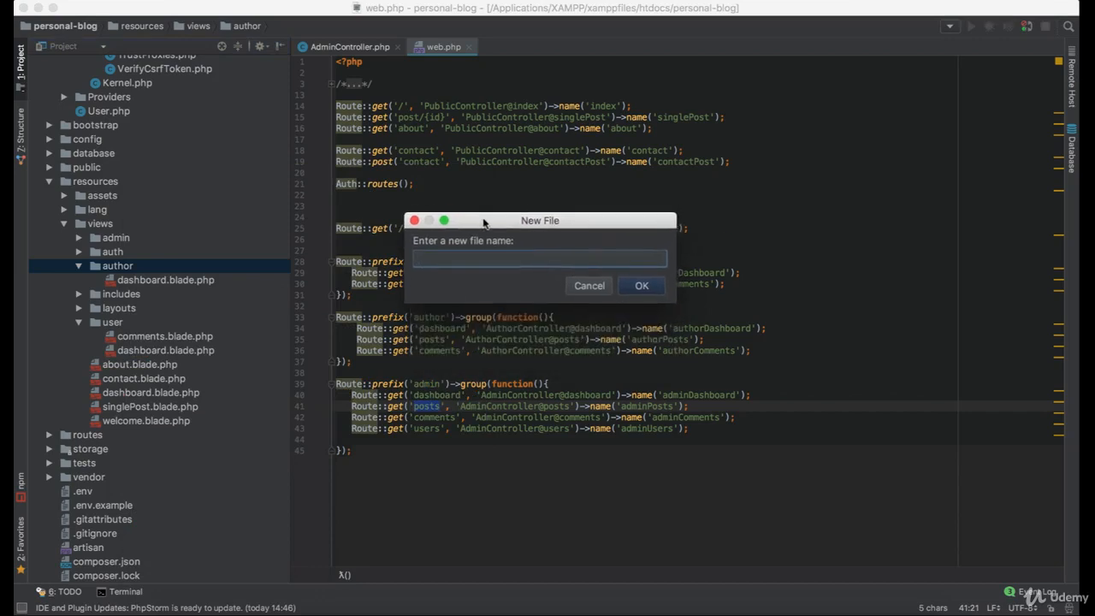
text(posts)
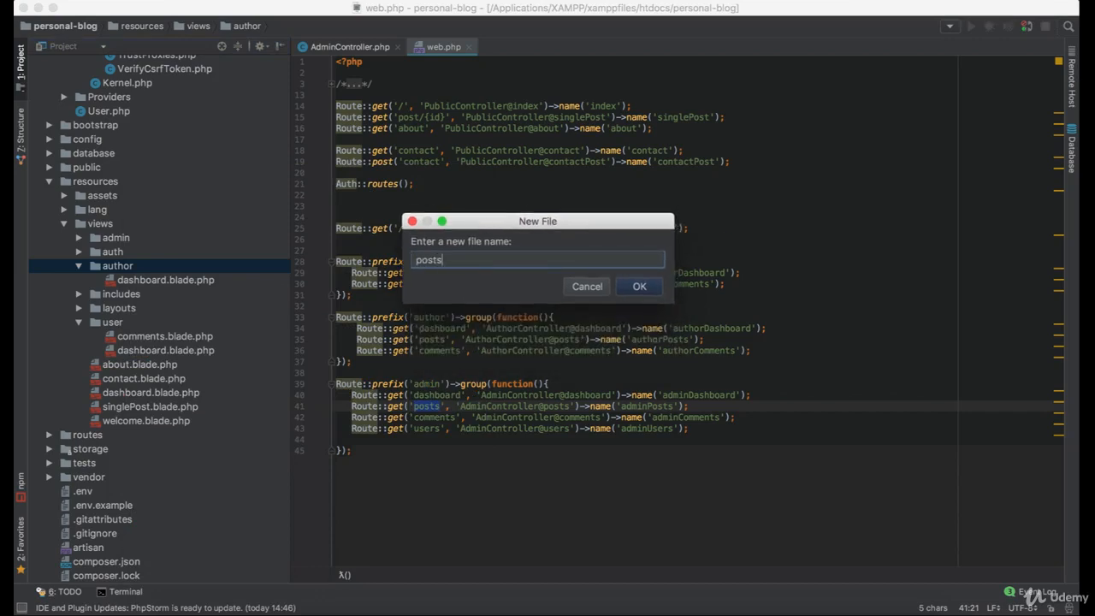
click(639, 285)
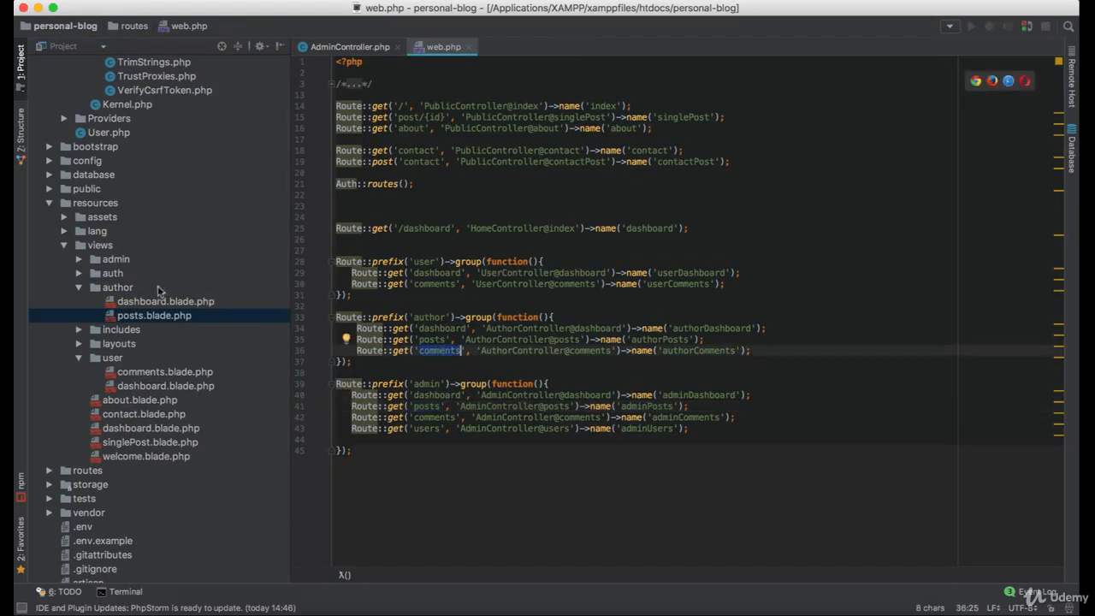
Add comments.blade.php to the author folder and close its tab to return to web.php.
right_click(118, 287)
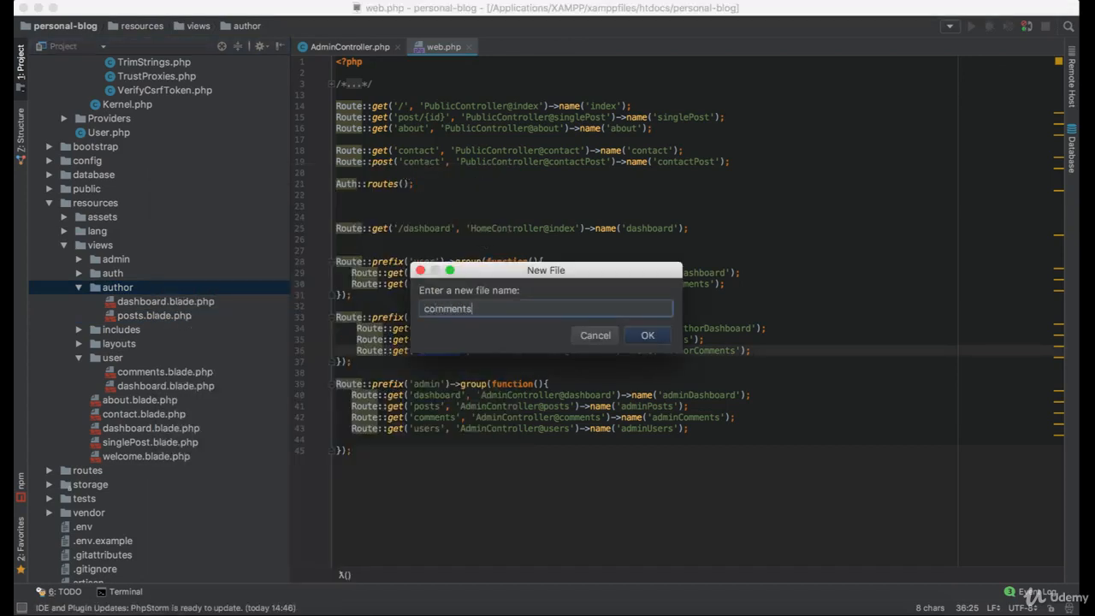
click(647, 335)
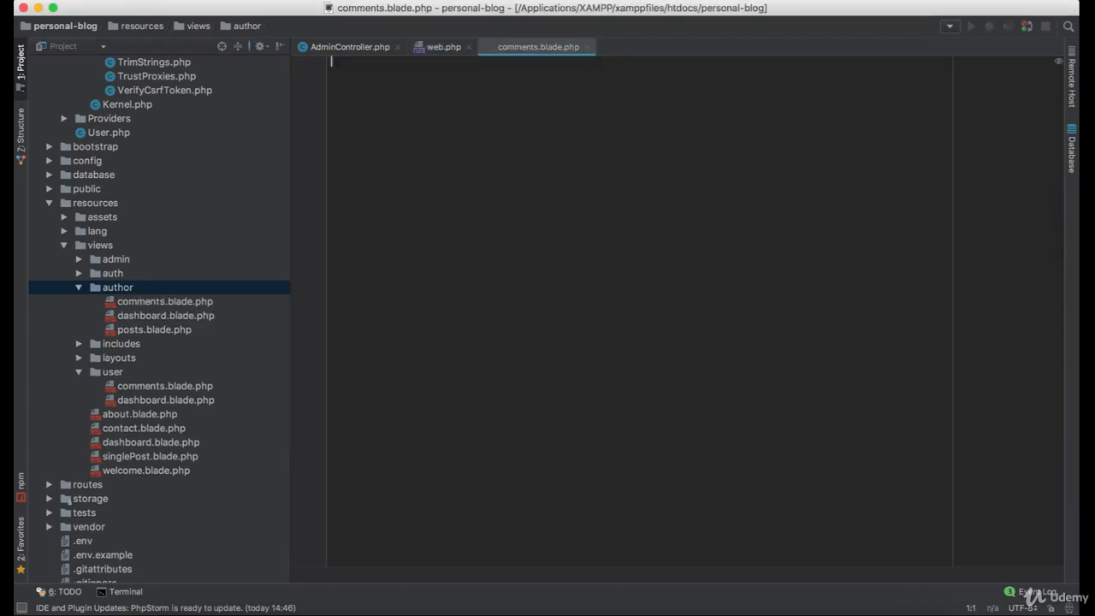
click(443, 46)
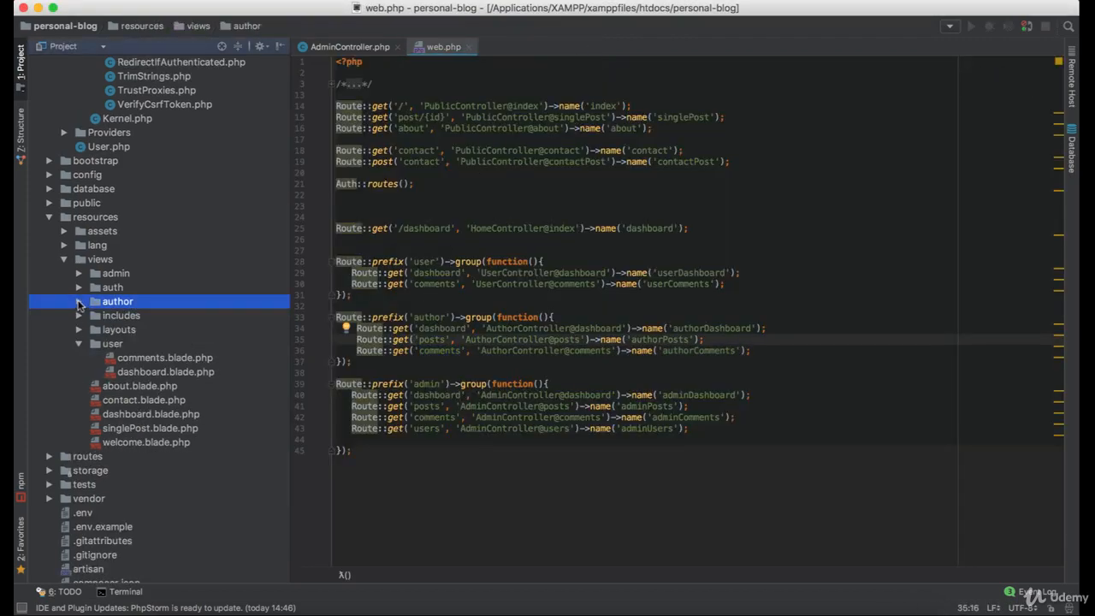
Expand resources/views/admin, start a new file there, and review the posts, comments, users admin routes.
click(115, 273)
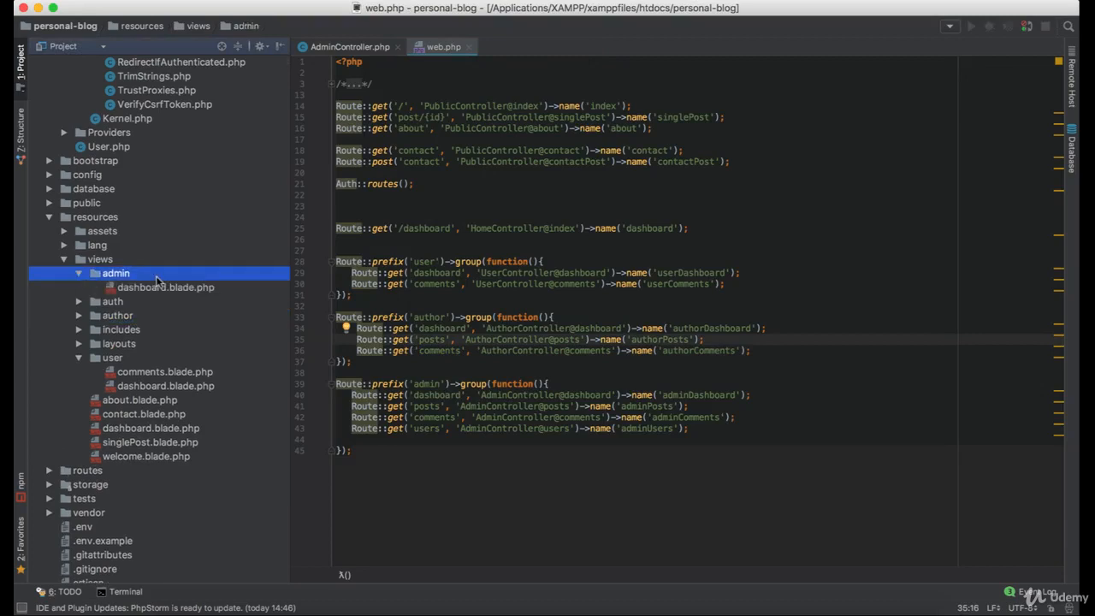
right_click(116, 273)
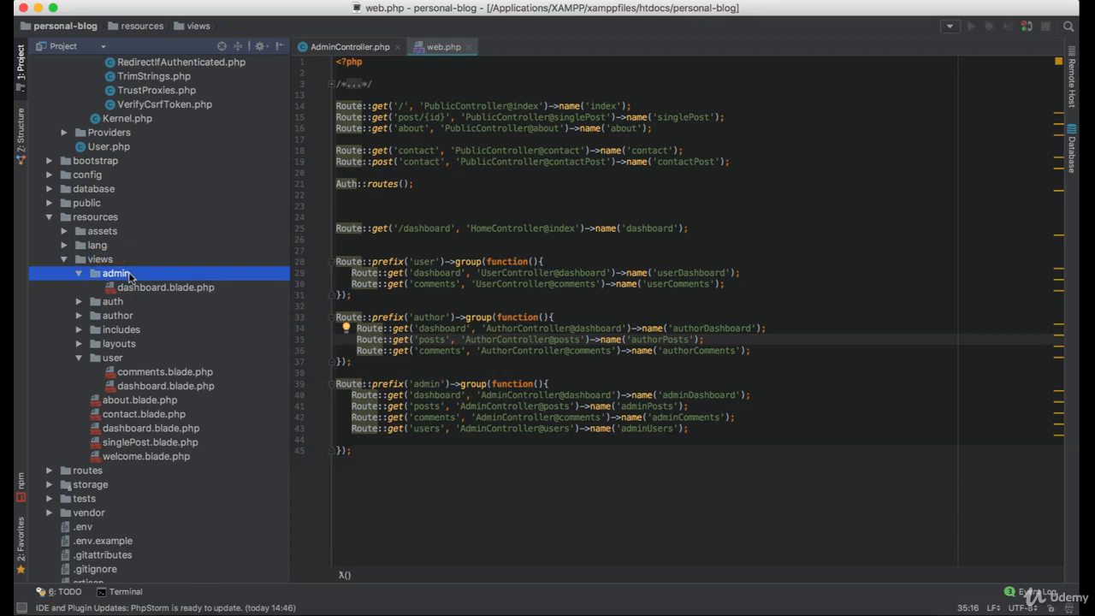
click(165, 287)
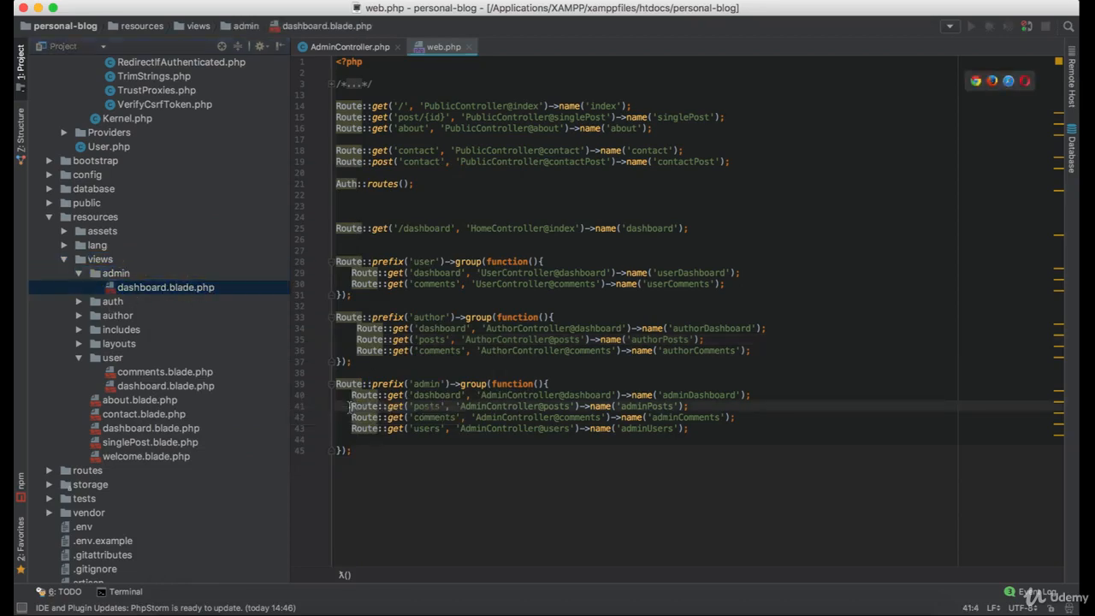
drag(350, 405, 693, 428)
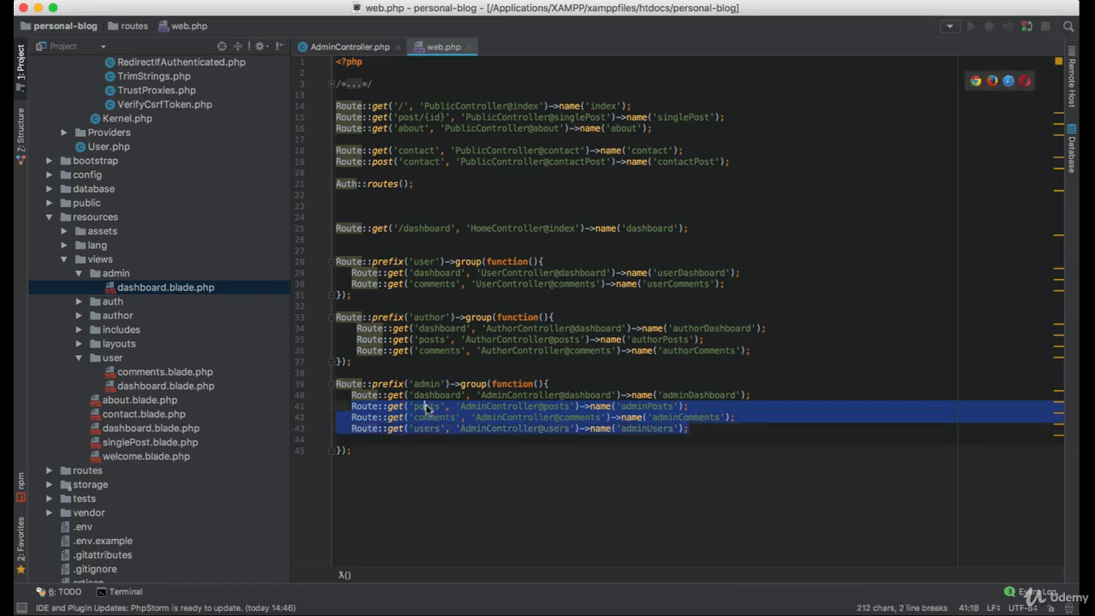
click(425, 428)
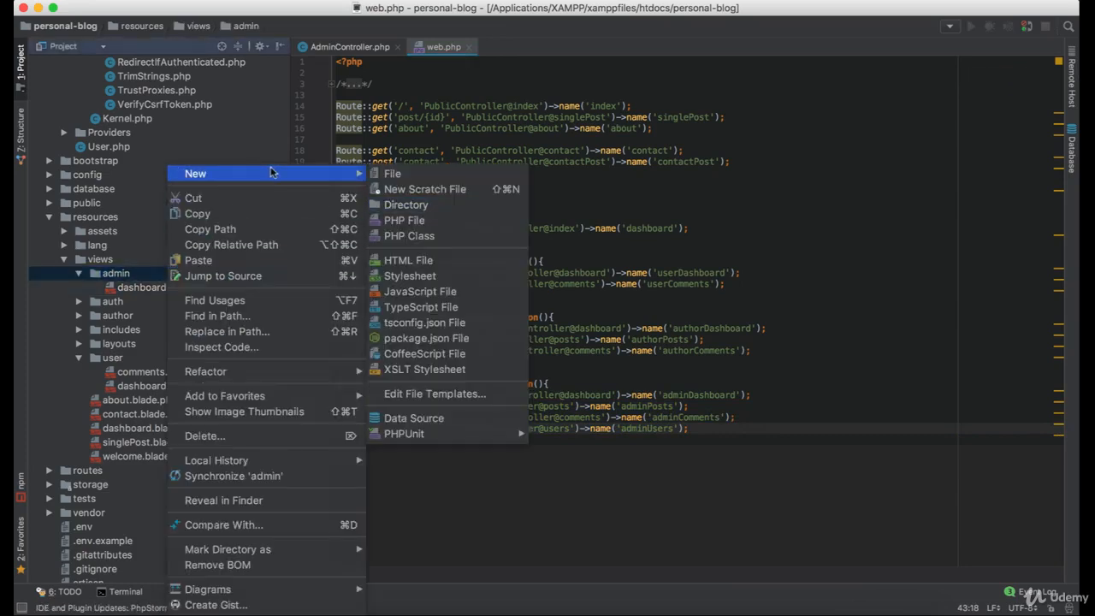
Create posts.blade.php in the admin views folder and close its tab.
click(392, 174)
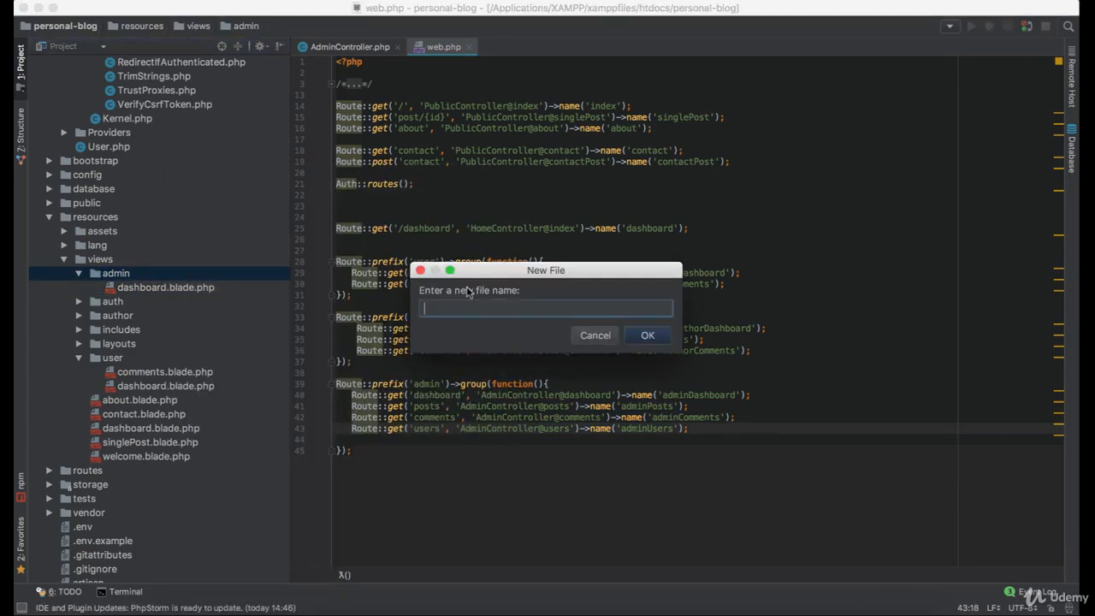
text(posts.bl)
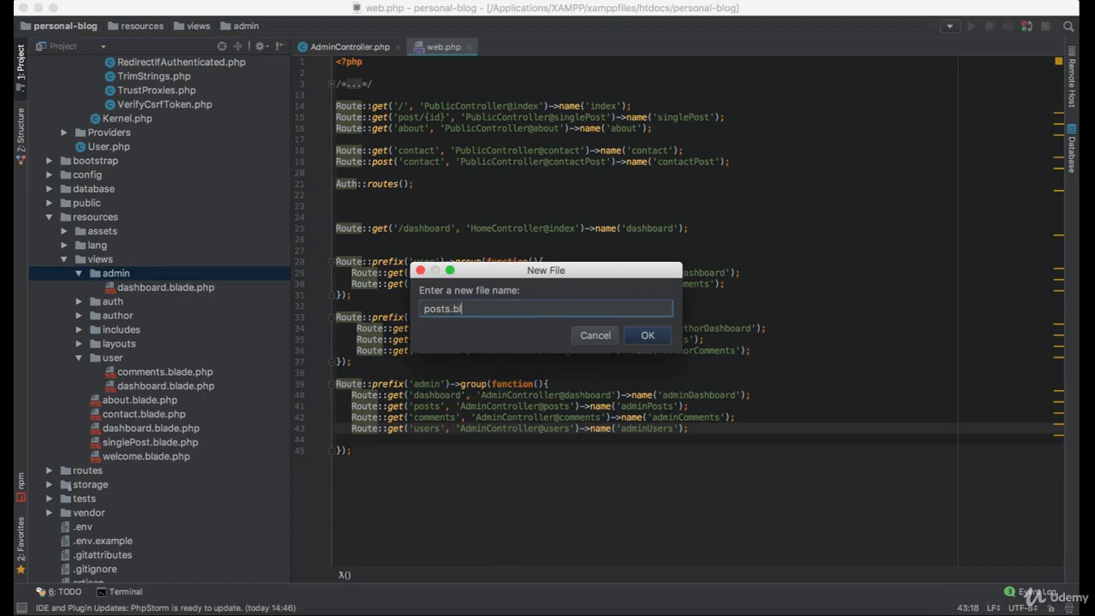
click(648, 334)
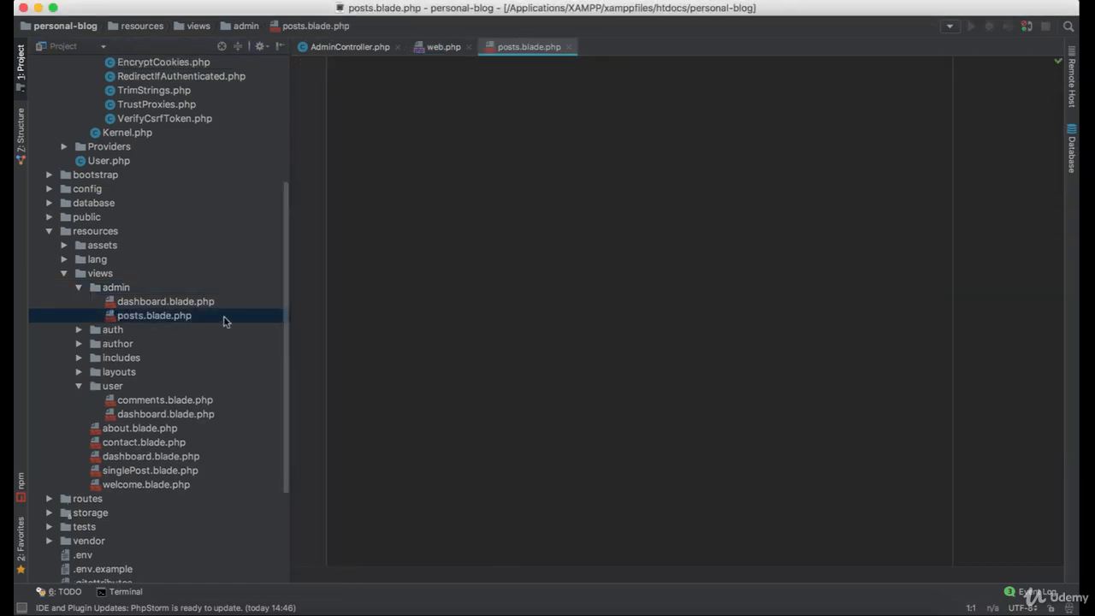
click(443, 46)
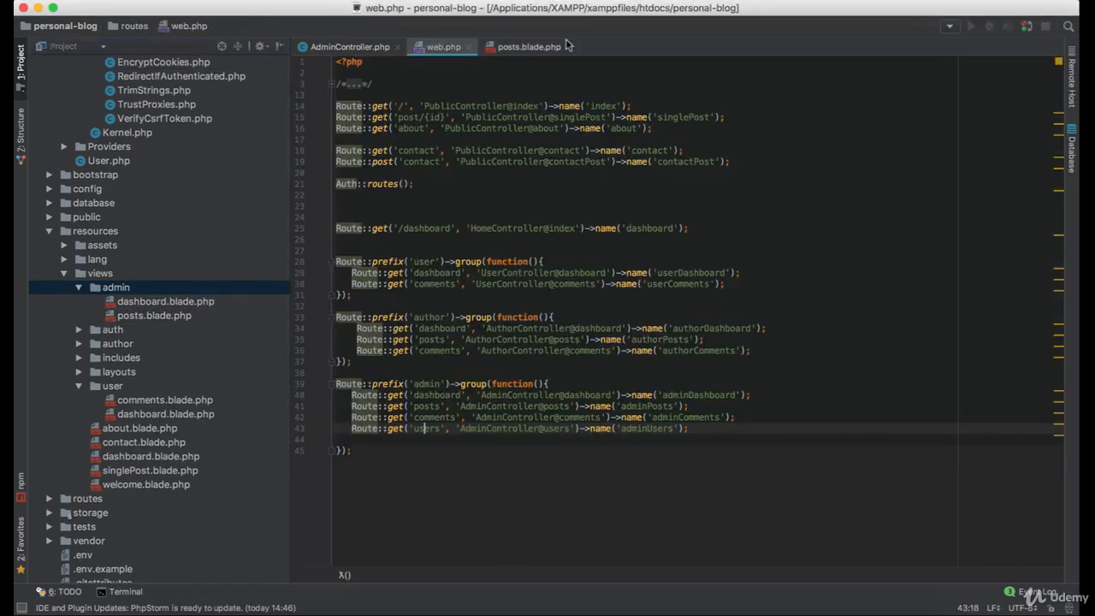
click(568, 46)
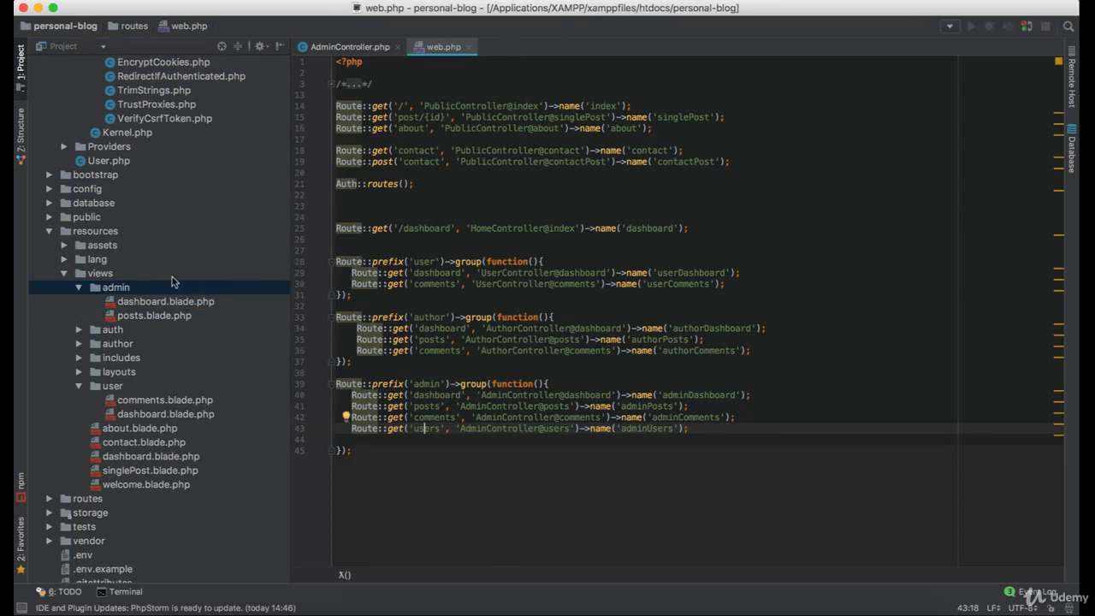
Create comments.blade.php and users.blade.php in the admin folder, returning to web.php.
right_click(116, 287)
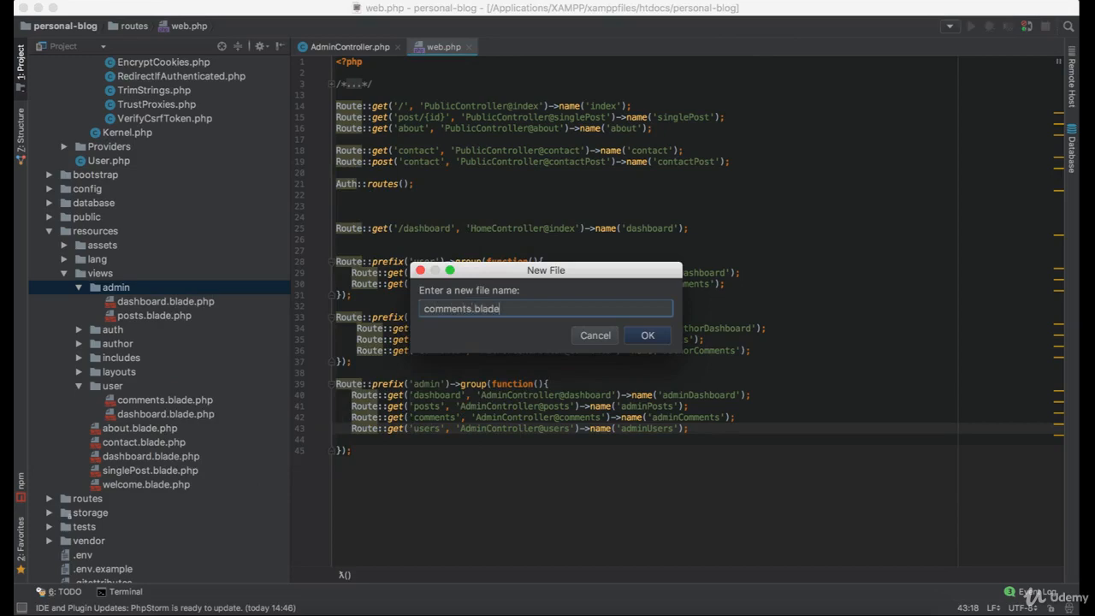
click(647, 335)
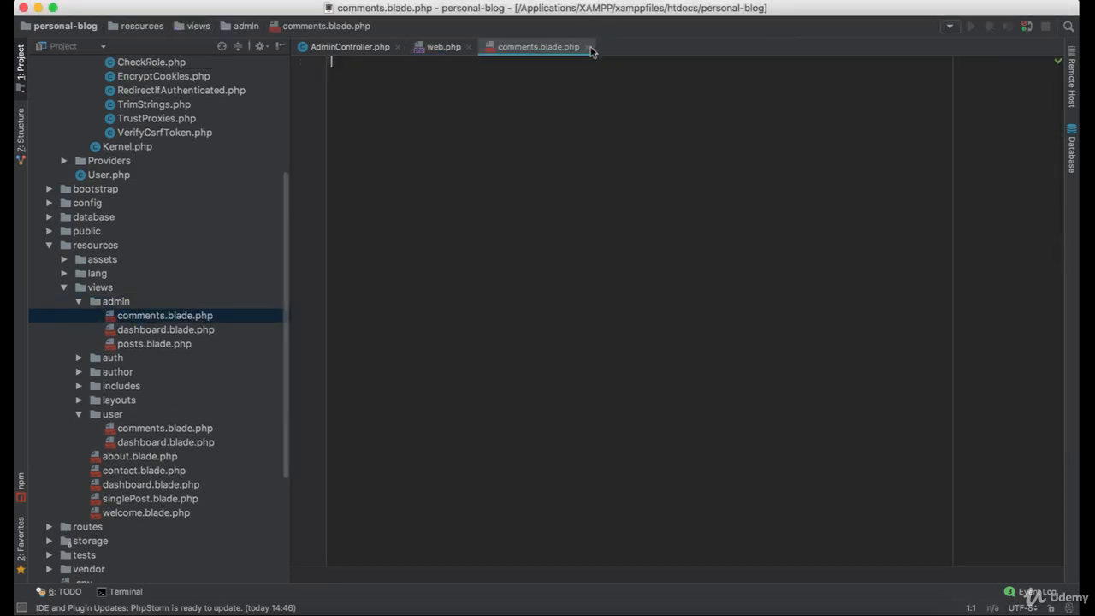
right_click(116, 301)
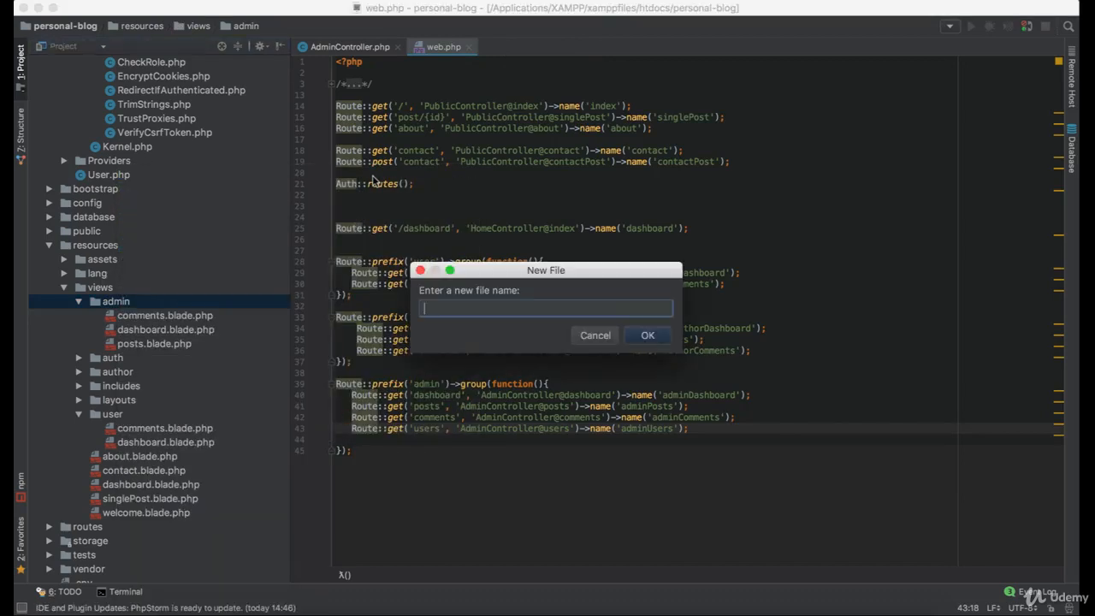
text(users.blade)
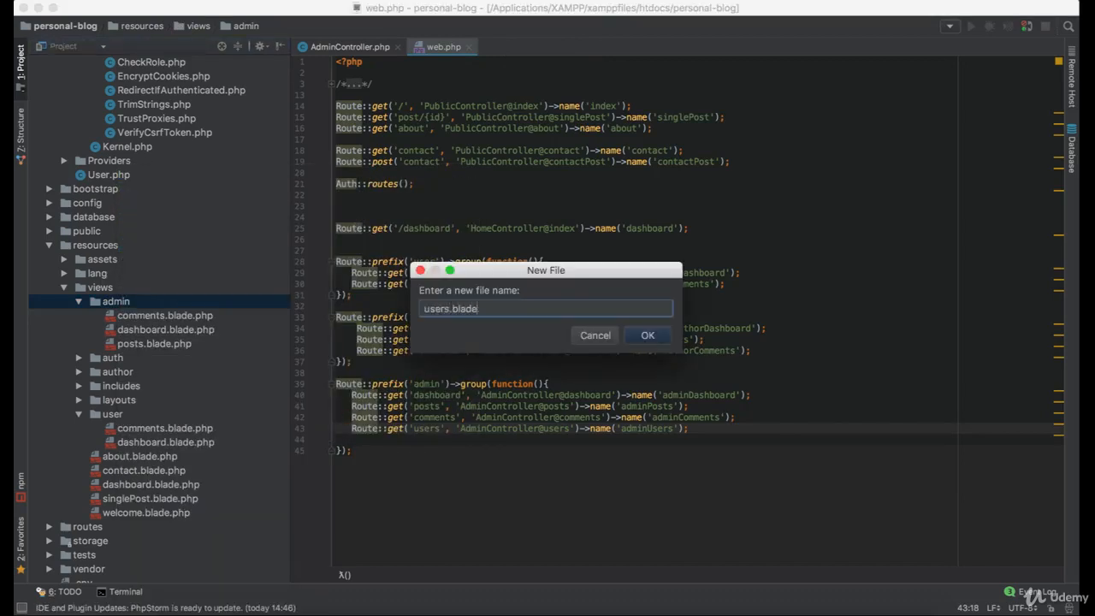
click(647, 335)
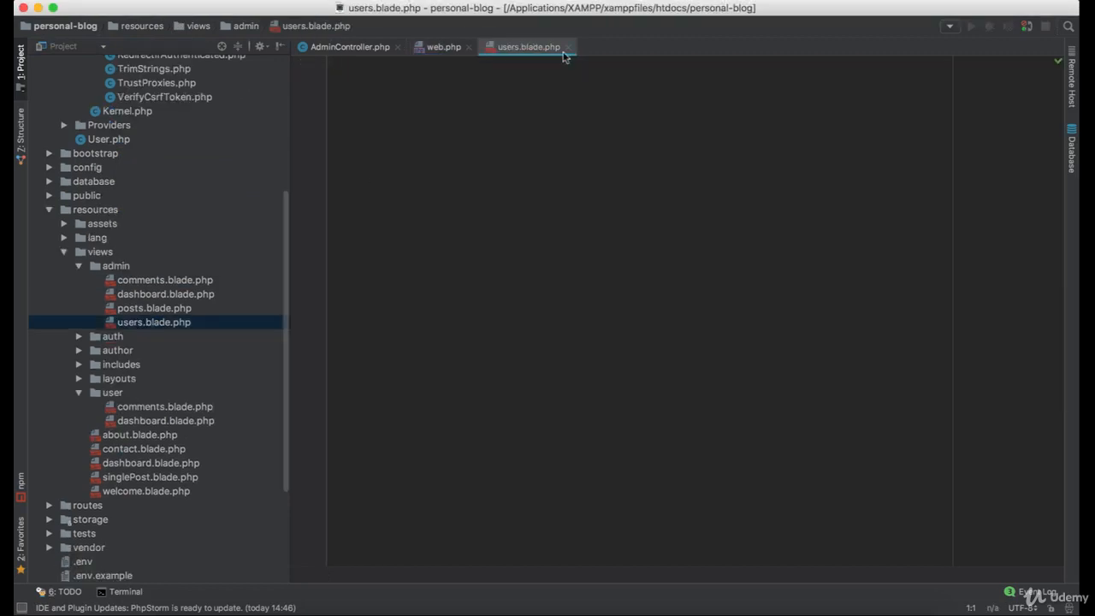
click(443, 47)
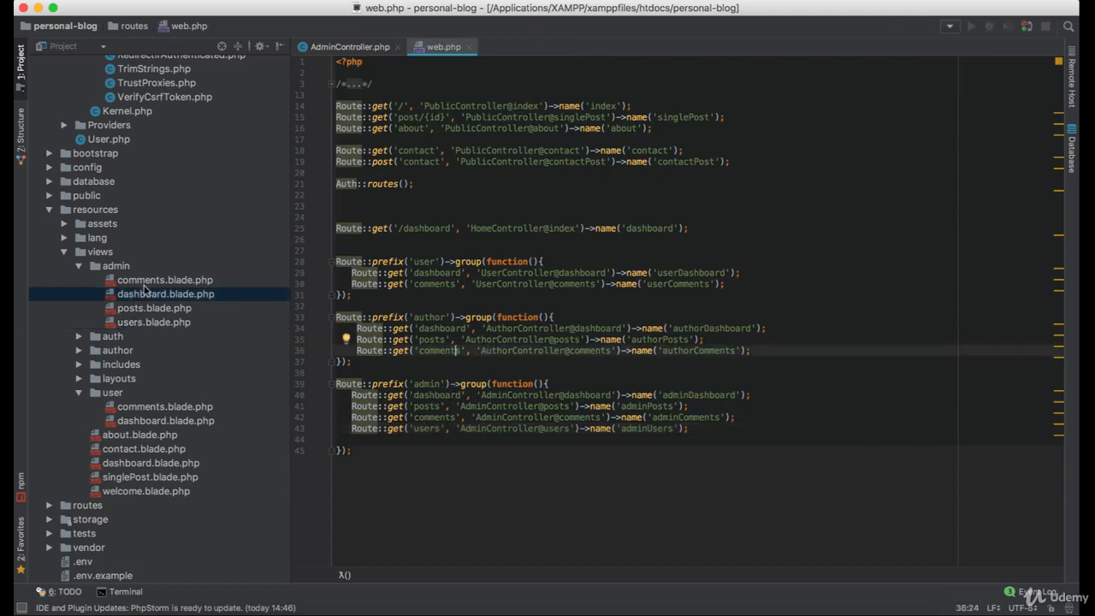
click(166, 293)
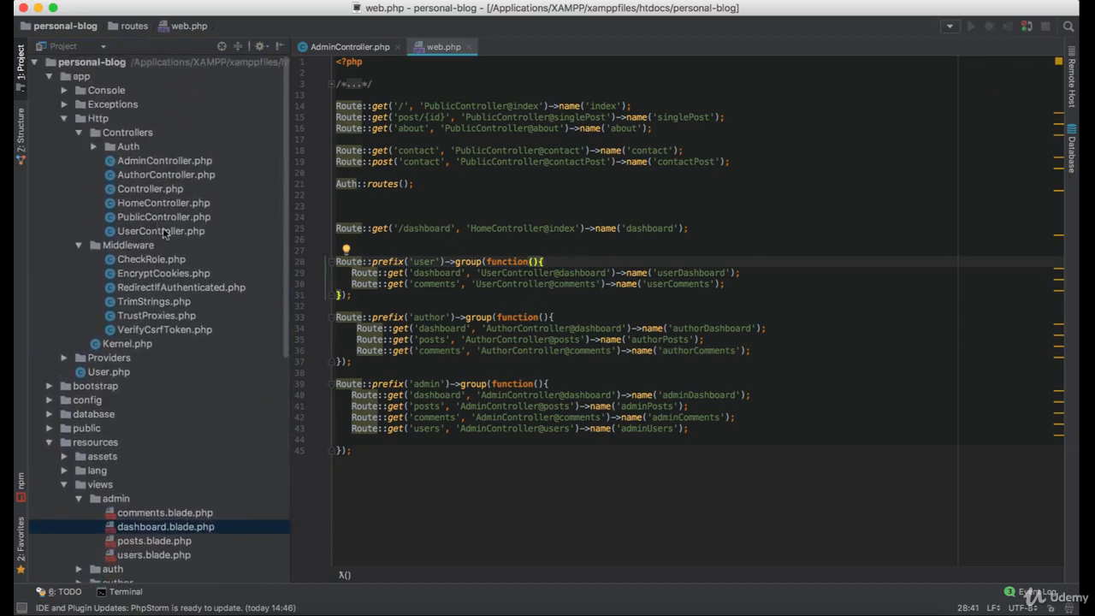
Make UserController's methods return view('user.dashboard') and the user comments view, then close it.
double_click(161, 231)
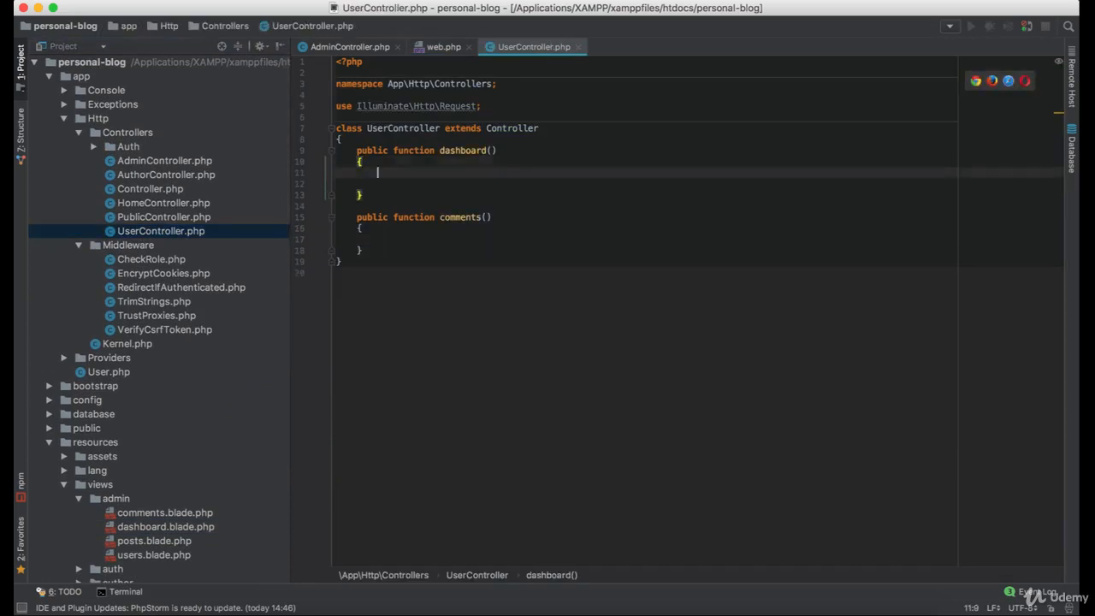
text(return view(')
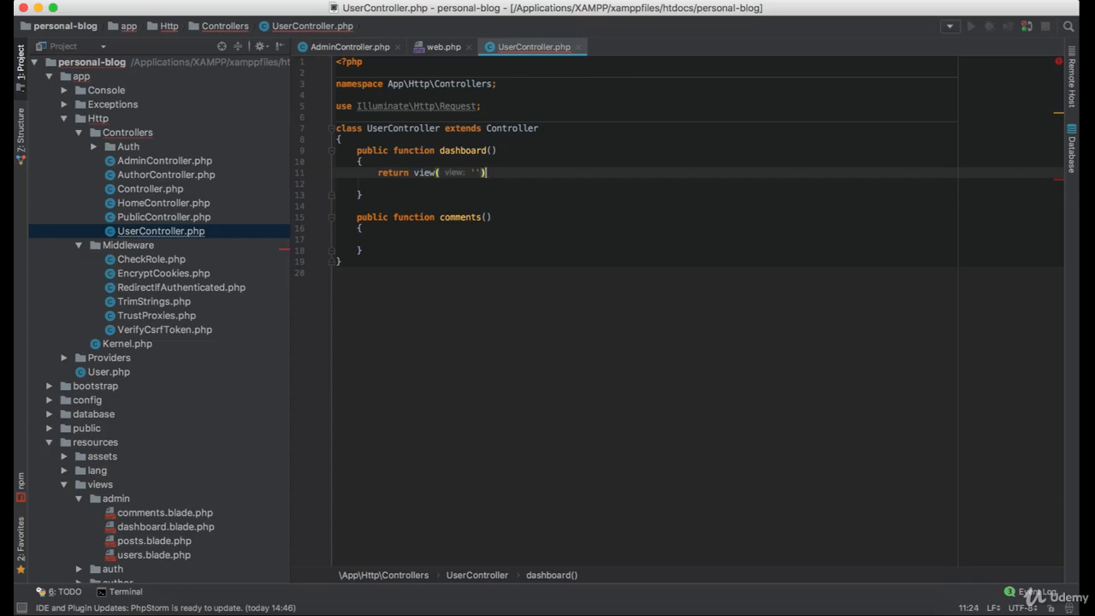
text(;)
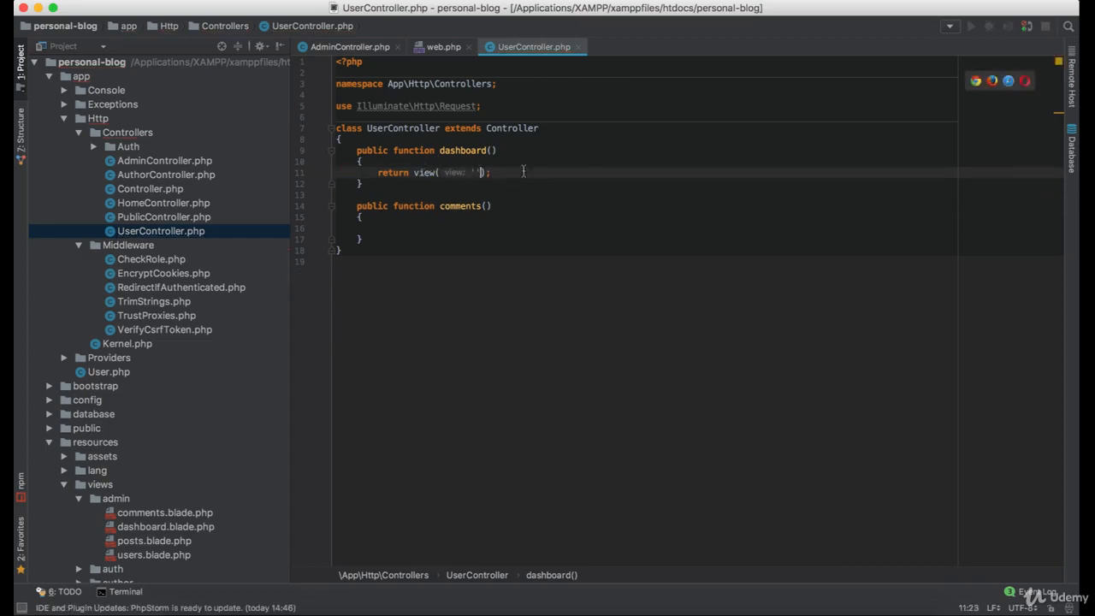
text(user.)
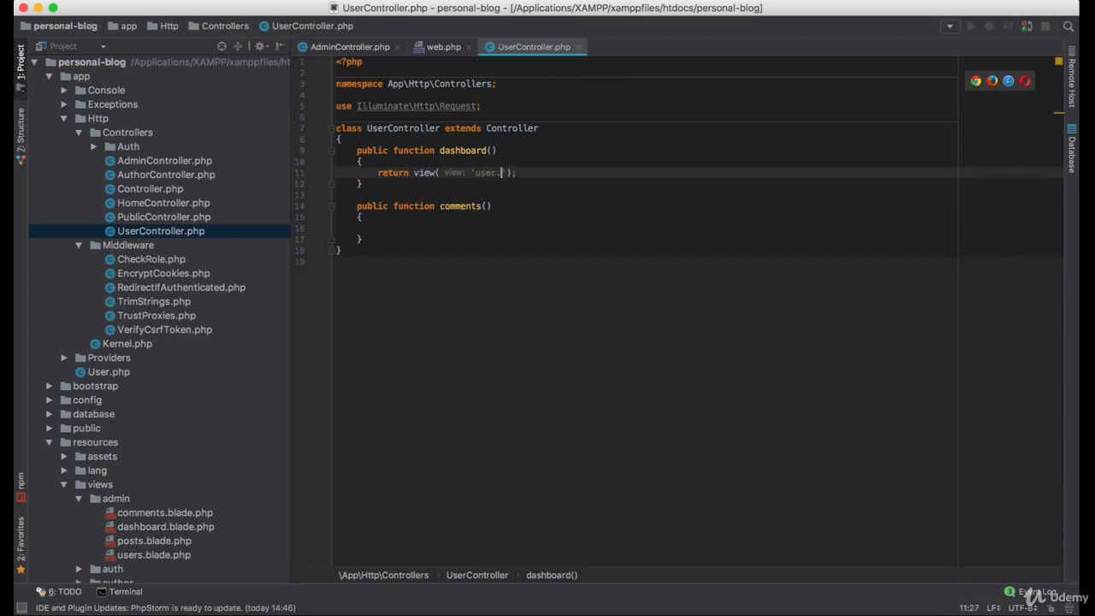
text(dashboard)
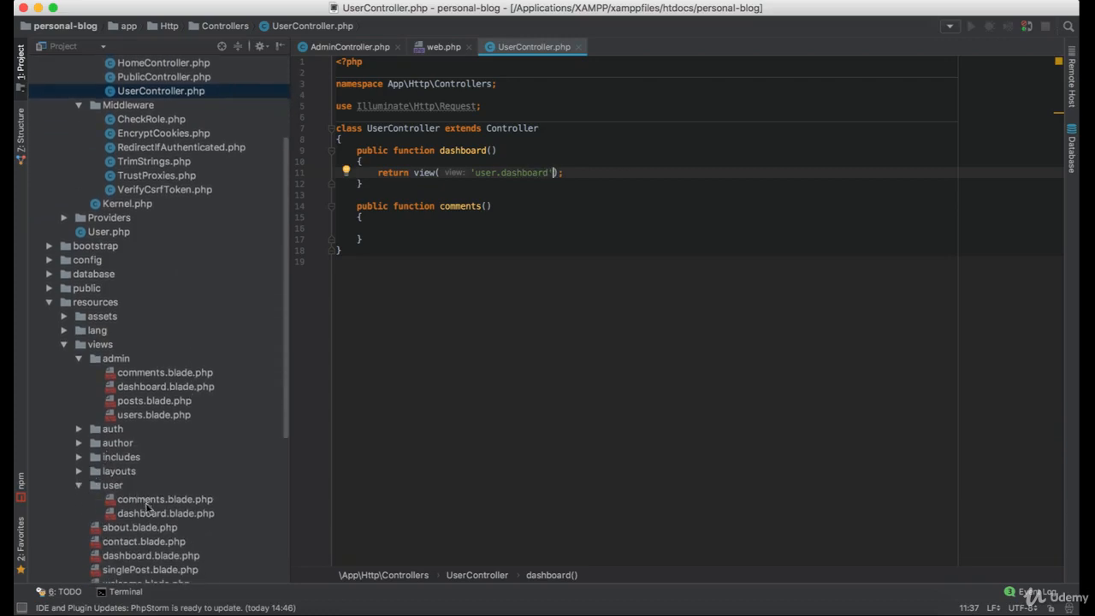
click(165, 513)
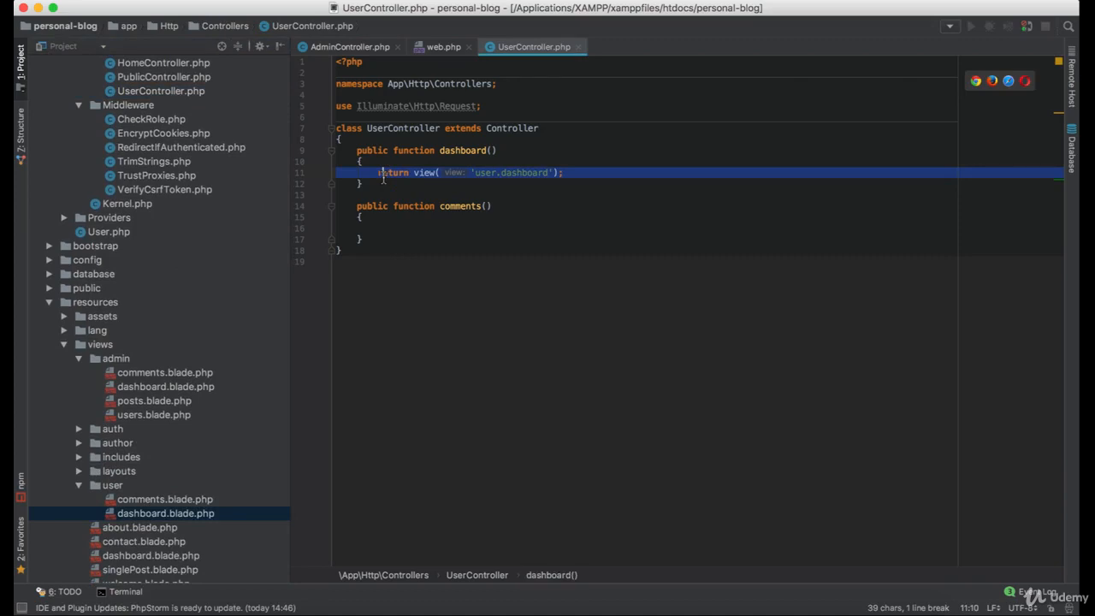
text(return view('user.dashboard');)
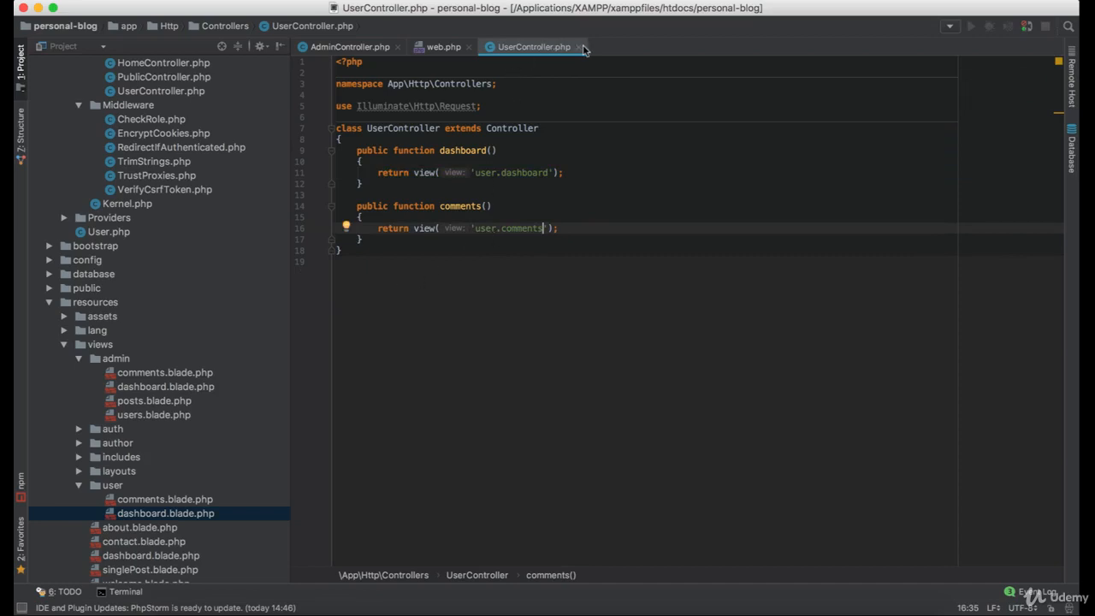
click(443, 46)
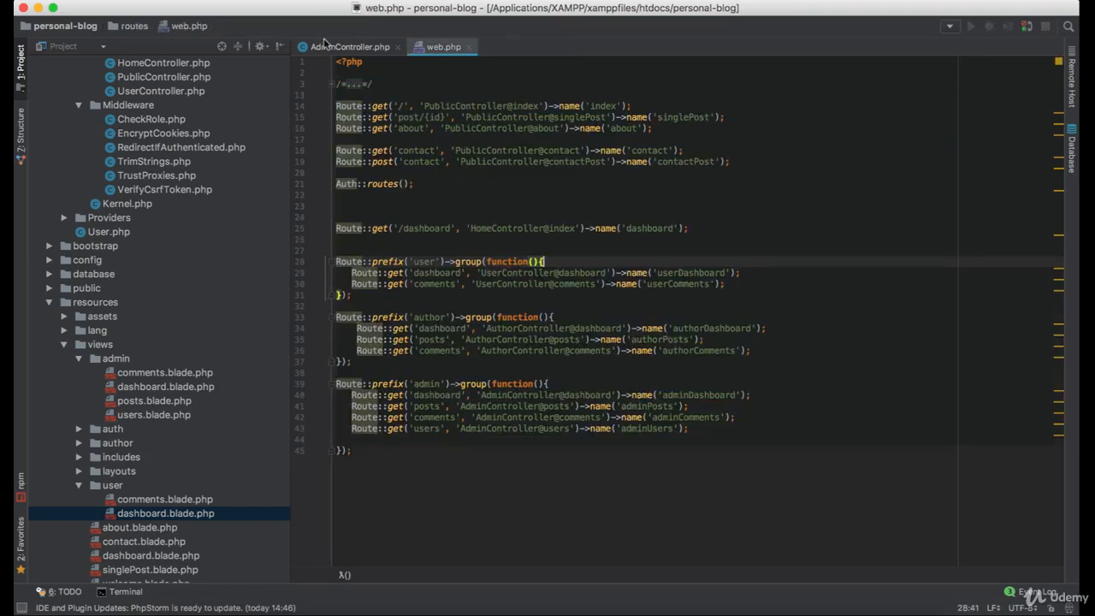
Add a comments() method to AdminController returning view('admin.comments').
click(348, 47)
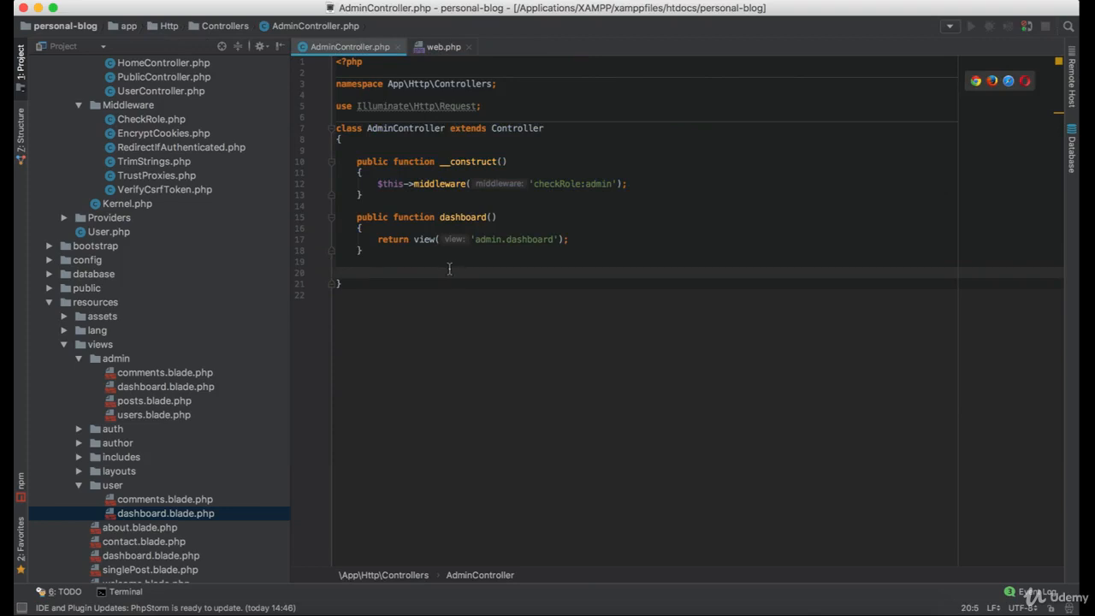
scroll(down, 3)
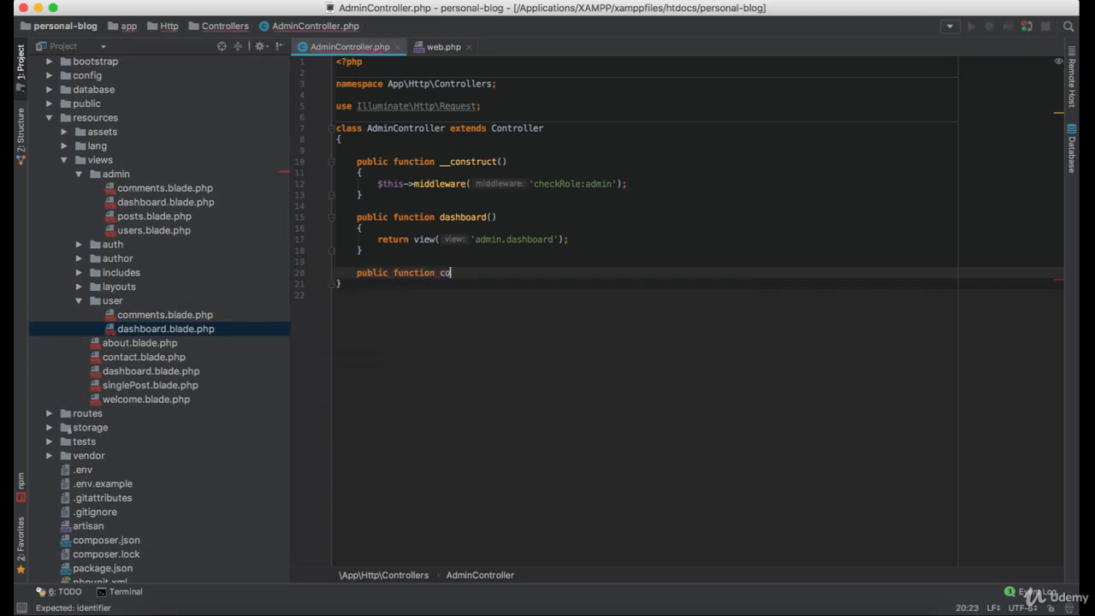
text(mments())
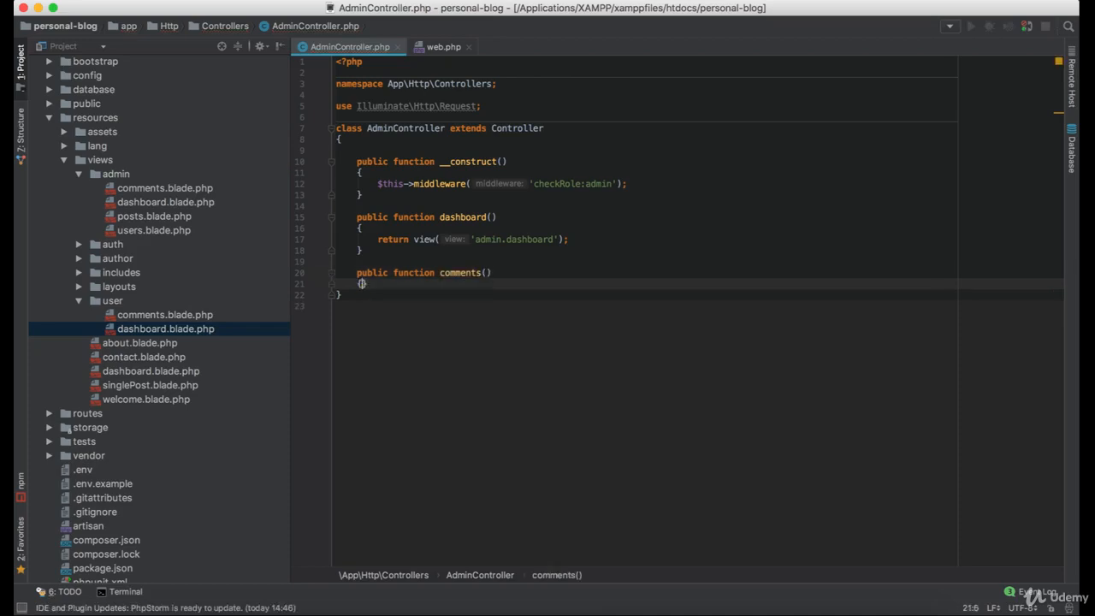
text(return view('user.dashboard');)
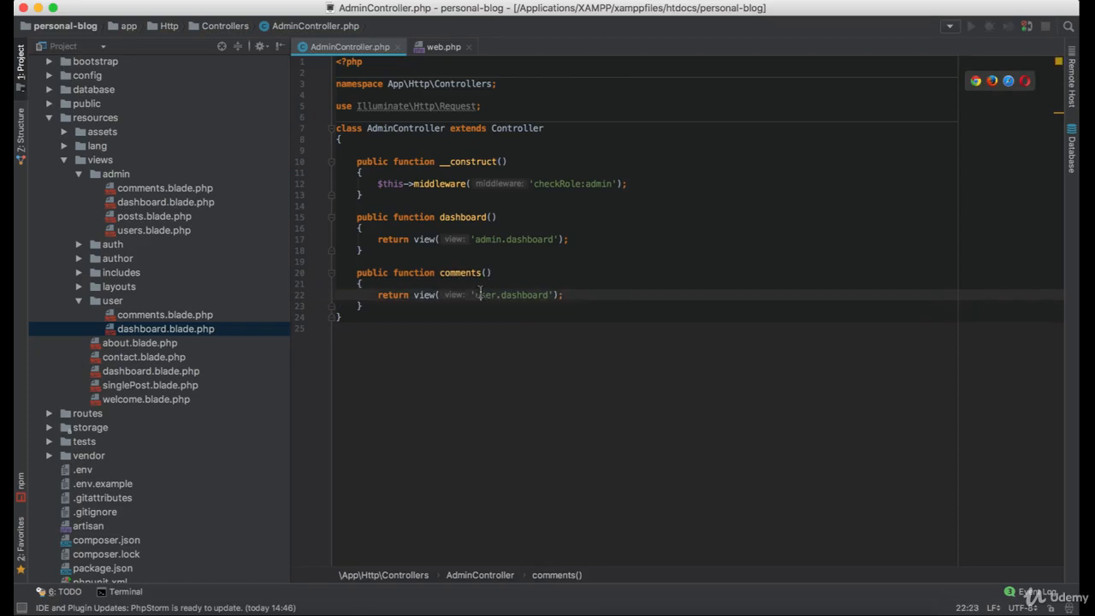
double_click(483, 295)
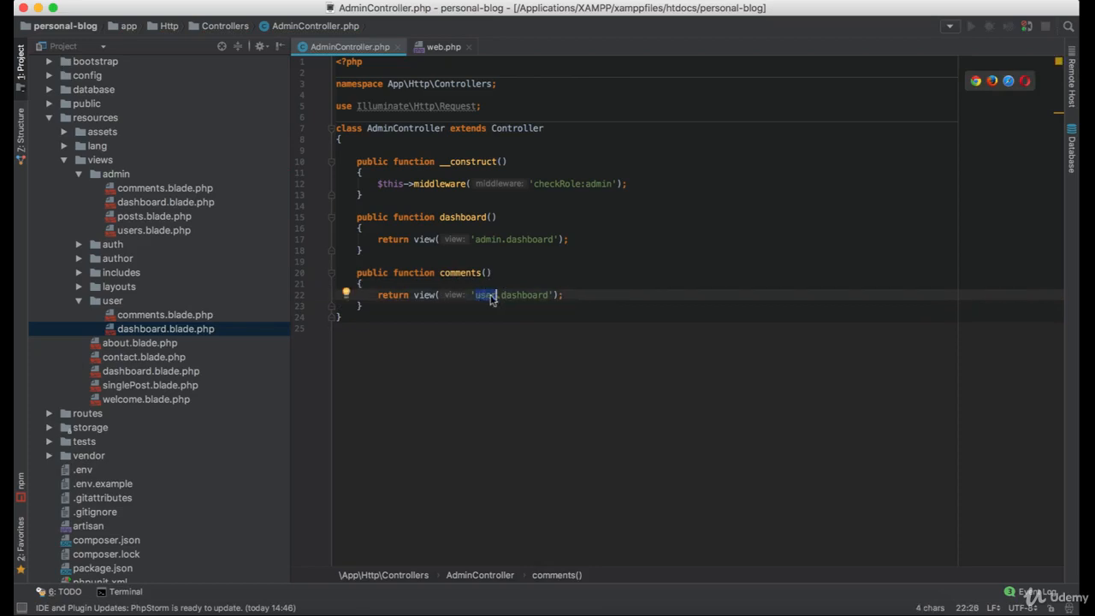
text(admin)
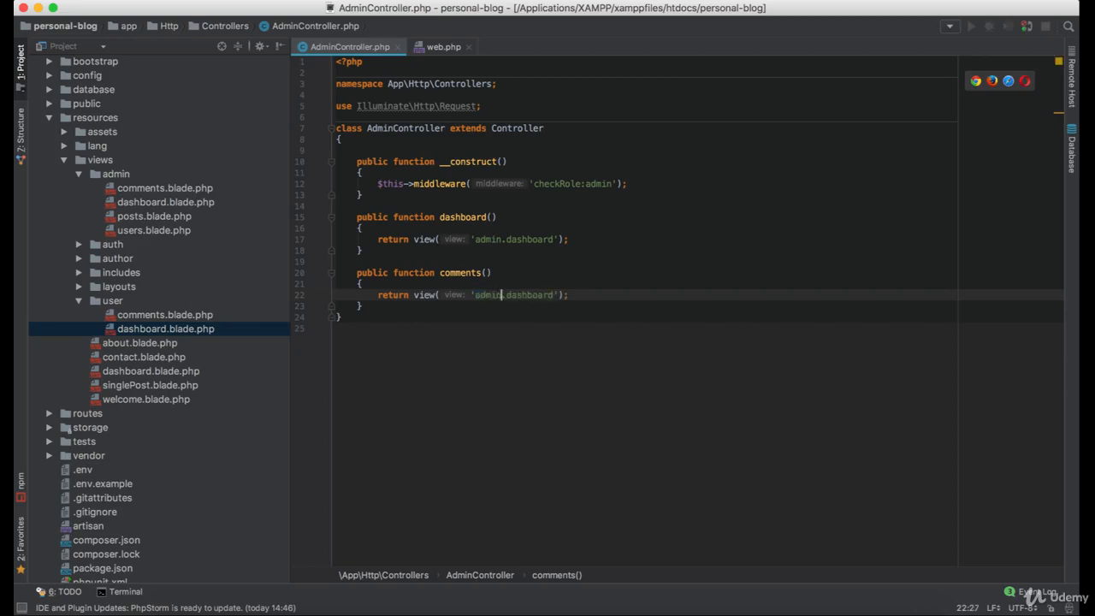
double_click(529, 294)
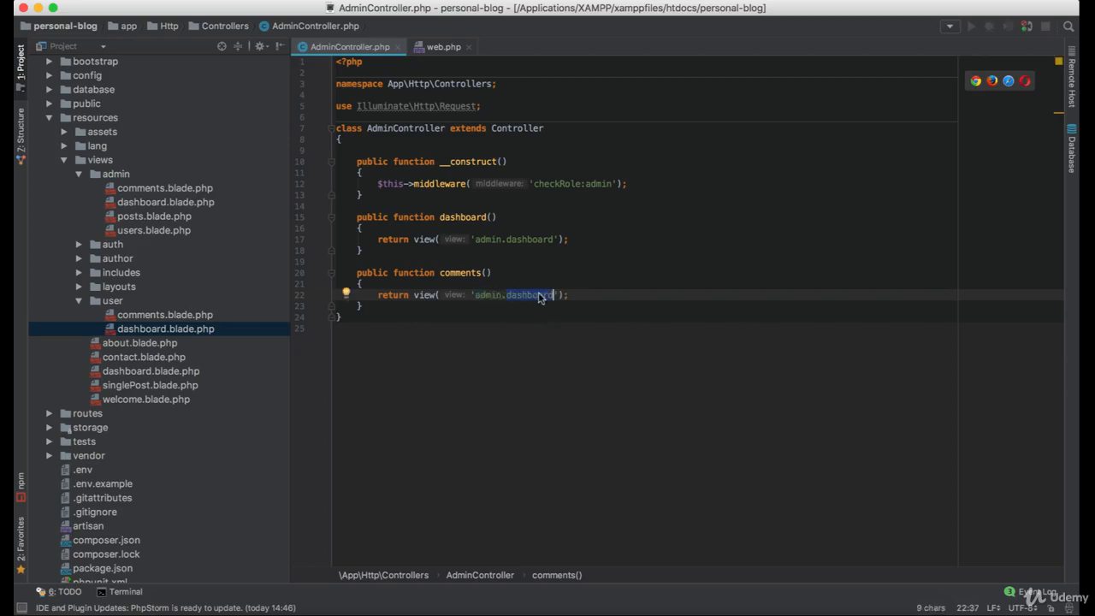
text(comments)
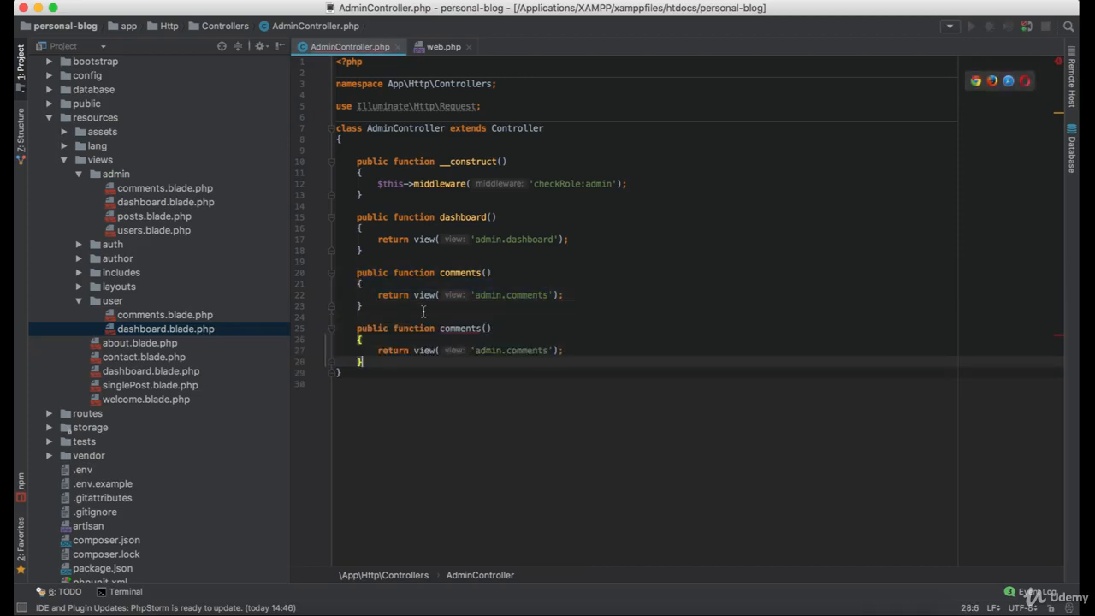
Add posts() and users() methods to AdminController, then close the controller.
double_click(461, 327)
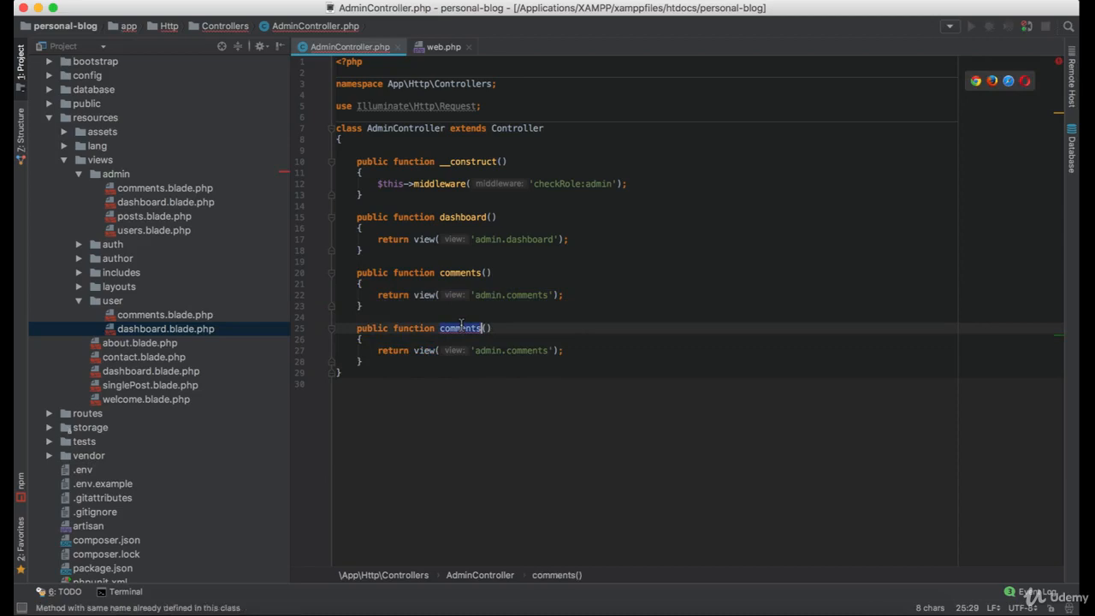
text(post)
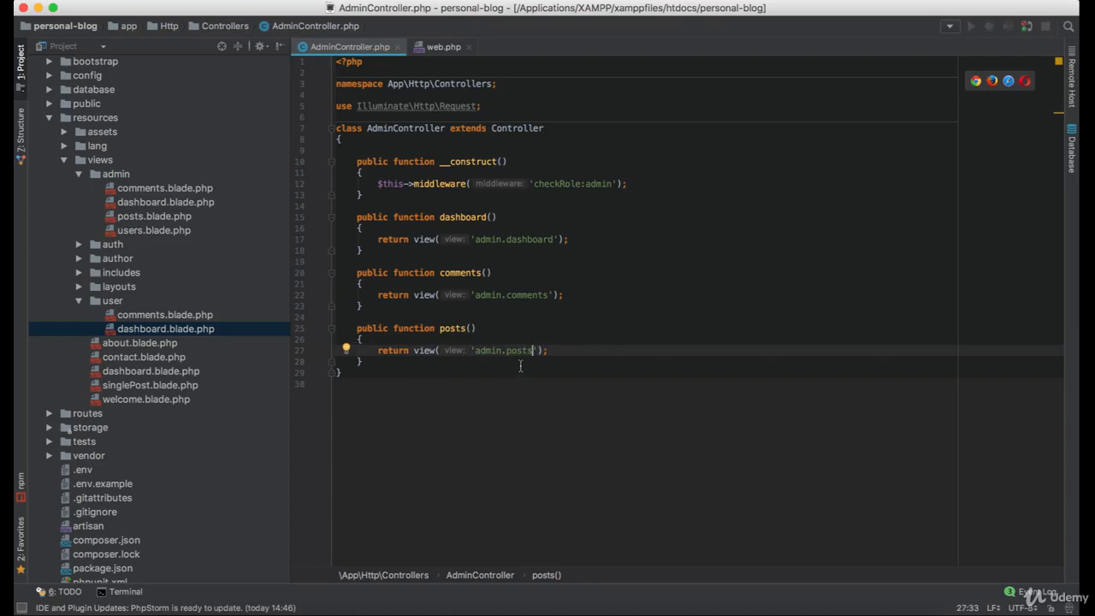
key(Enter)
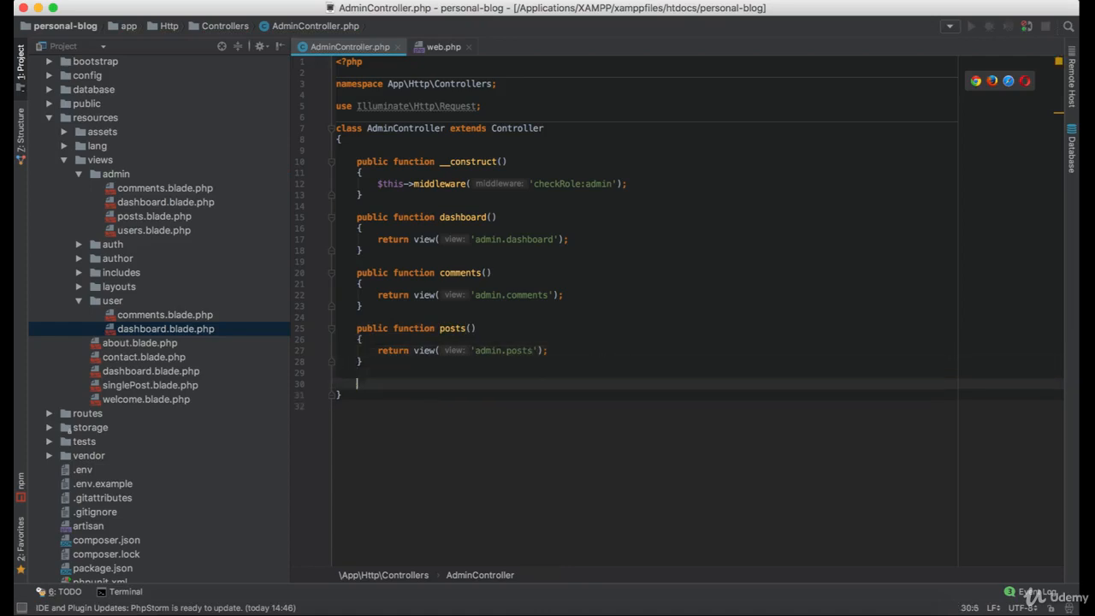
text(public function user())
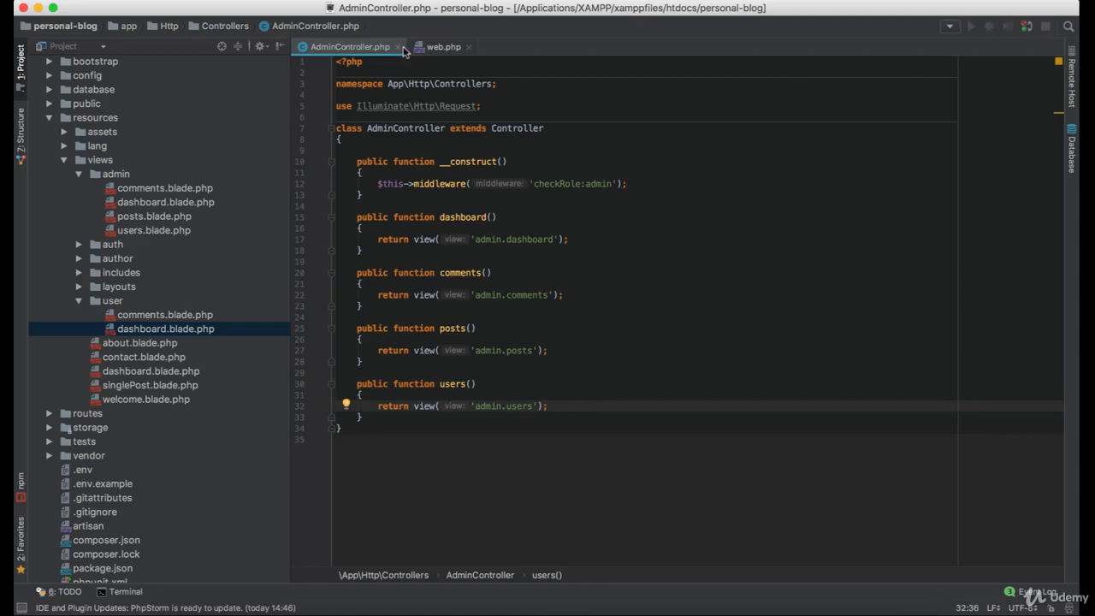
click(443, 46)
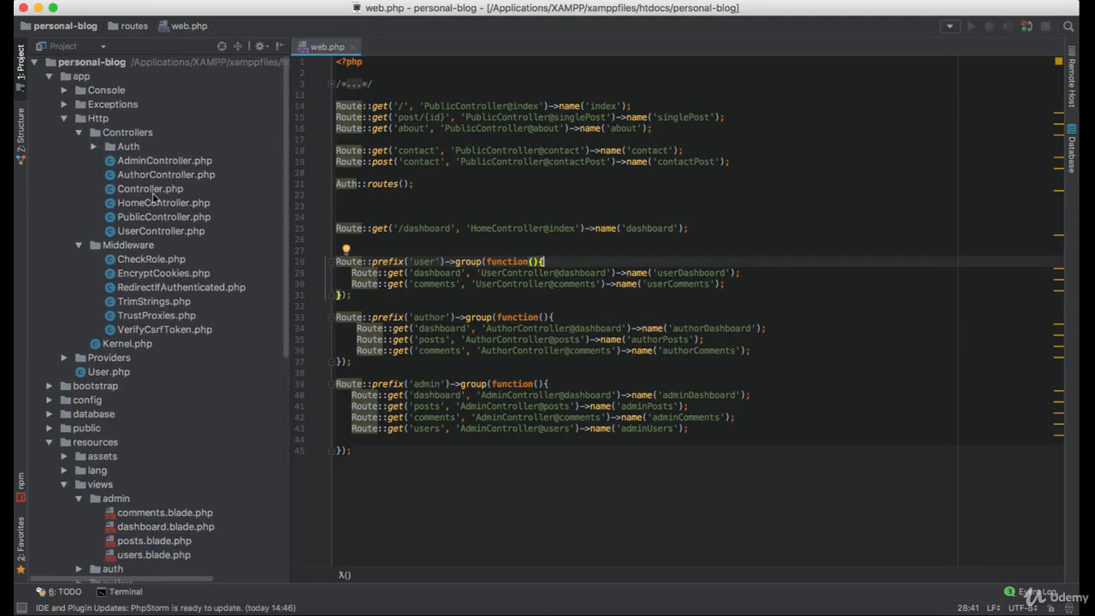
mouse_move(167, 190)
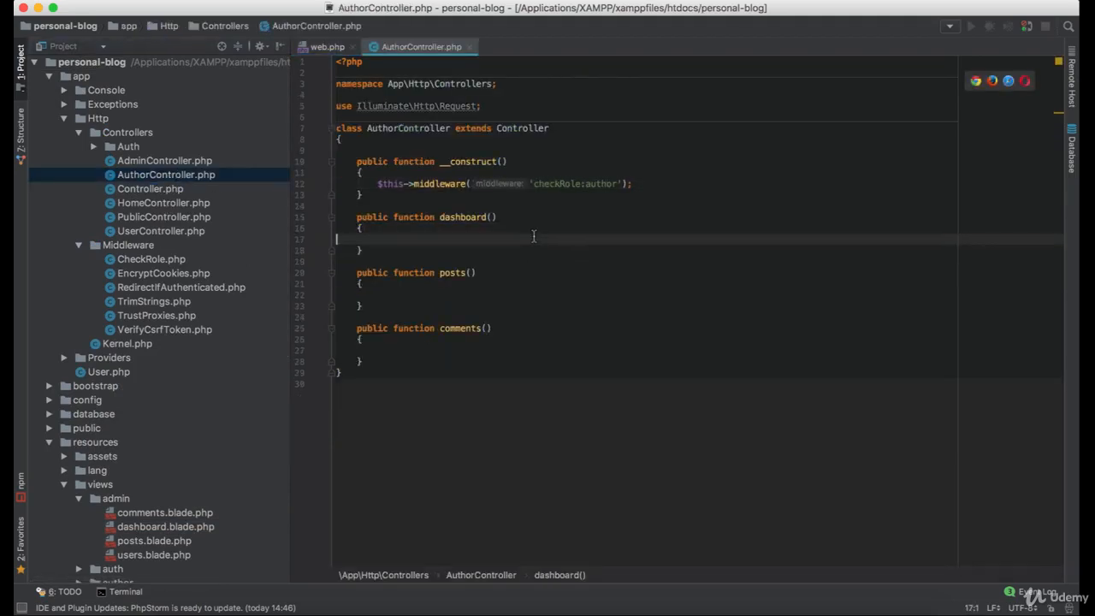
Fill AuthorController's methods with return view('author.dashboard'), author.posts and author.comments.
text(return view('author.dashb)
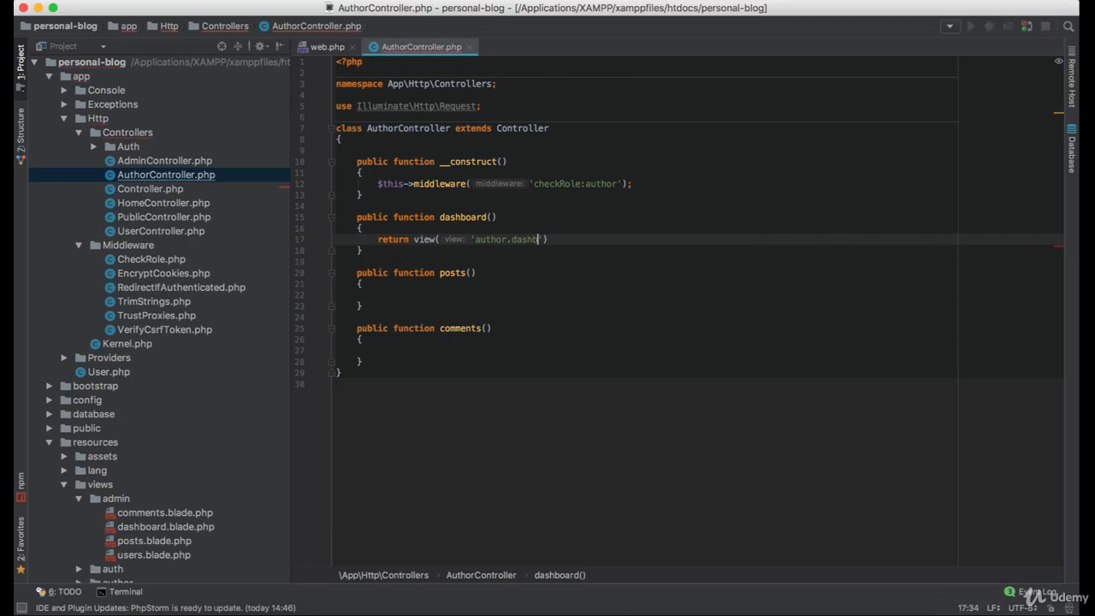
text(oard');)
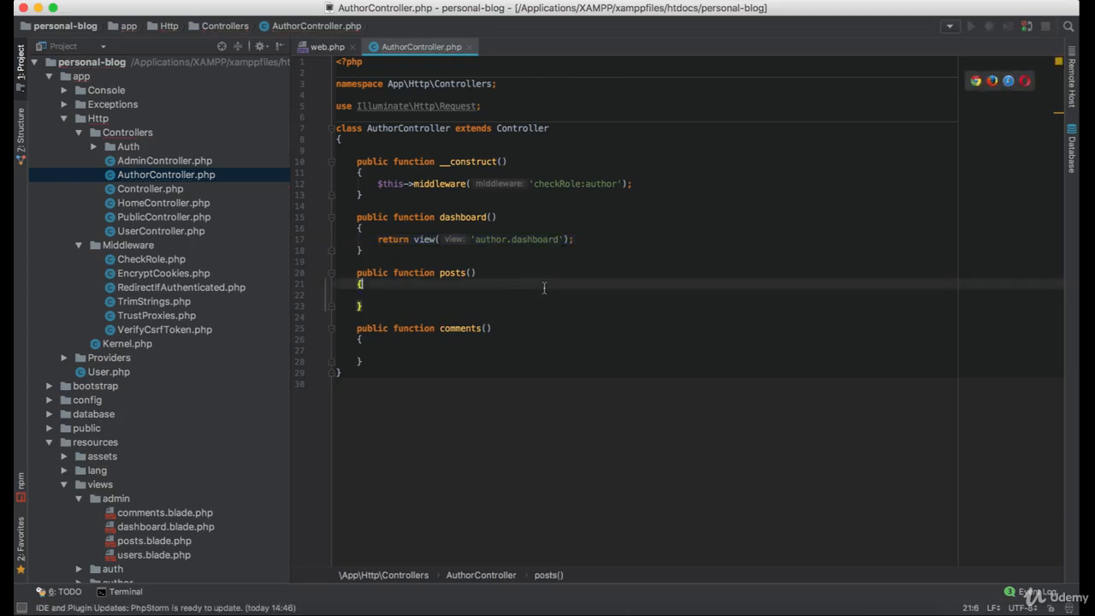
text(return view('author.dashboard');)
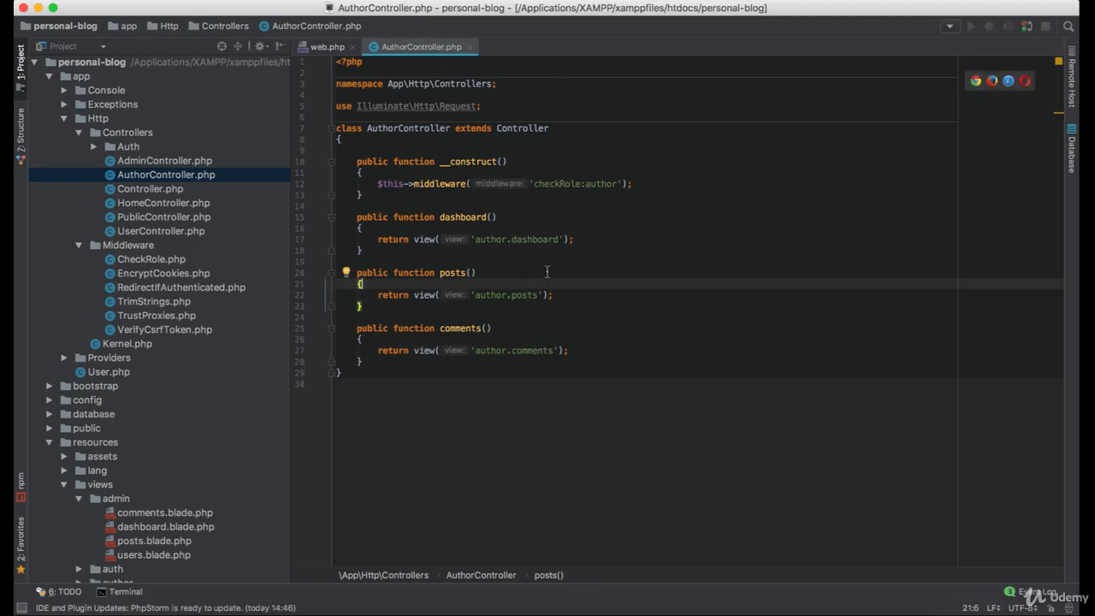
Scroll the Project tree down to resources/views/admin and open dashboard.blade.php.
scroll(down, 3)
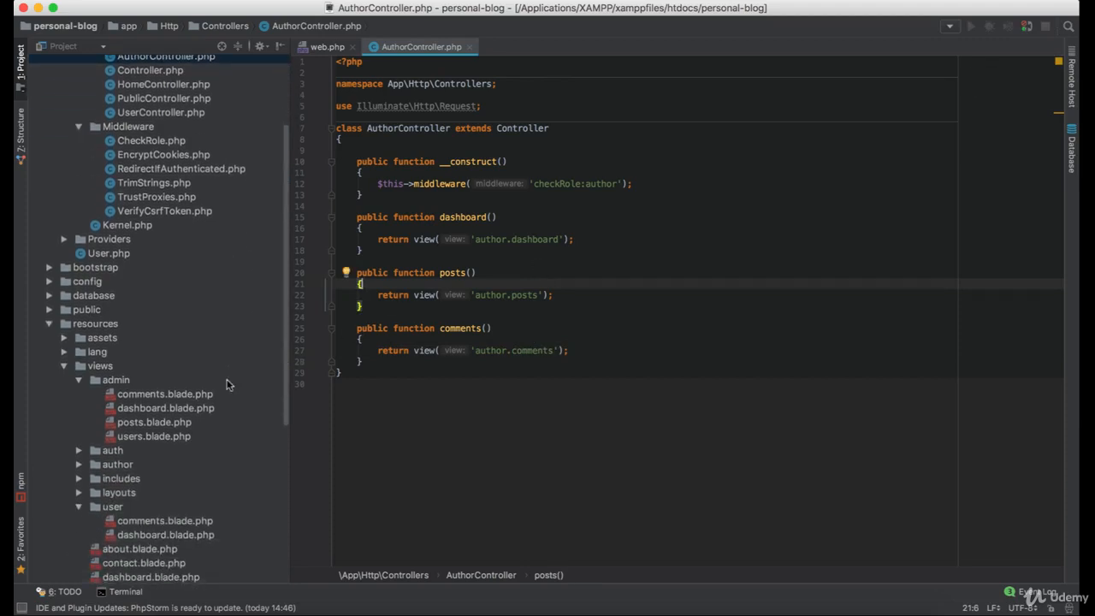
scroll(down, 3)
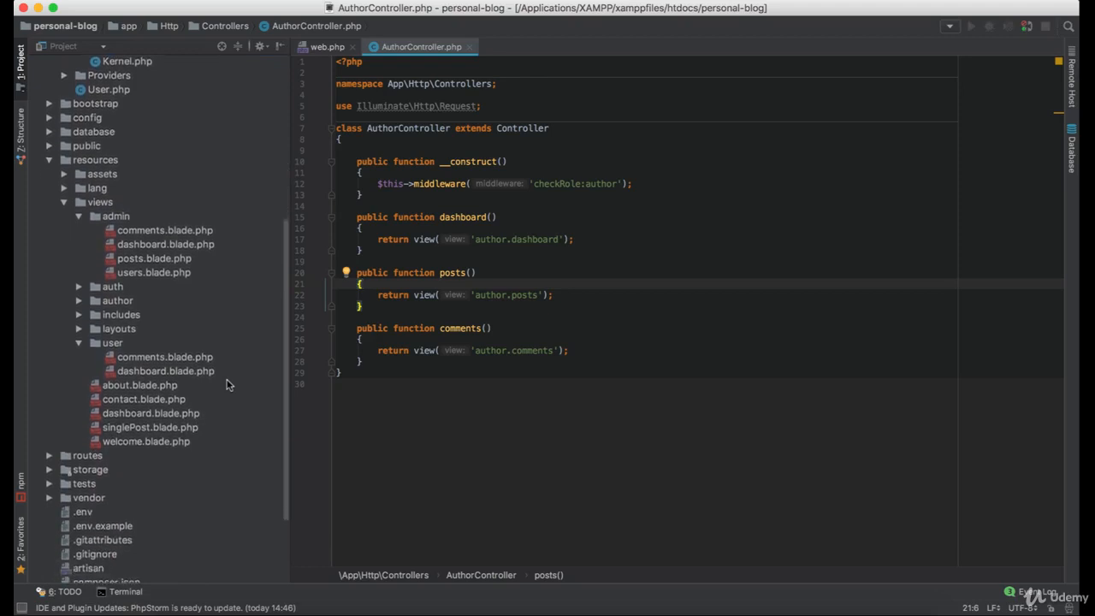
scroll(down, 3)
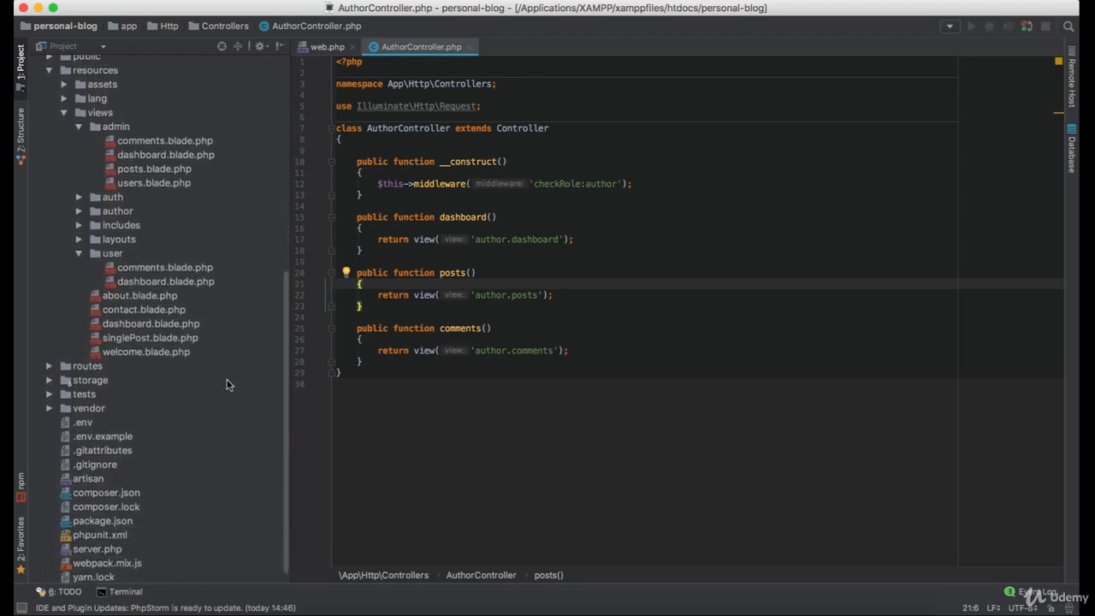
scroll(down, 3)
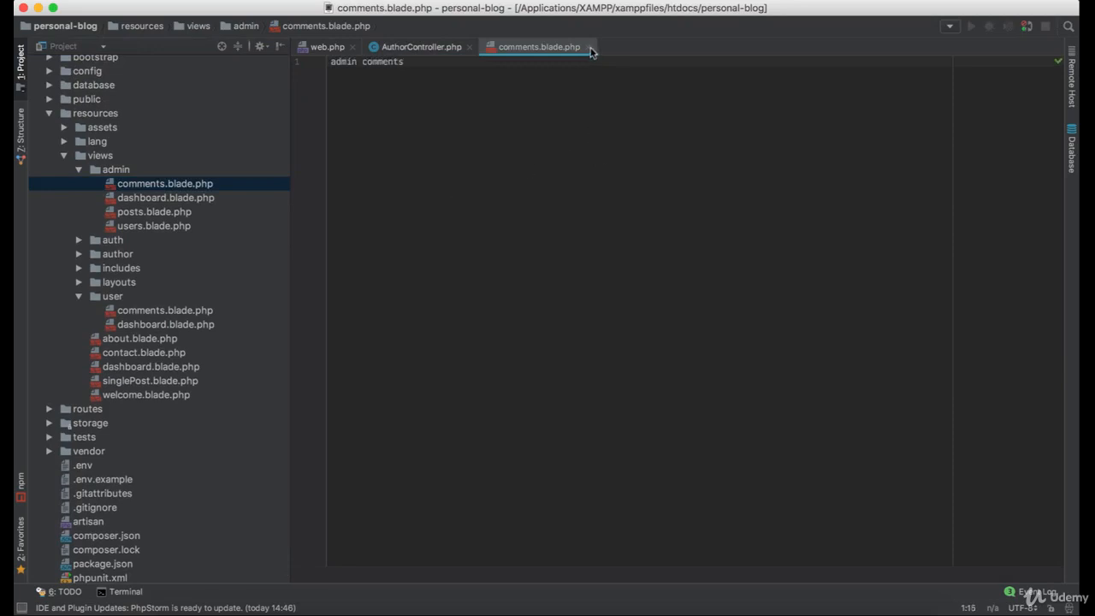
click(165, 197)
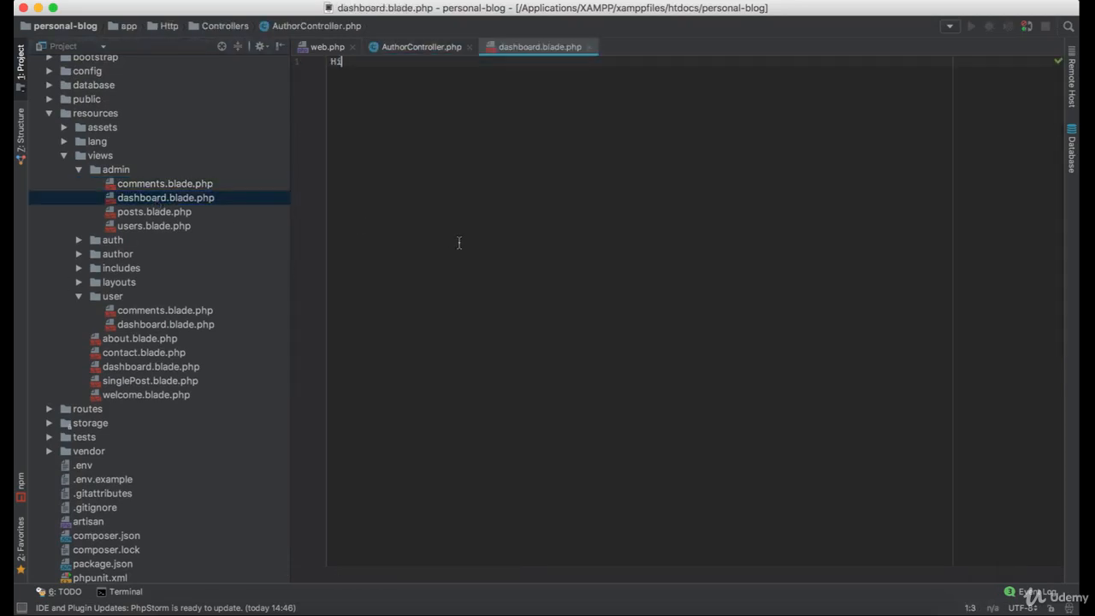